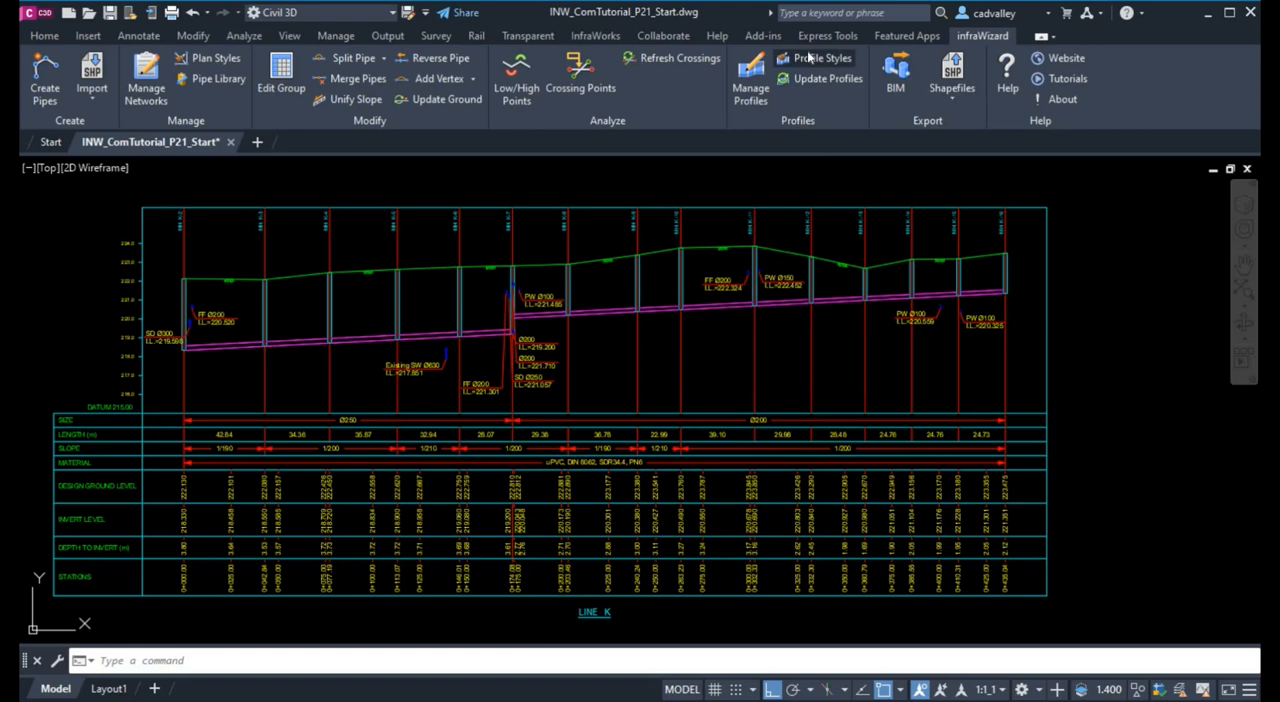
Open the infraWizard Profile Styles manager listing Standard Gravity, Standard Pressure and Gravity Style 1
left_click(820, 57)
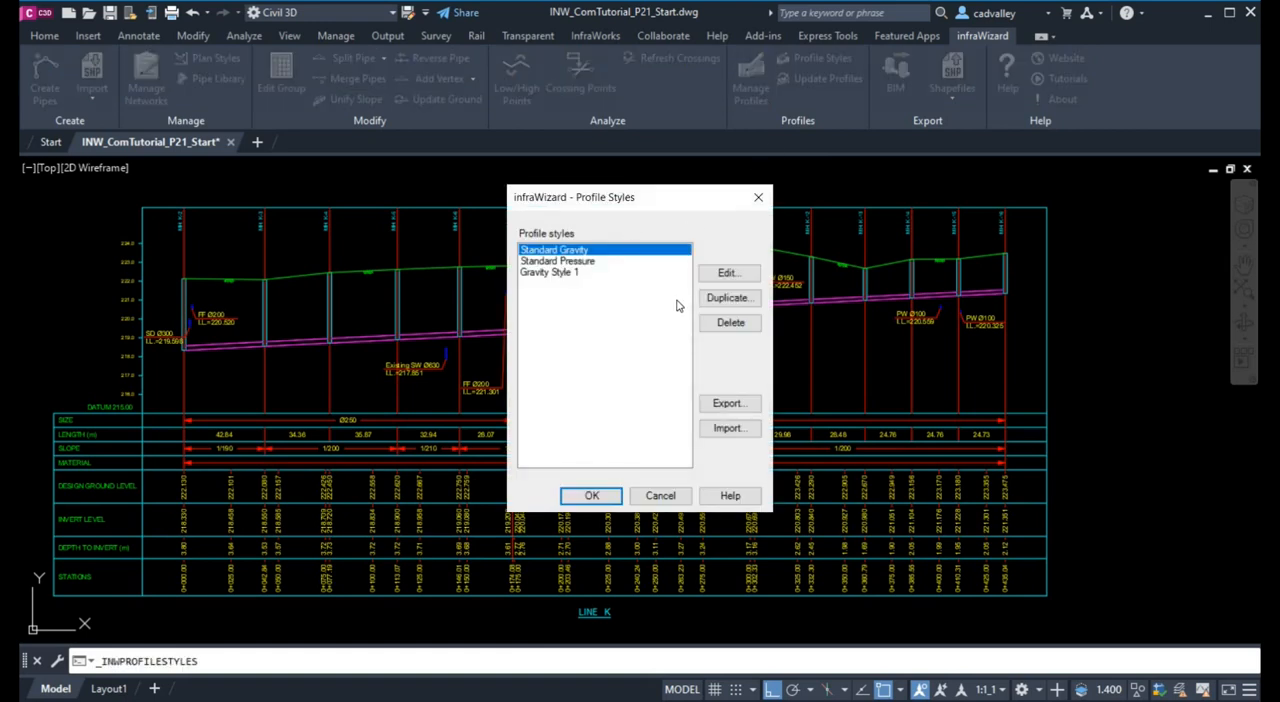
mouse_move(730, 272)
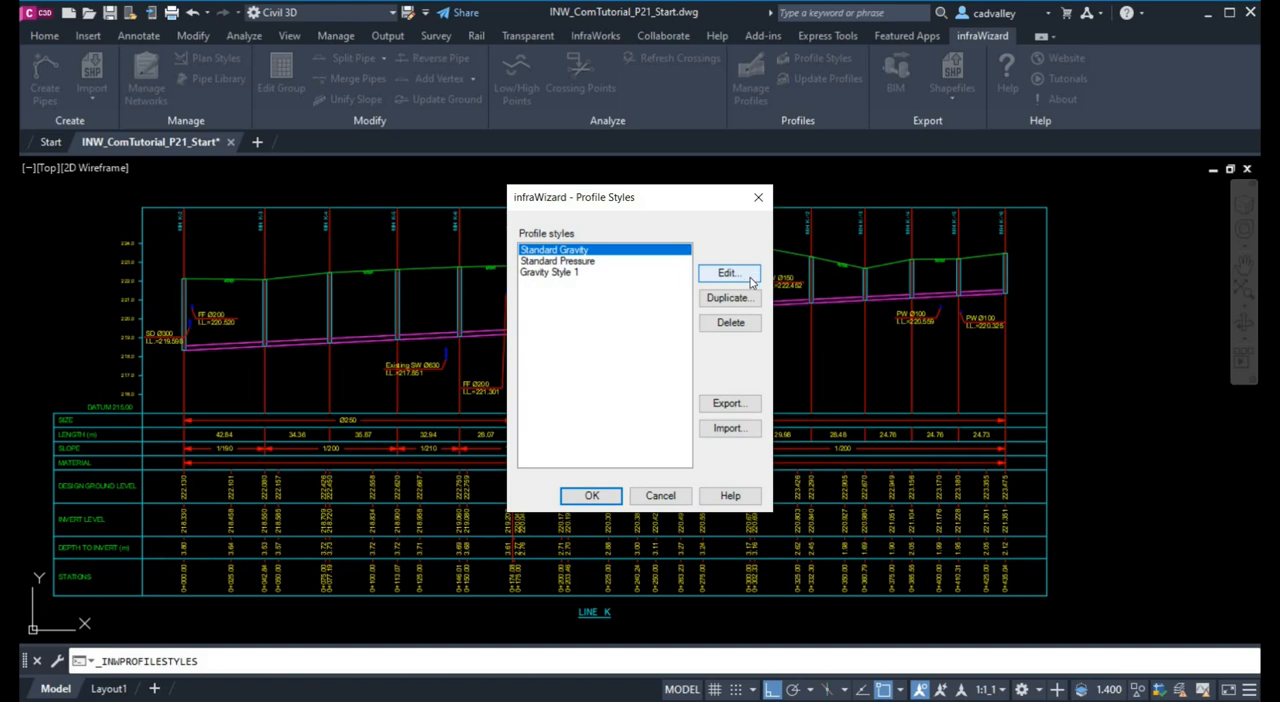
mouse_move(729, 298)
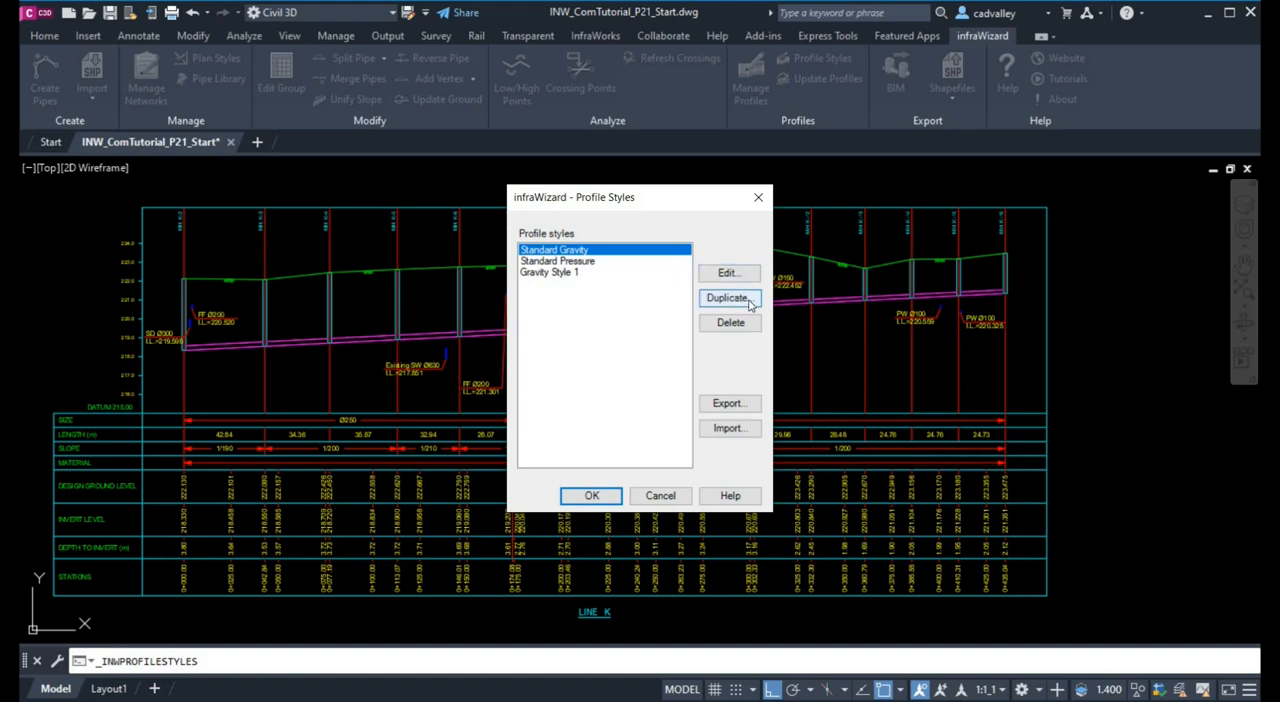
mouse_move(754, 412)
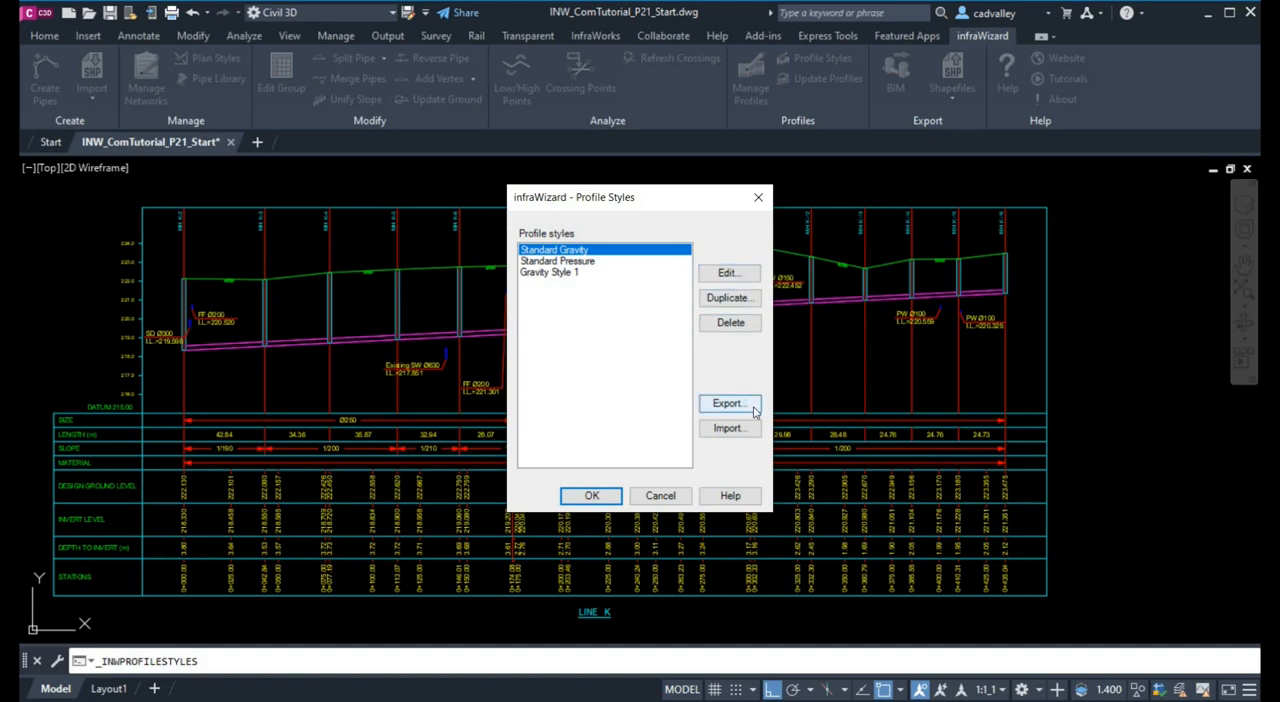
mouse_move(635, 296)
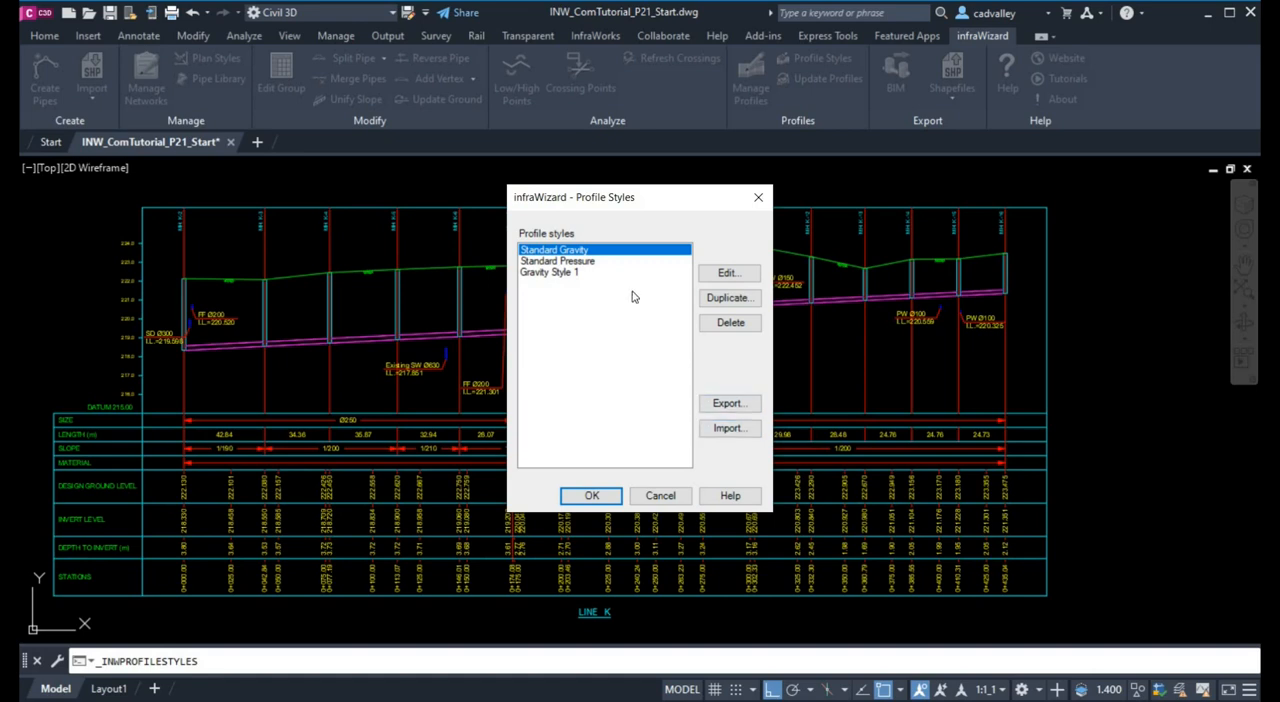
Edit Gravity Style 1, glance at its Data Bands, and return to General settings
left_click(728, 272)
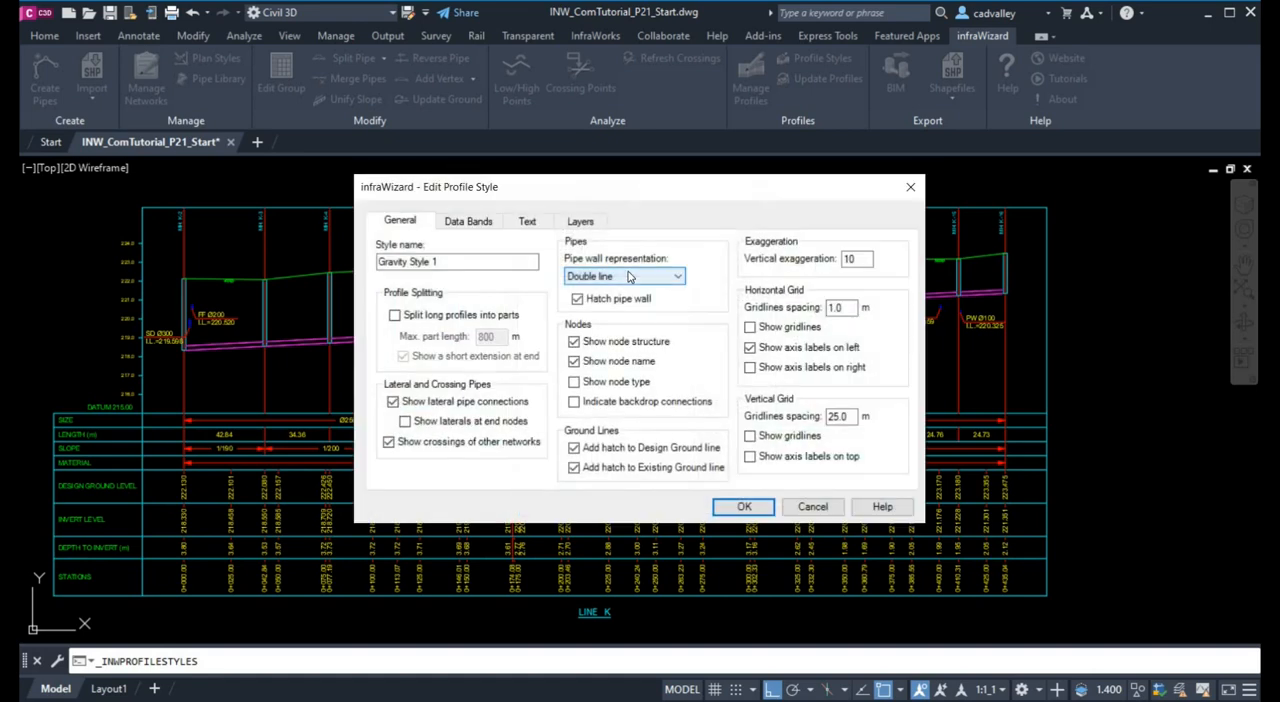
left_click(468, 221)
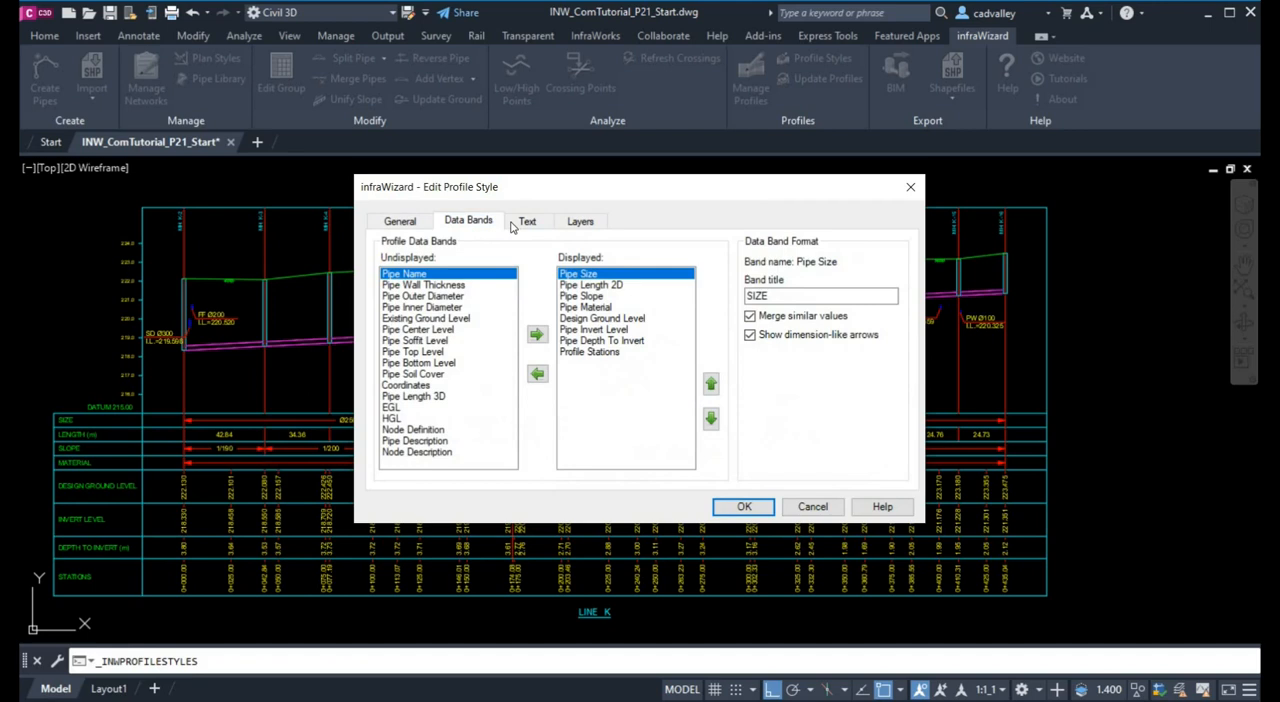
left_click(399, 221)
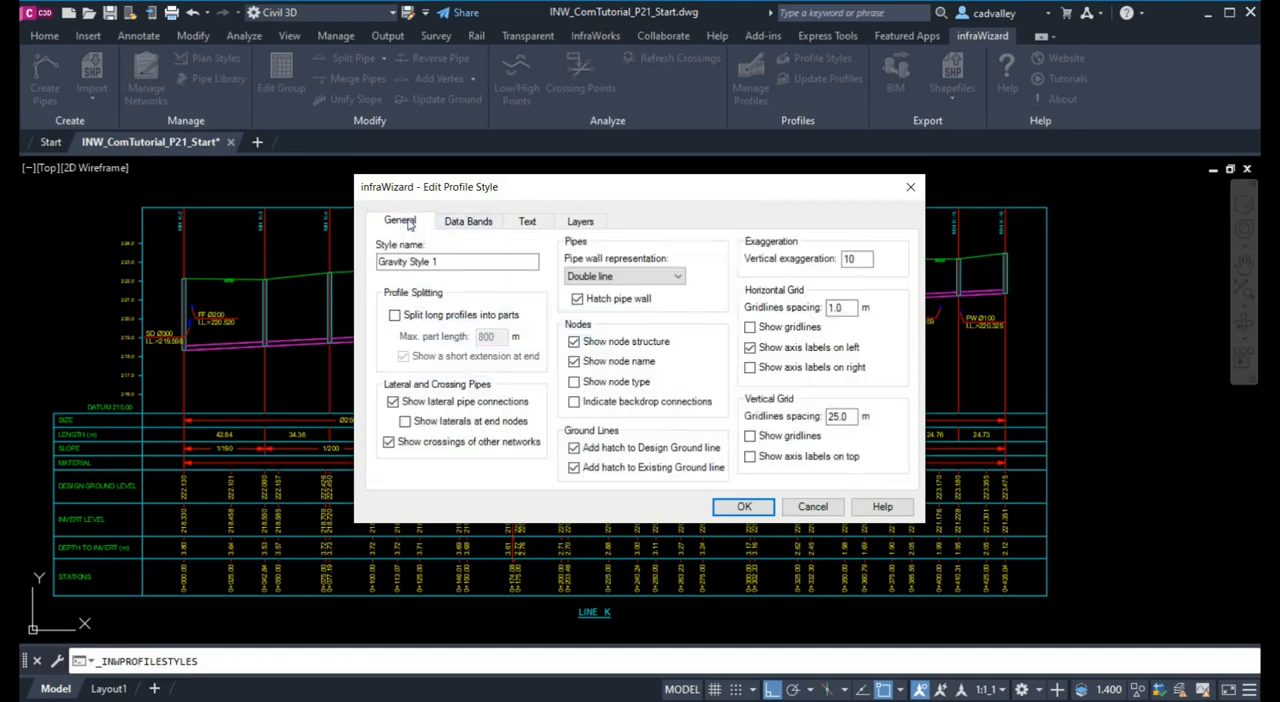
left_click(457, 261)
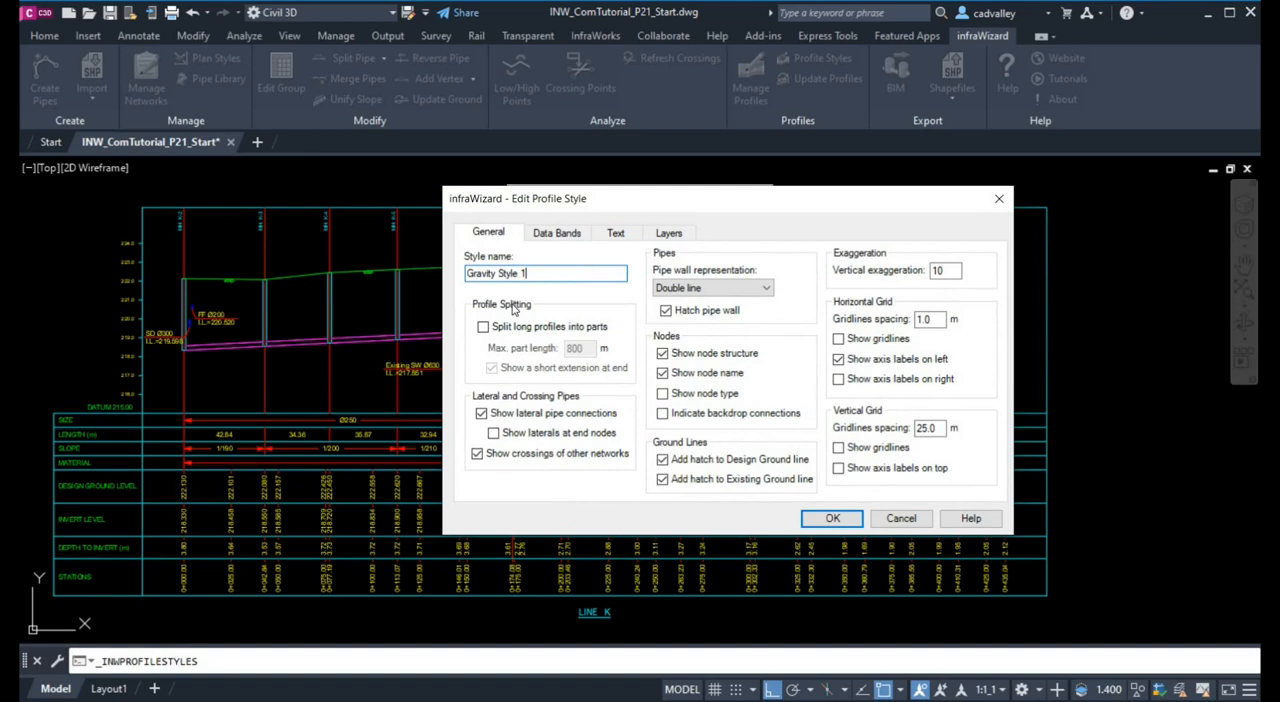
Enable splitting long profiles into parts of at most 400 m and confirm both dialogs
left_click(483, 326)
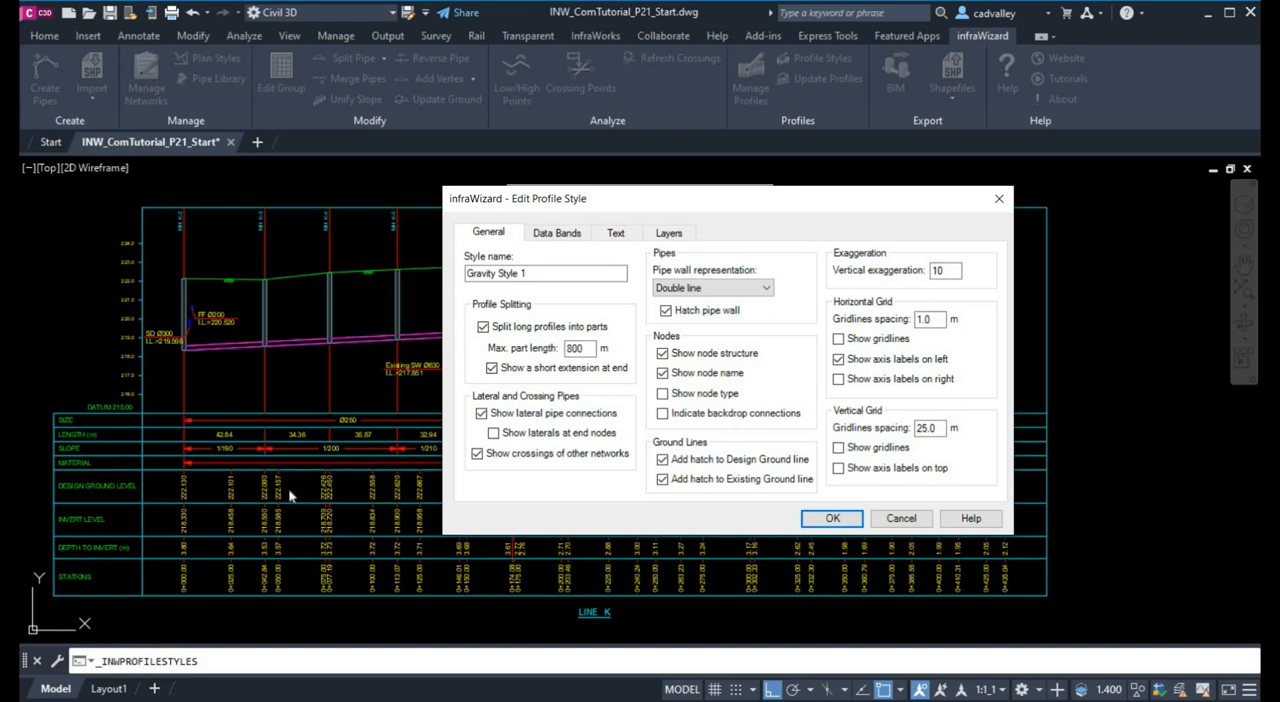
left_click(578, 348)
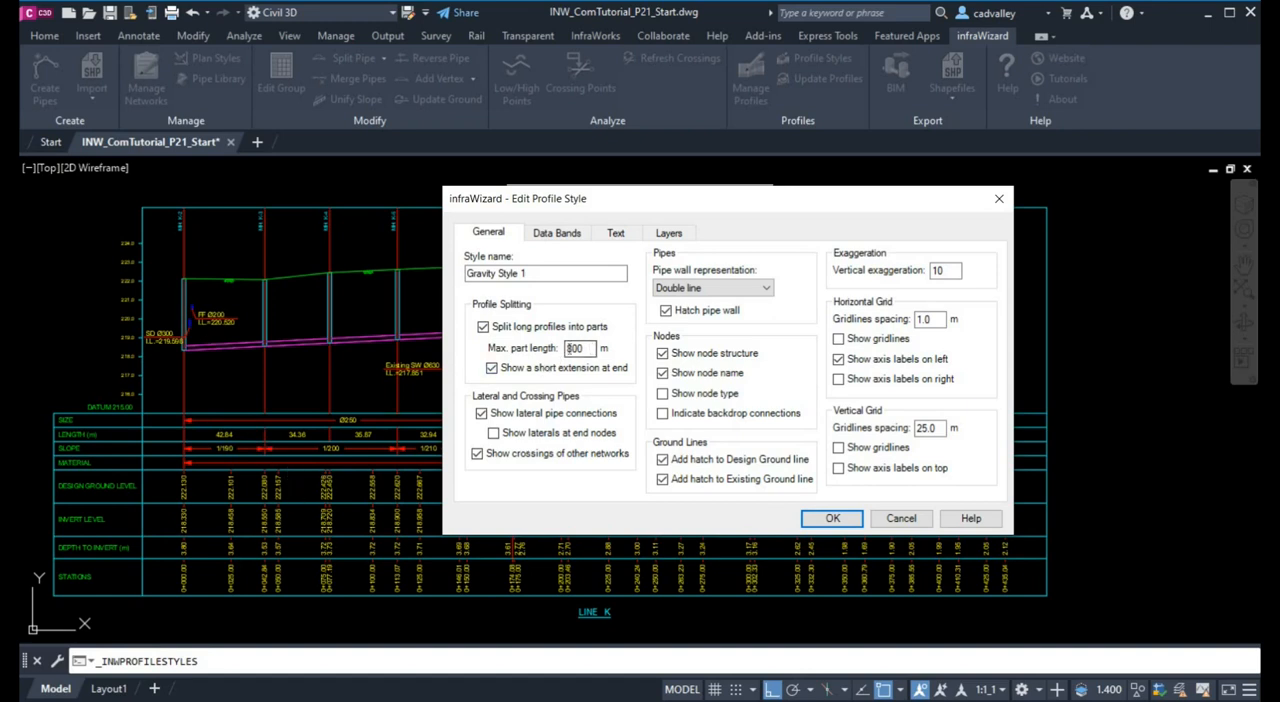
type("400")
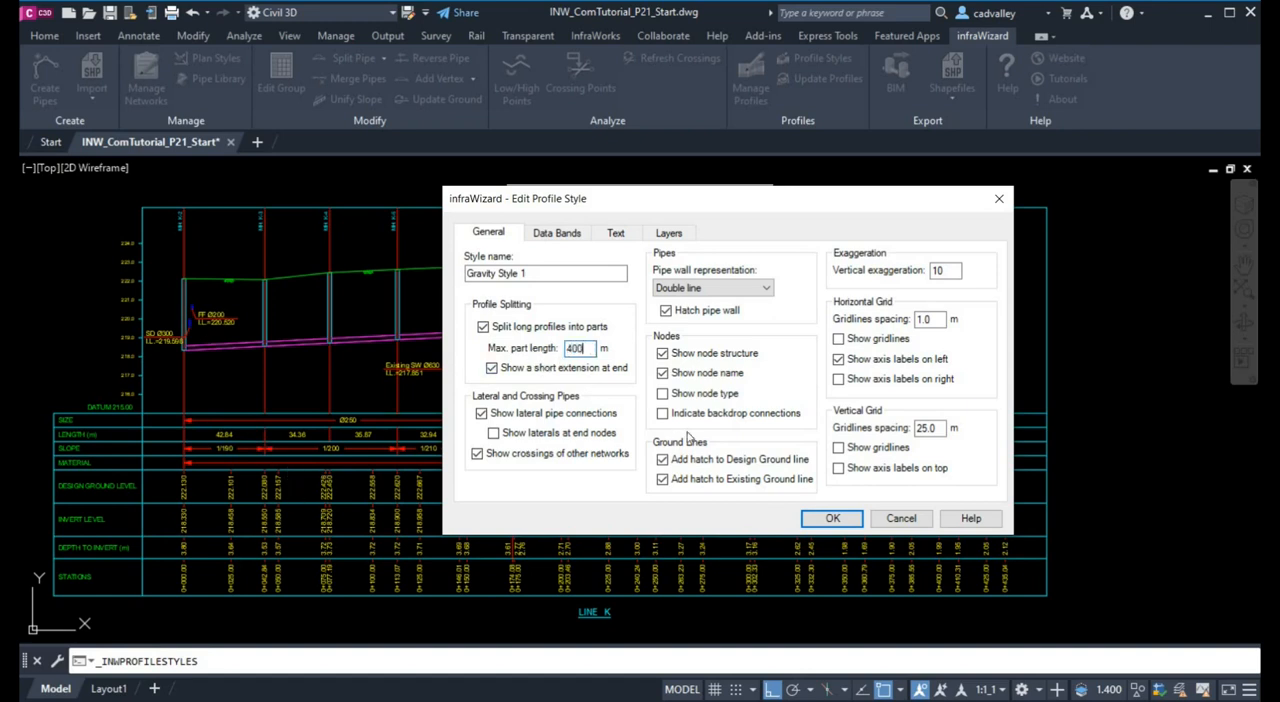
left_click(832, 518)
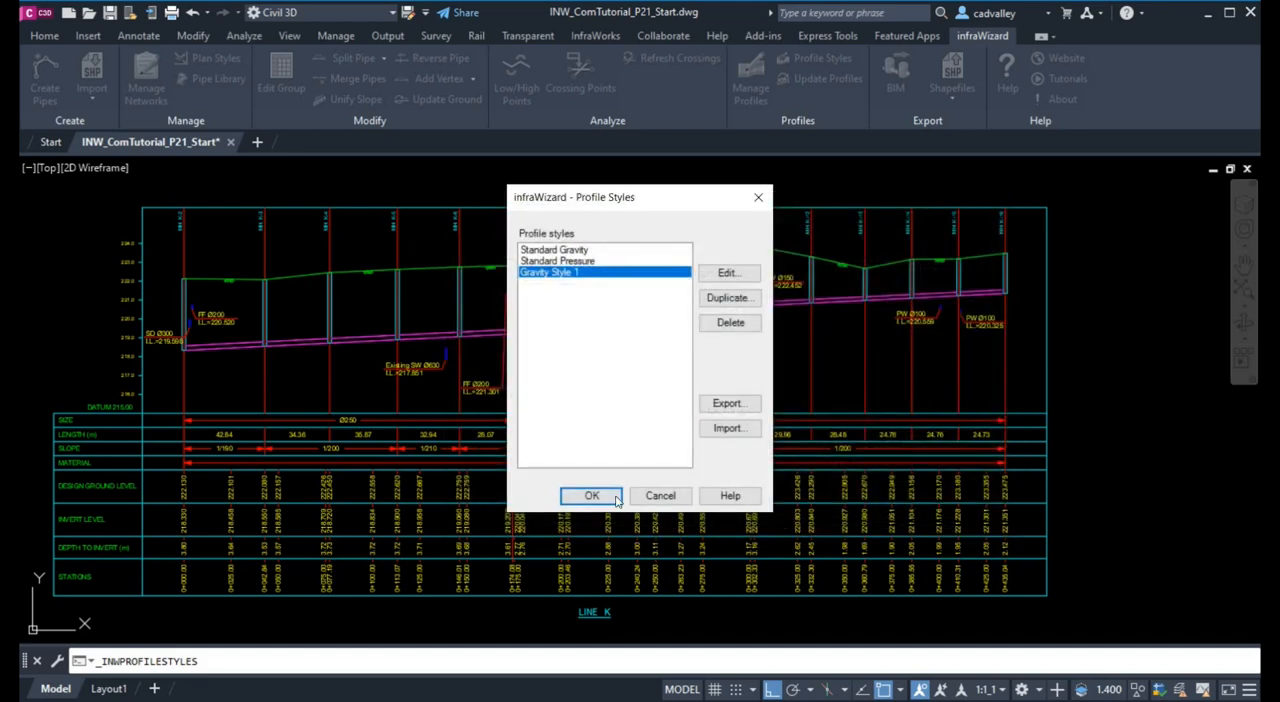
left_click(591, 495)
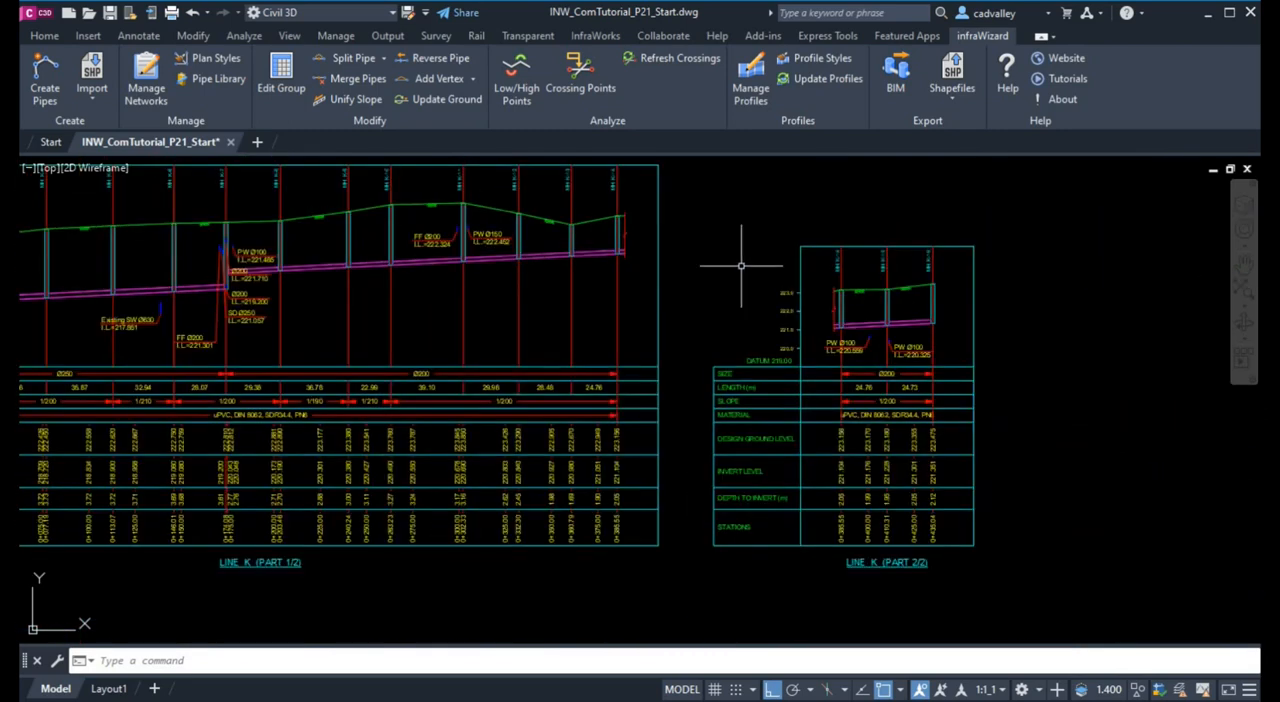
Switch on 'Show laterals at end nodes' for Gravity Style 1, then reopen Profile Styles
left_click(828, 58)
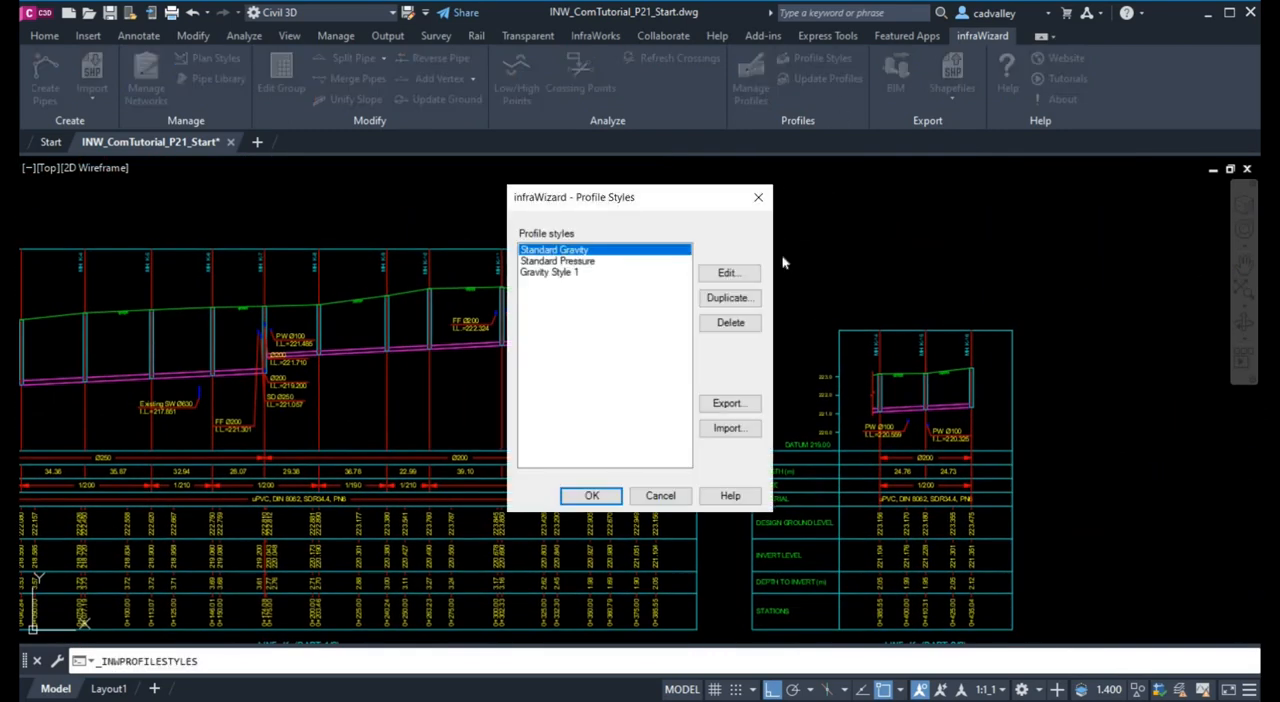
left_click(729, 272)
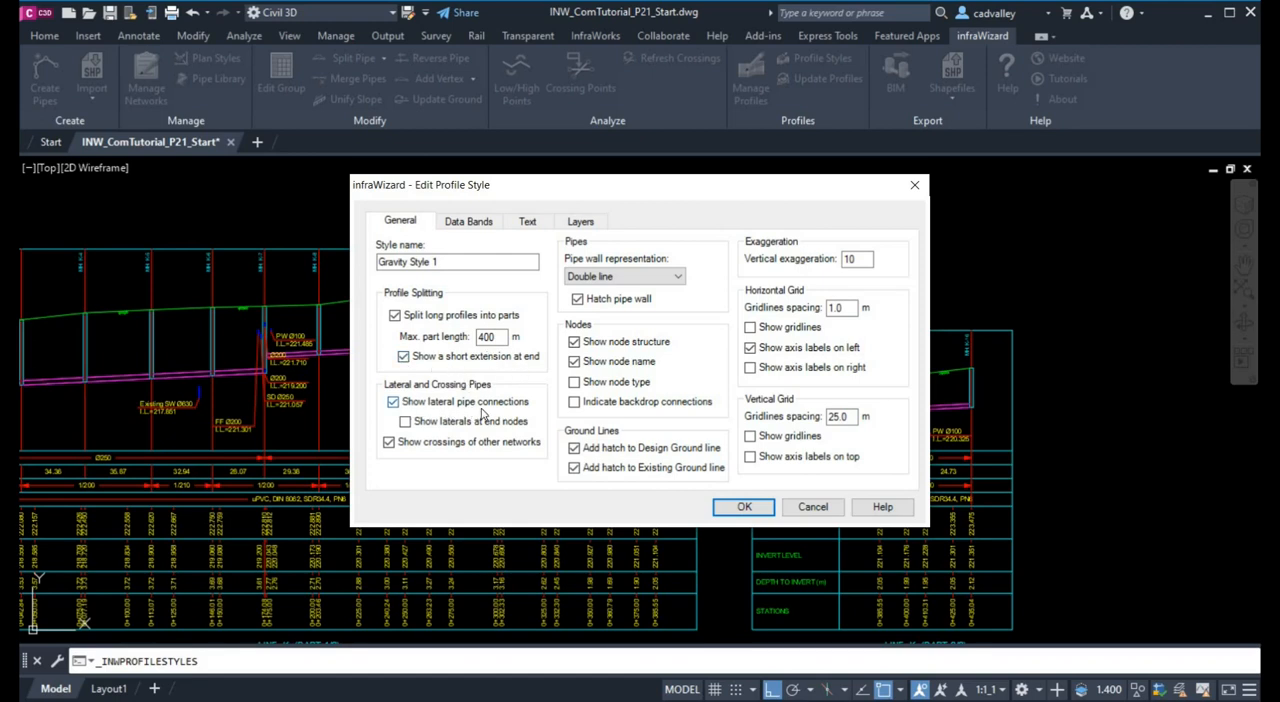
left_click(743, 507)
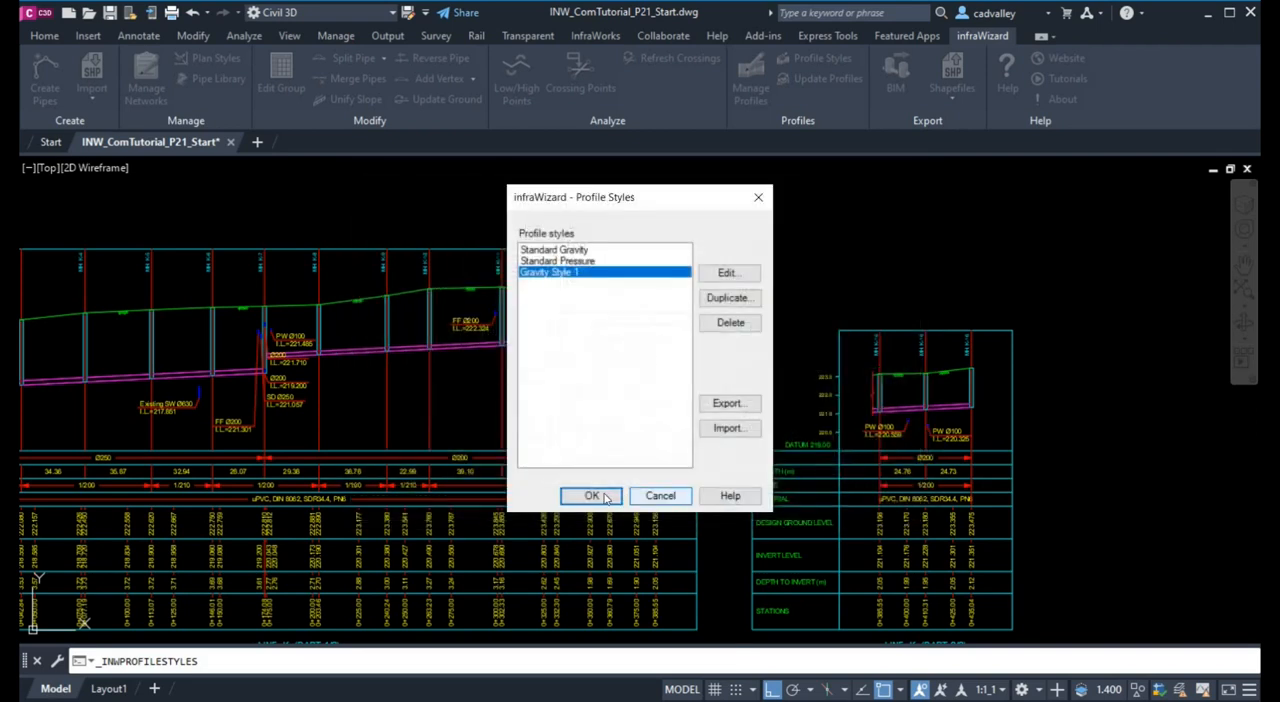
left_click(590, 495)
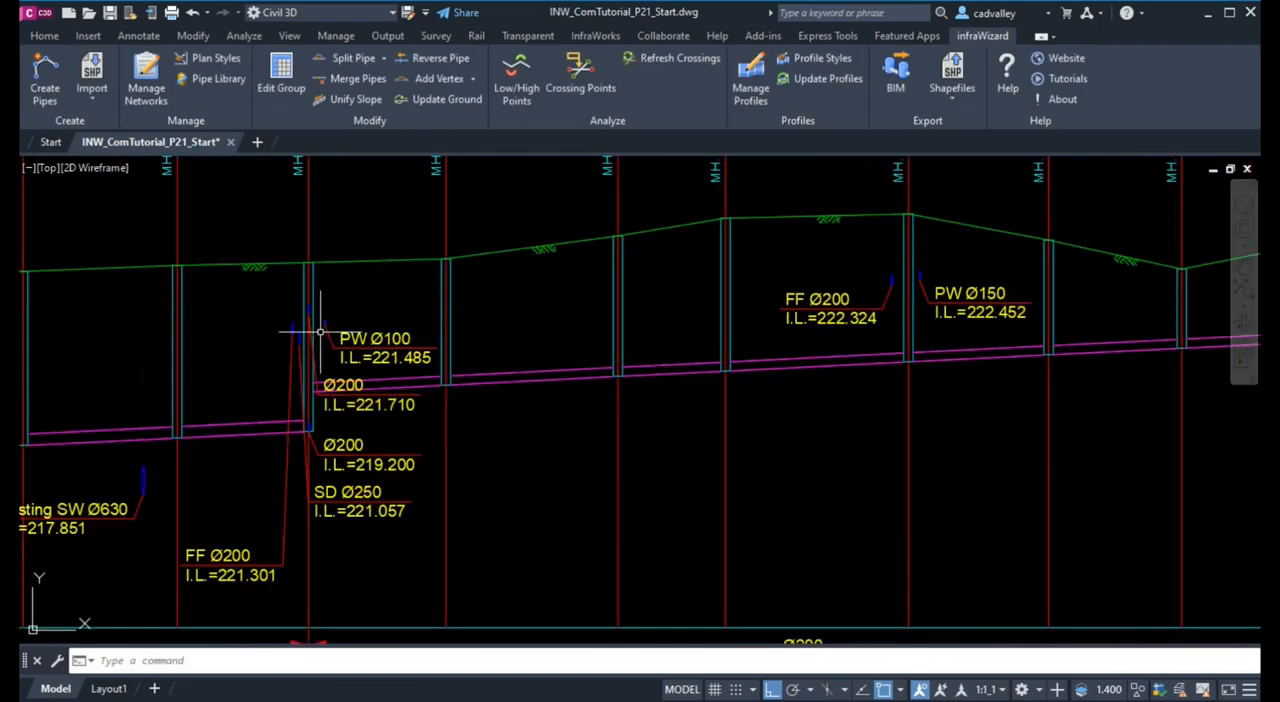
scroll("down", 3)
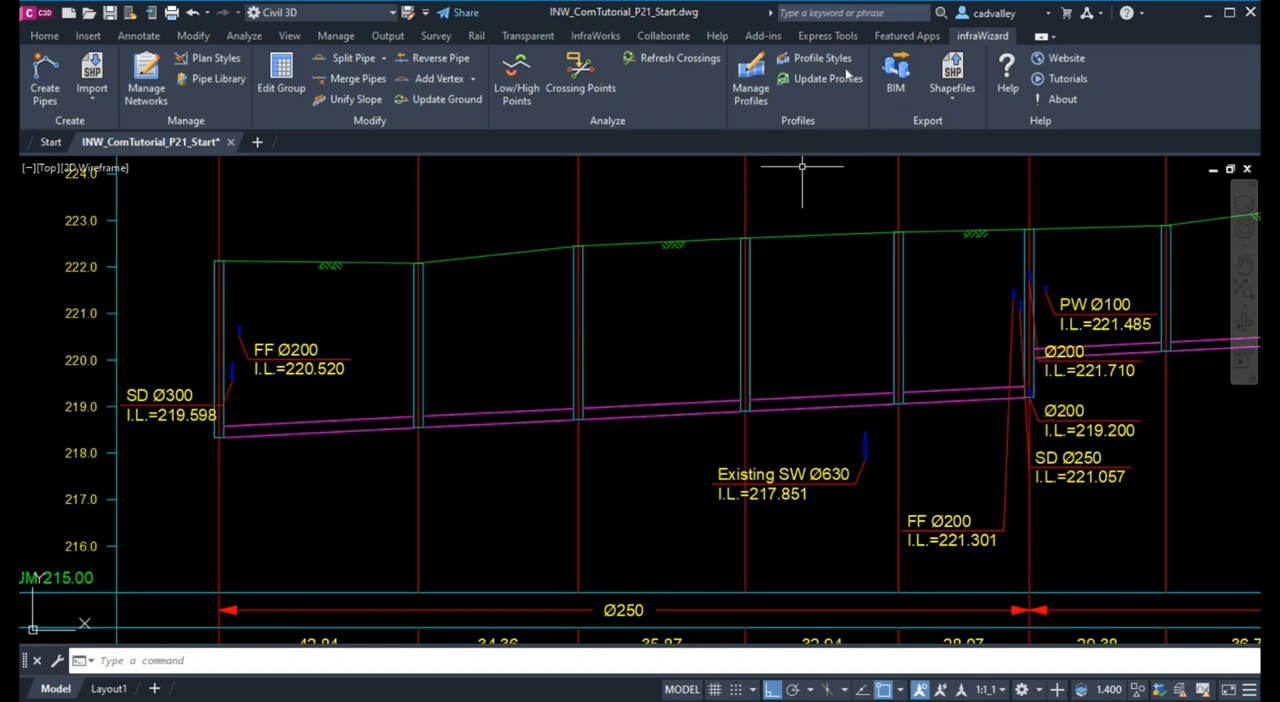
left_click(823, 58)
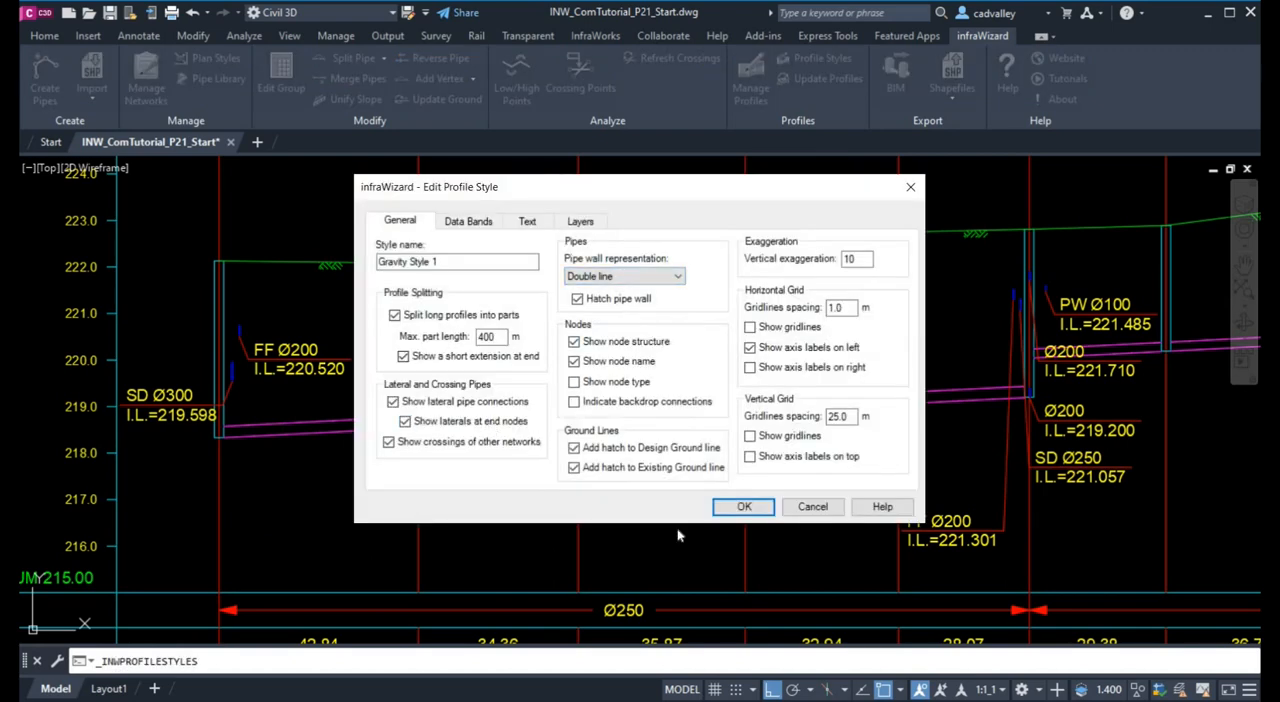
Apply the end-node laterals setting, showing Ø315 and Ø200 laterals, then reopen and close settings
left_click(742, 507)
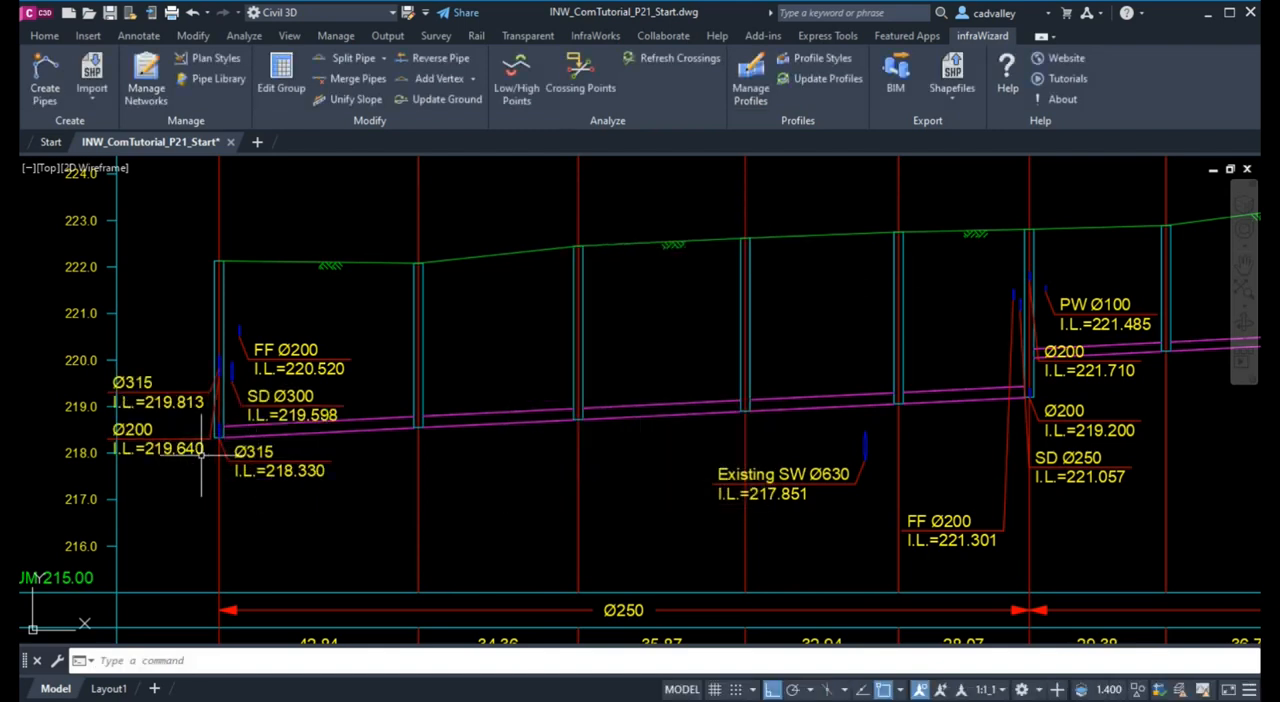
mouse_move(819, 58)
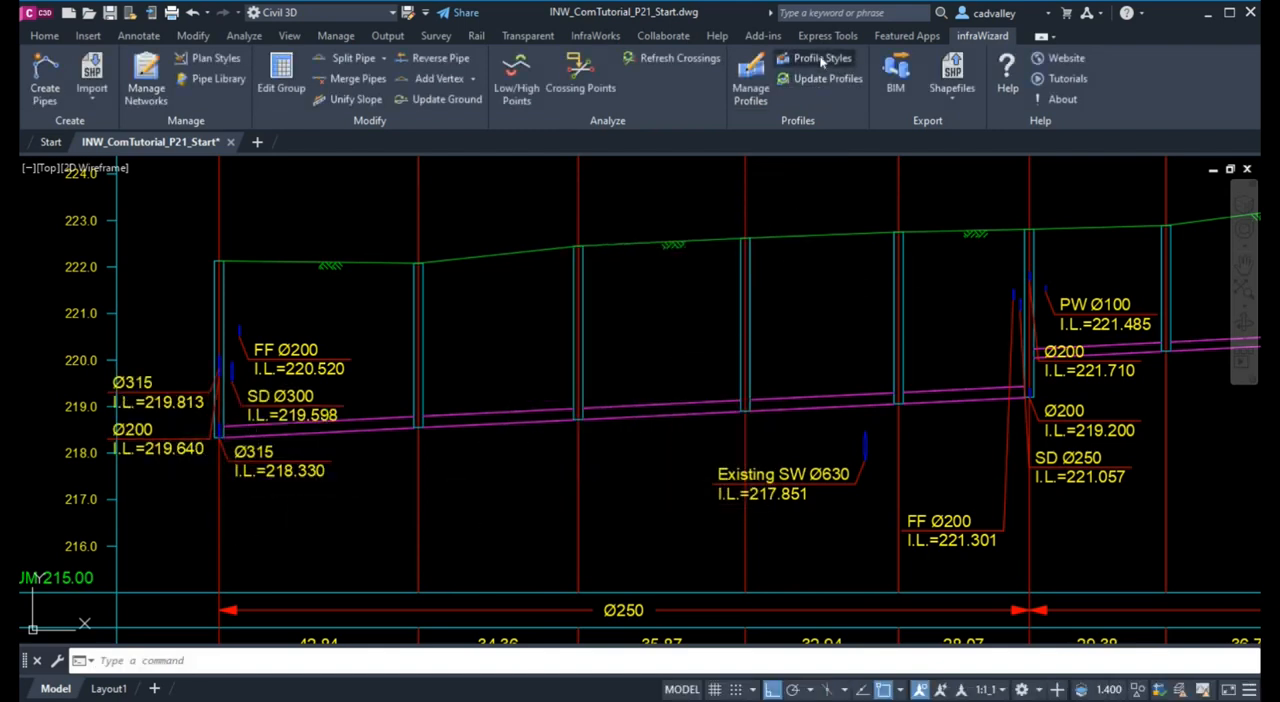
left_click(823, 58)
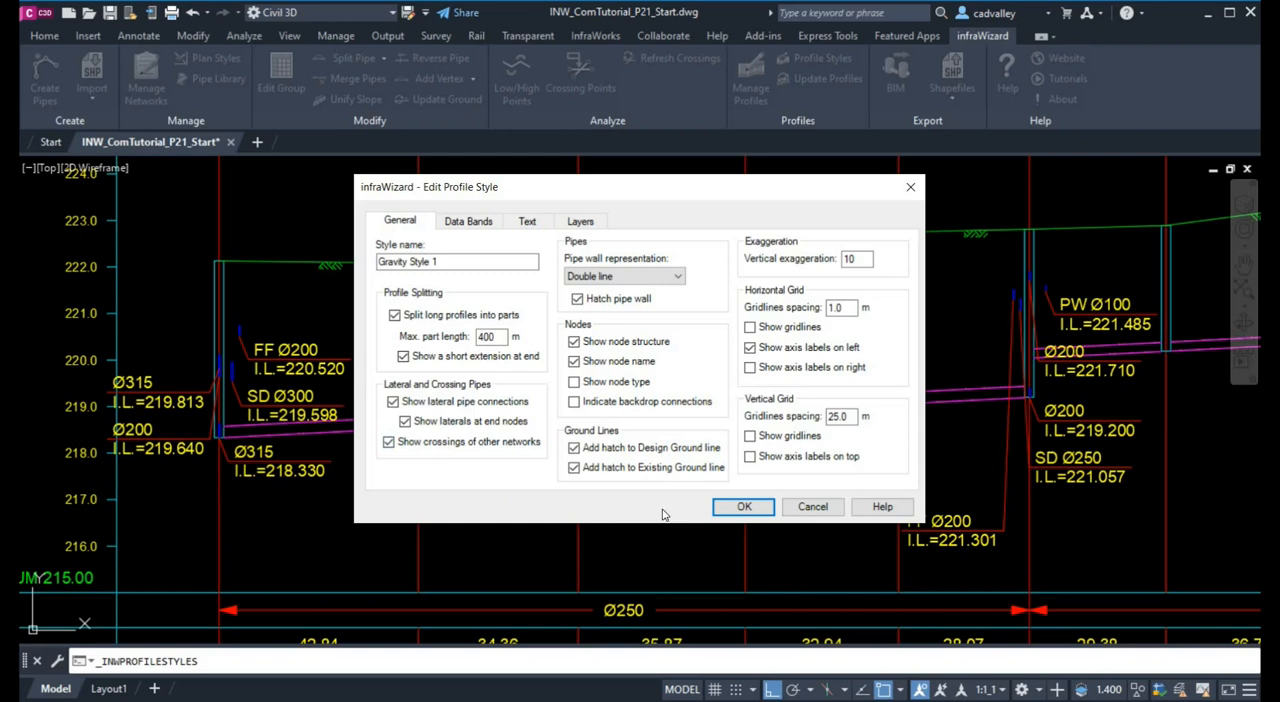
left_click(742, 506)
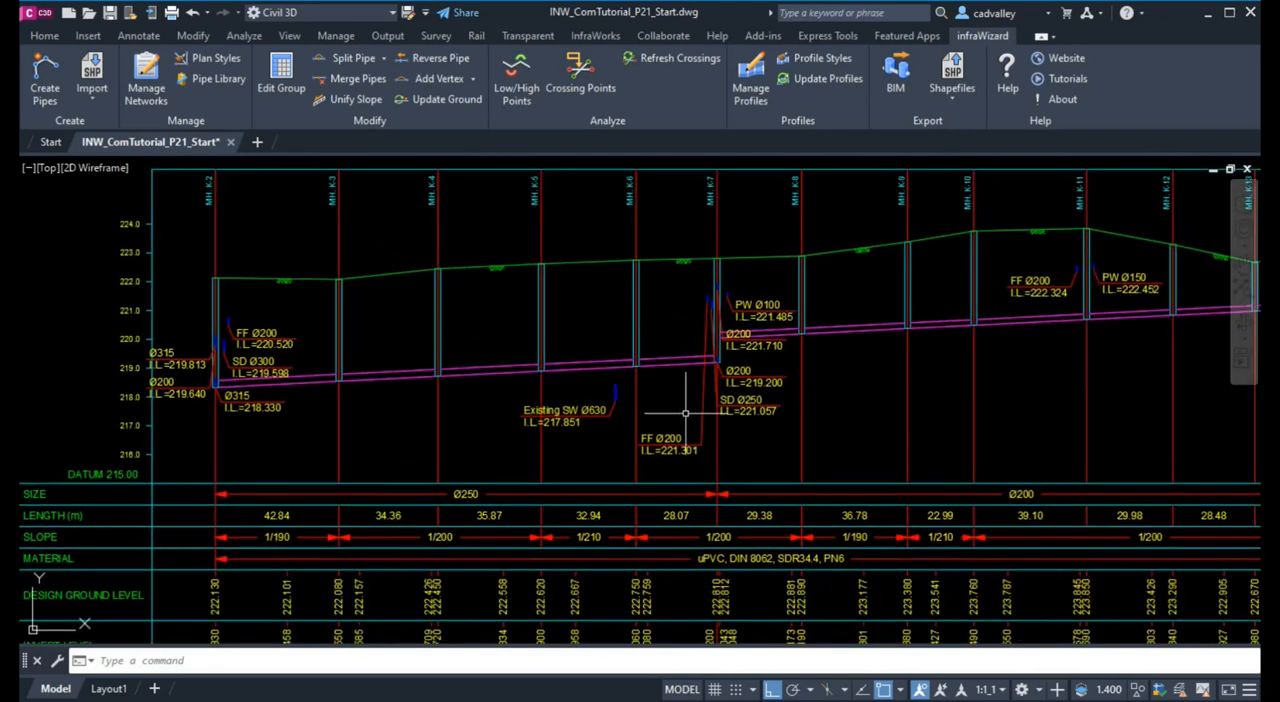
Review Gravity Style 1's pipe wall option, keeping hatched double-line walls, and confirm both dialogs
left_click(826, 59)
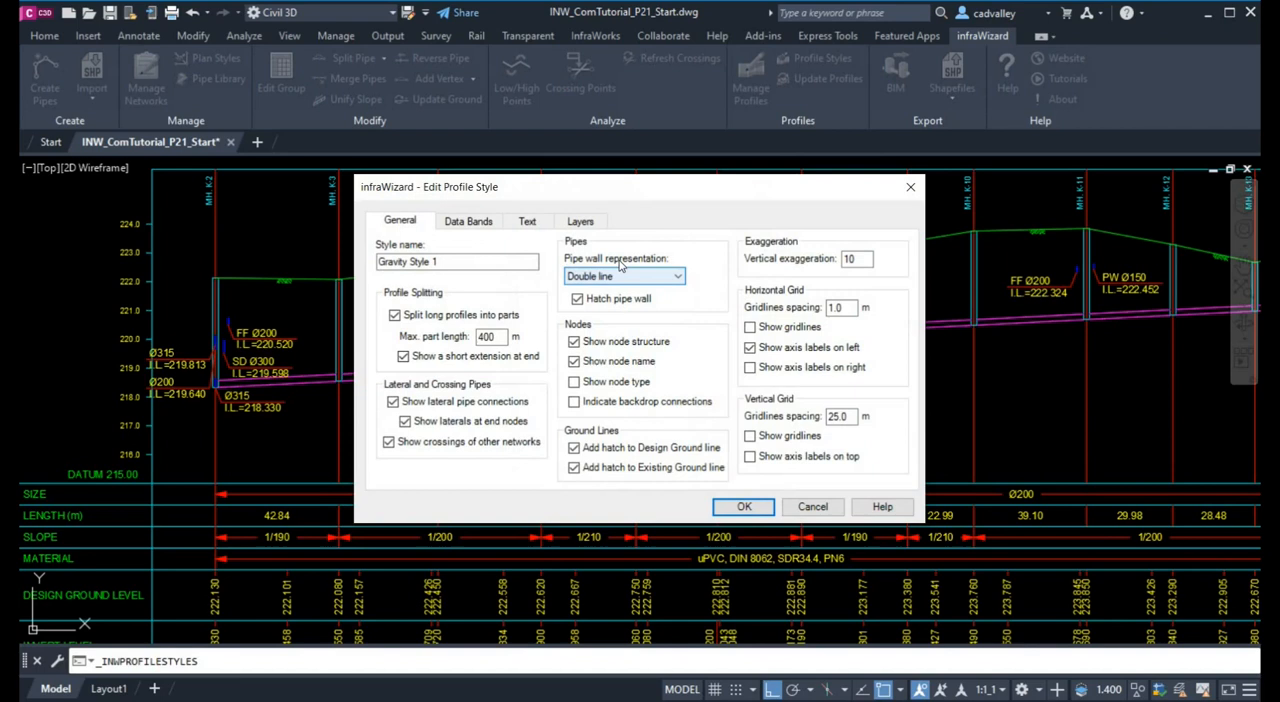
mouse_move(668, 284)
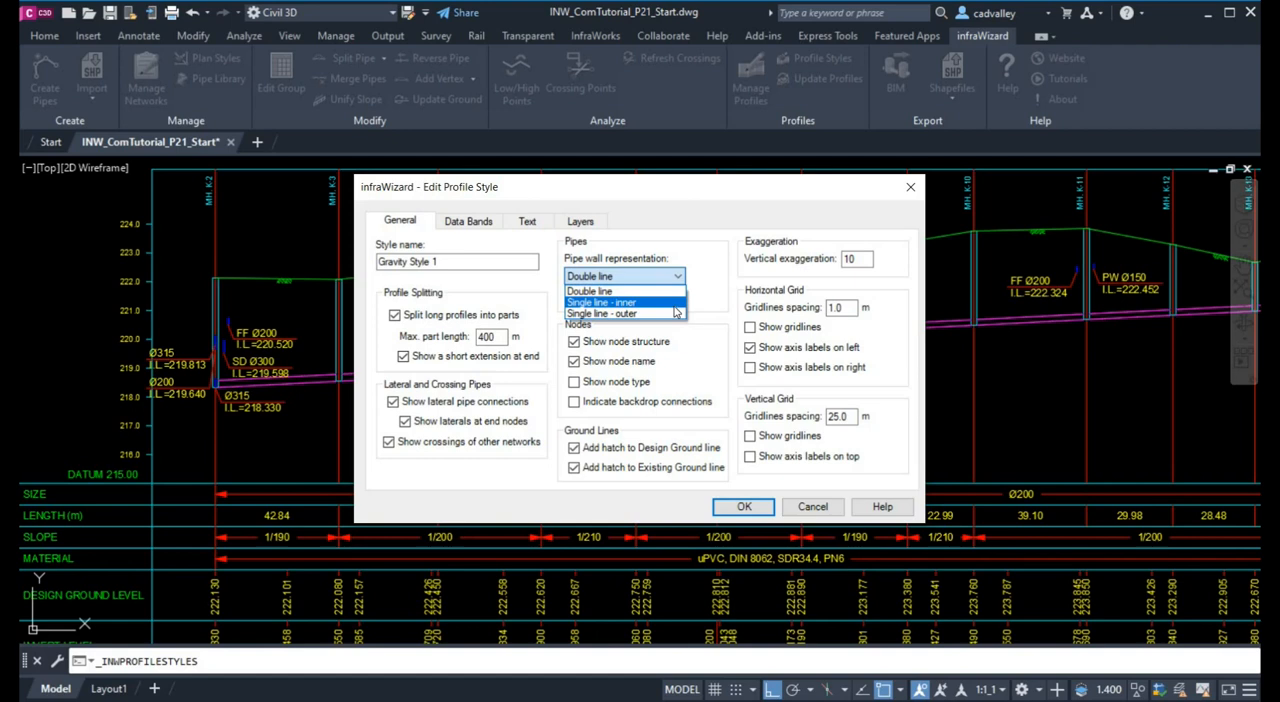
left_click(610, 291)
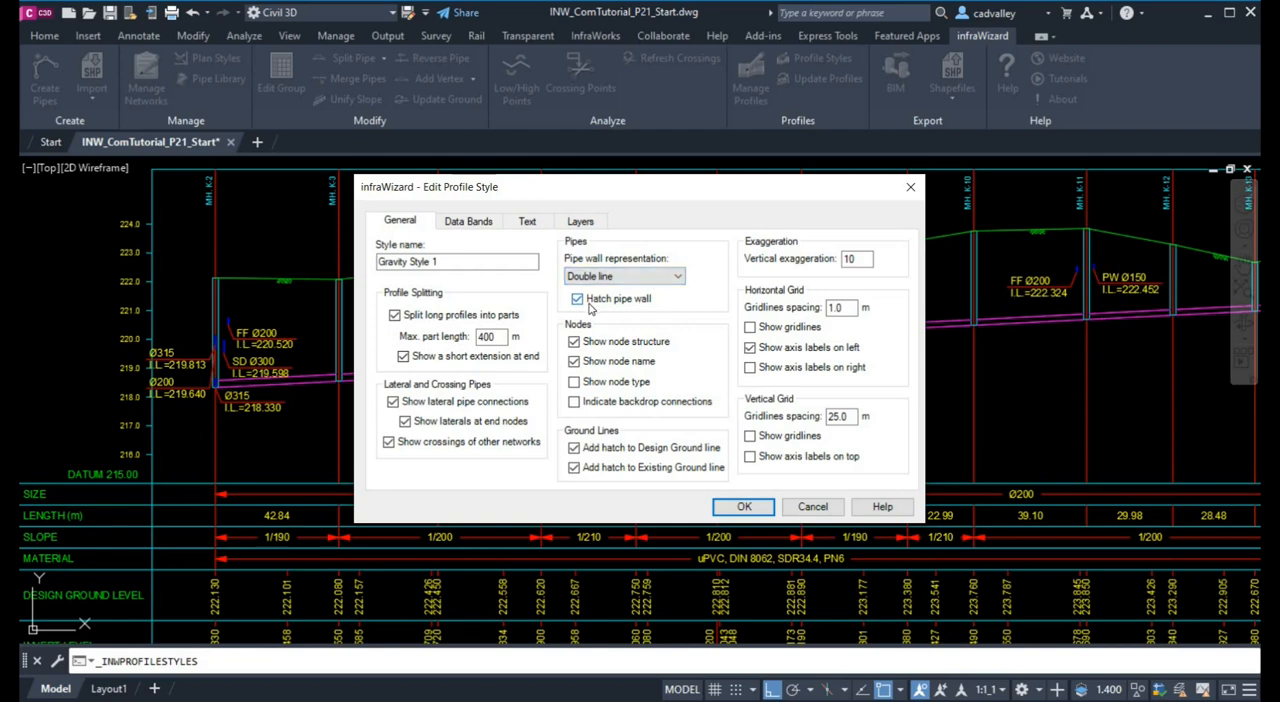
mouse_move(632, 313)
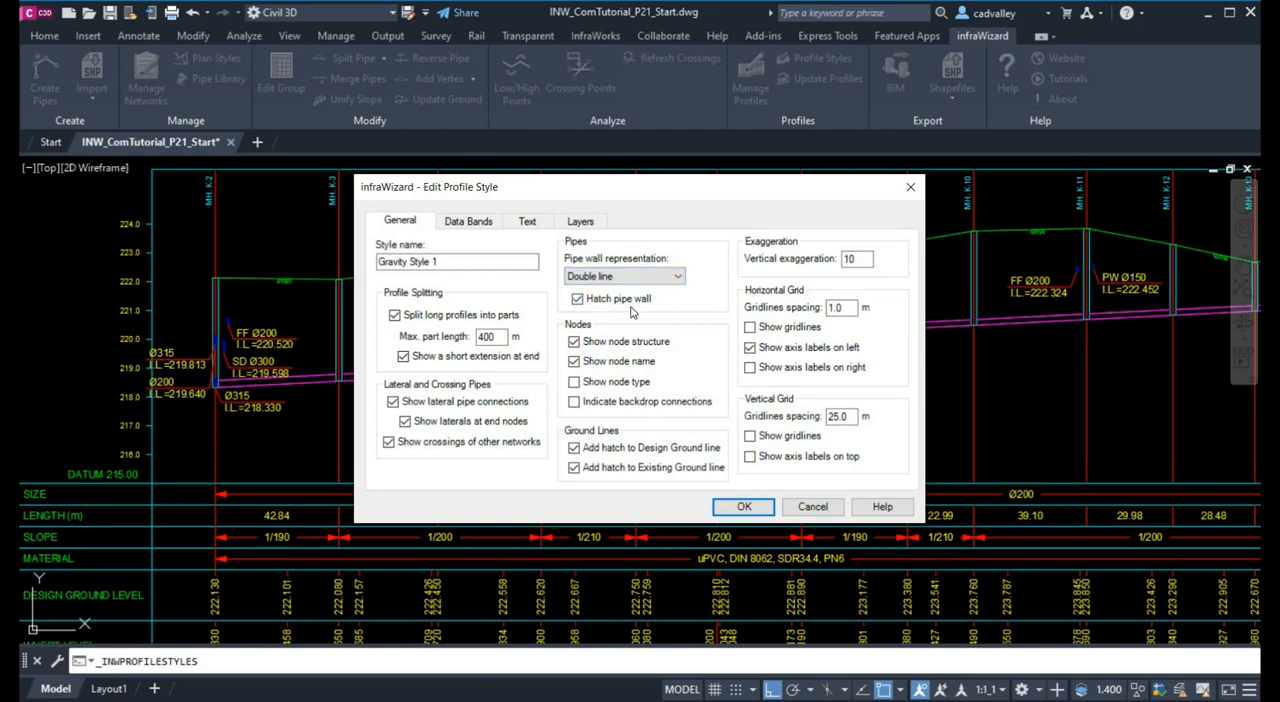
left_click(743, 506)
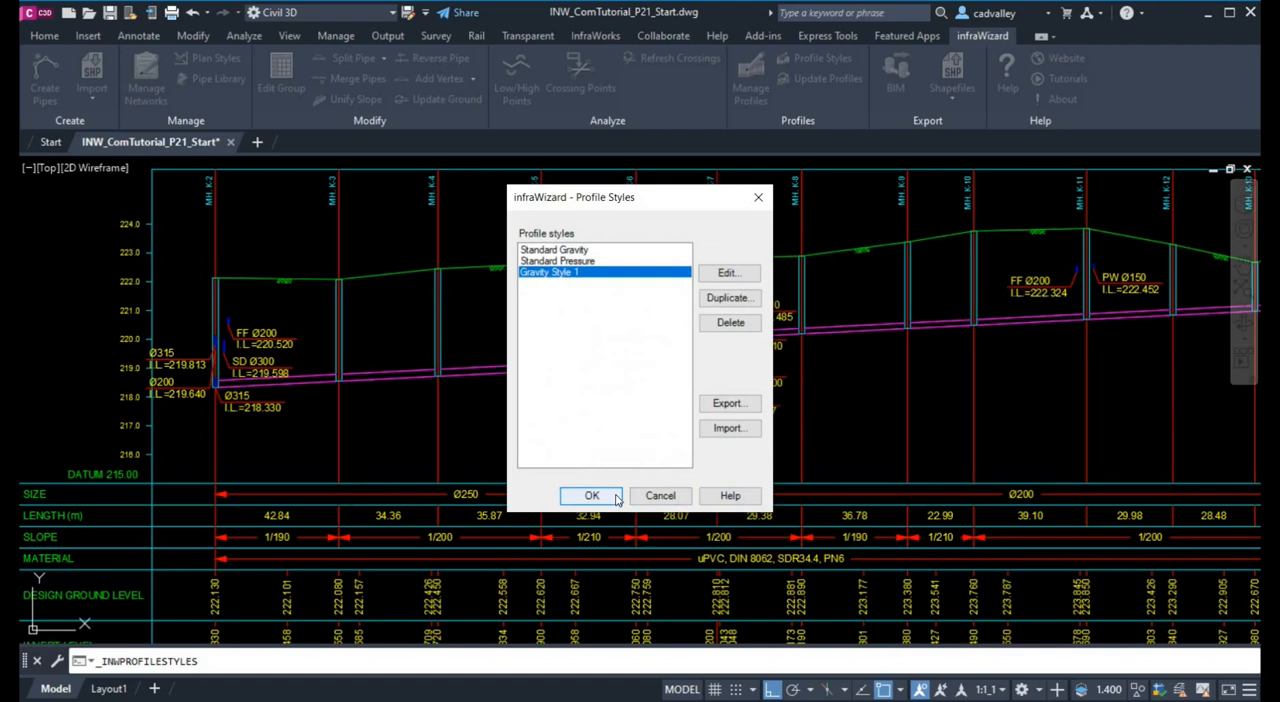
left_click(591, 495)
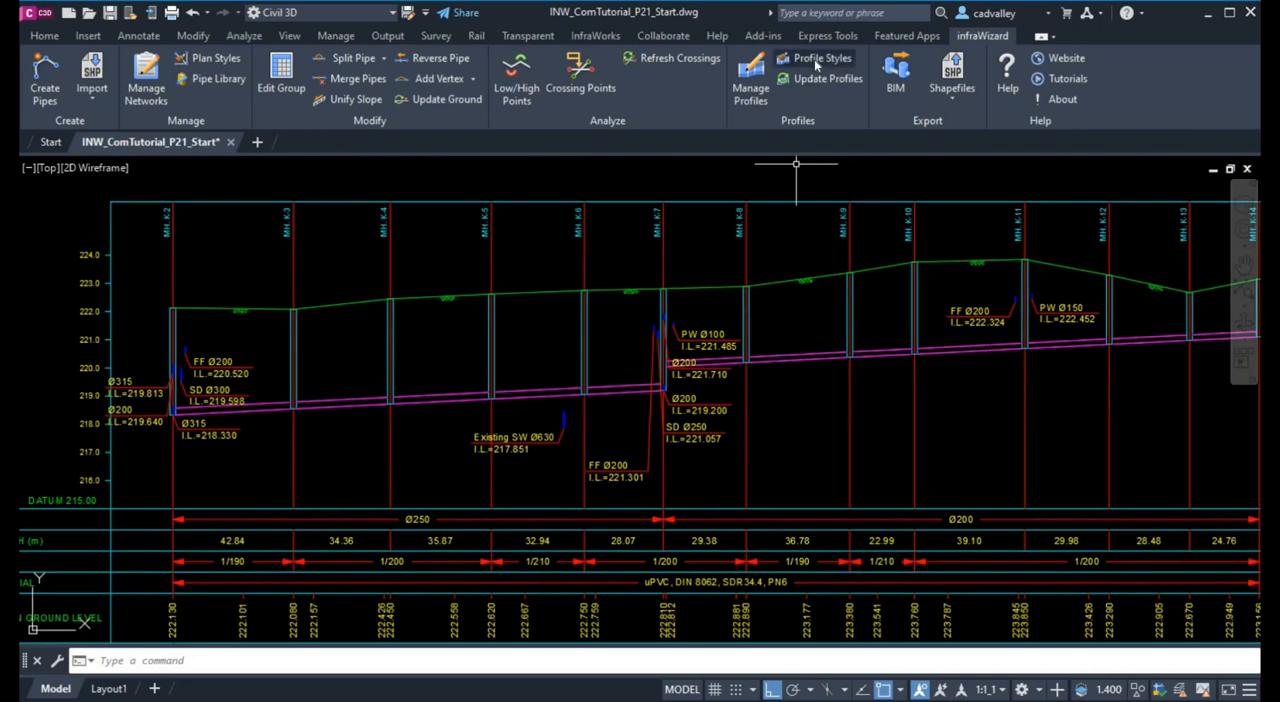
Turn on 'Indicate backdrop connections' in Gravity Style 1 and confirm the change
left_click(819, 58)
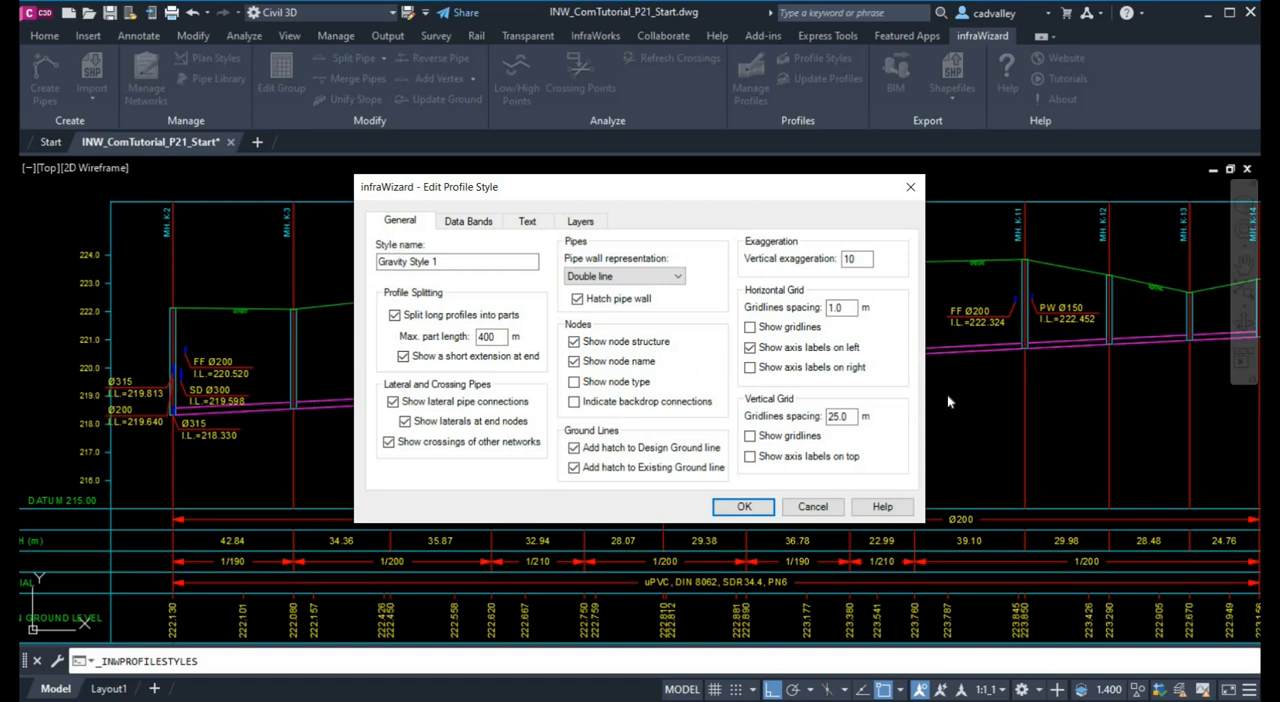
mouse_move(1110, 368)
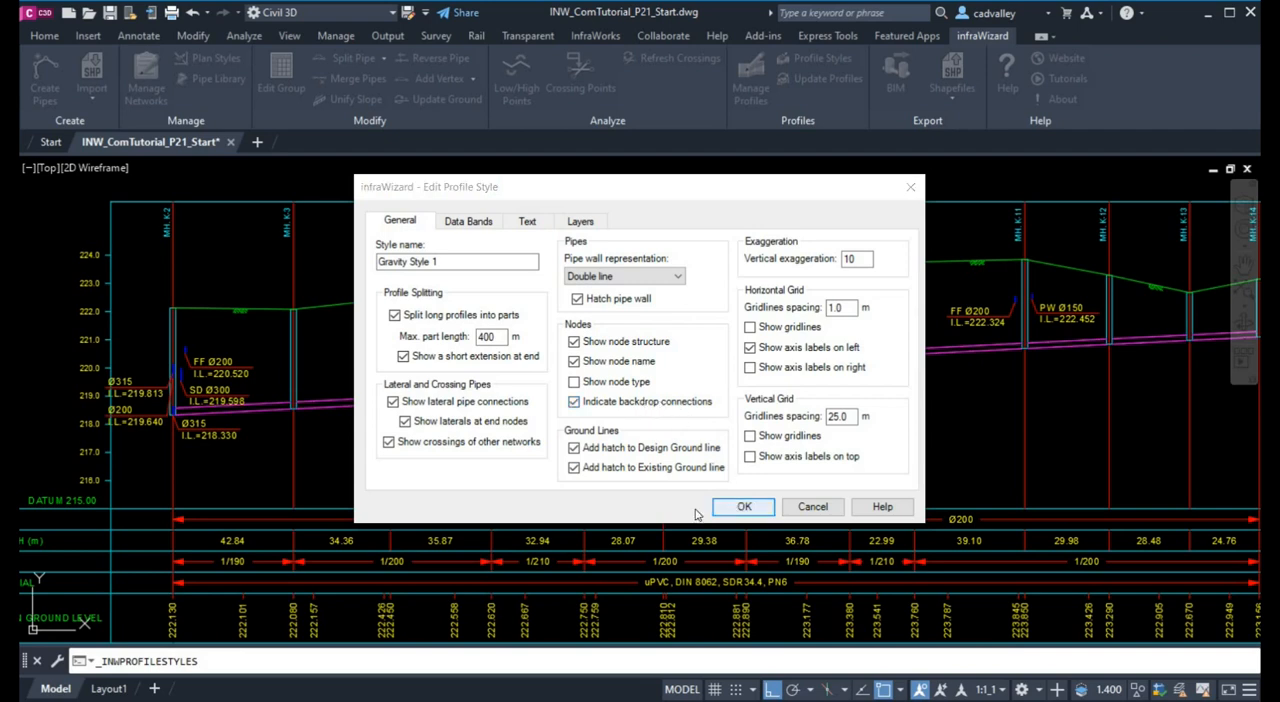
left_click(742, 506)
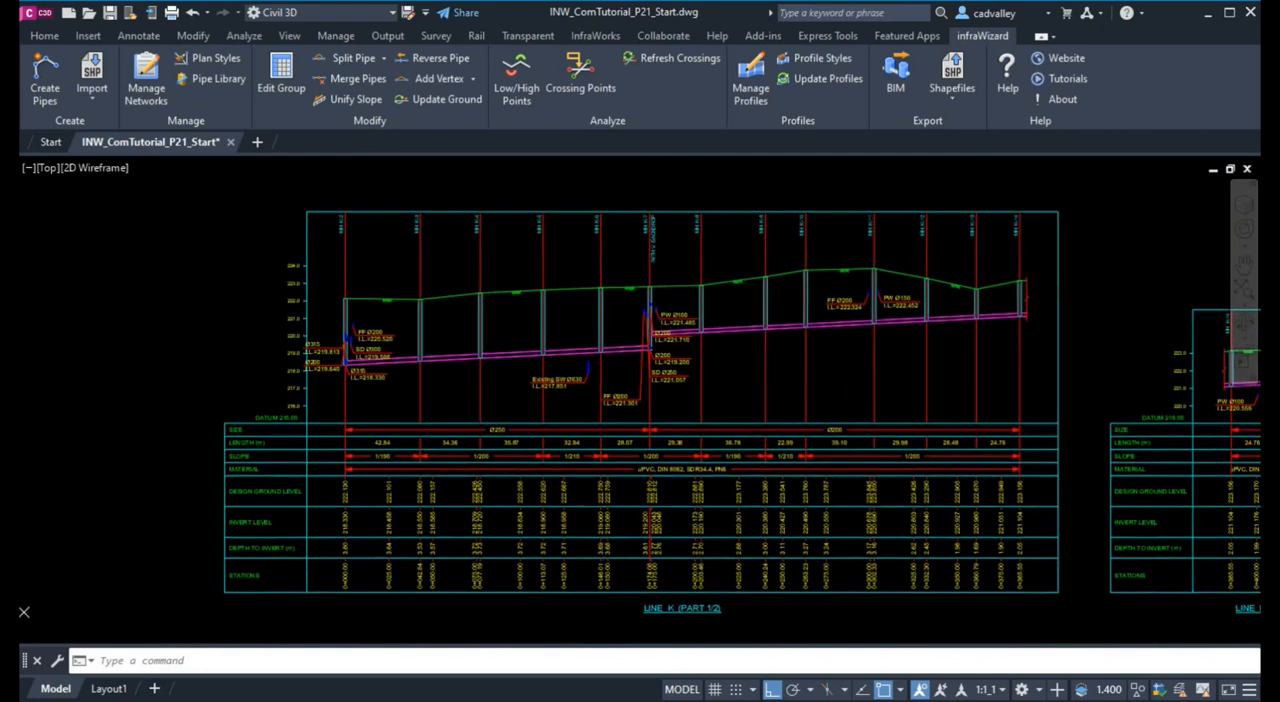
left_click(147, 85)
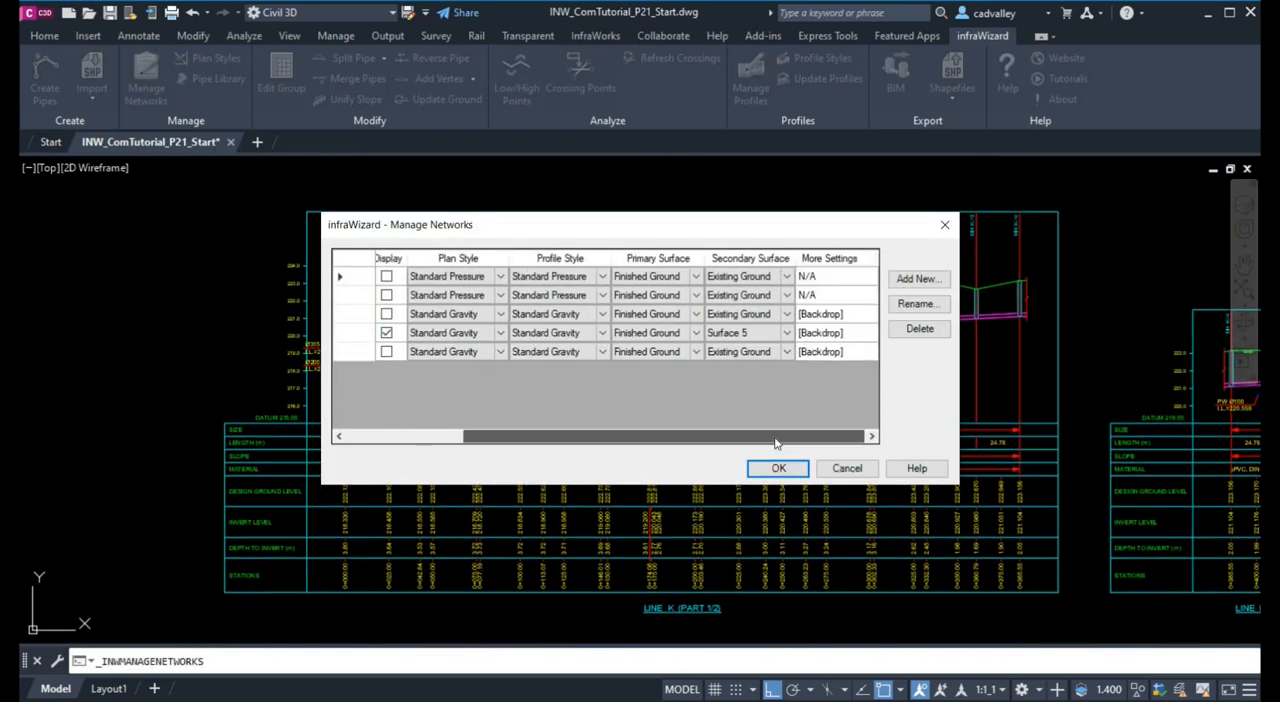
left_click(822, 351)
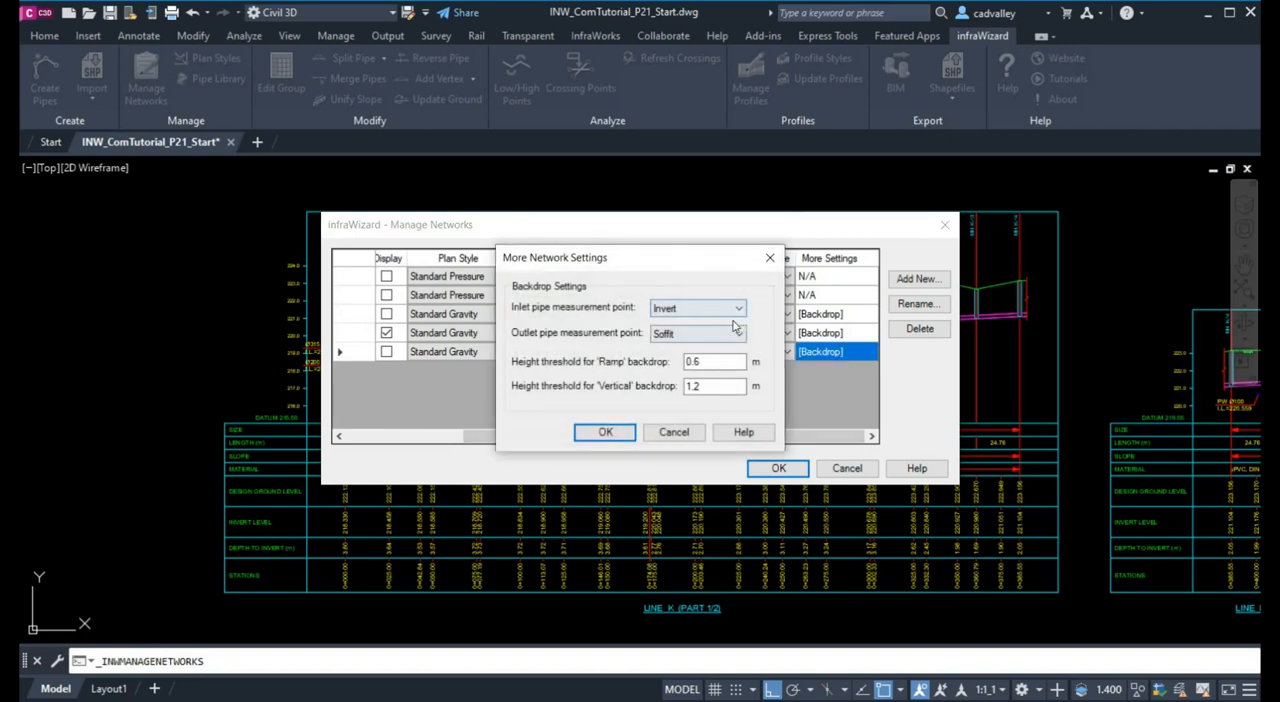
left_click(604, 432)
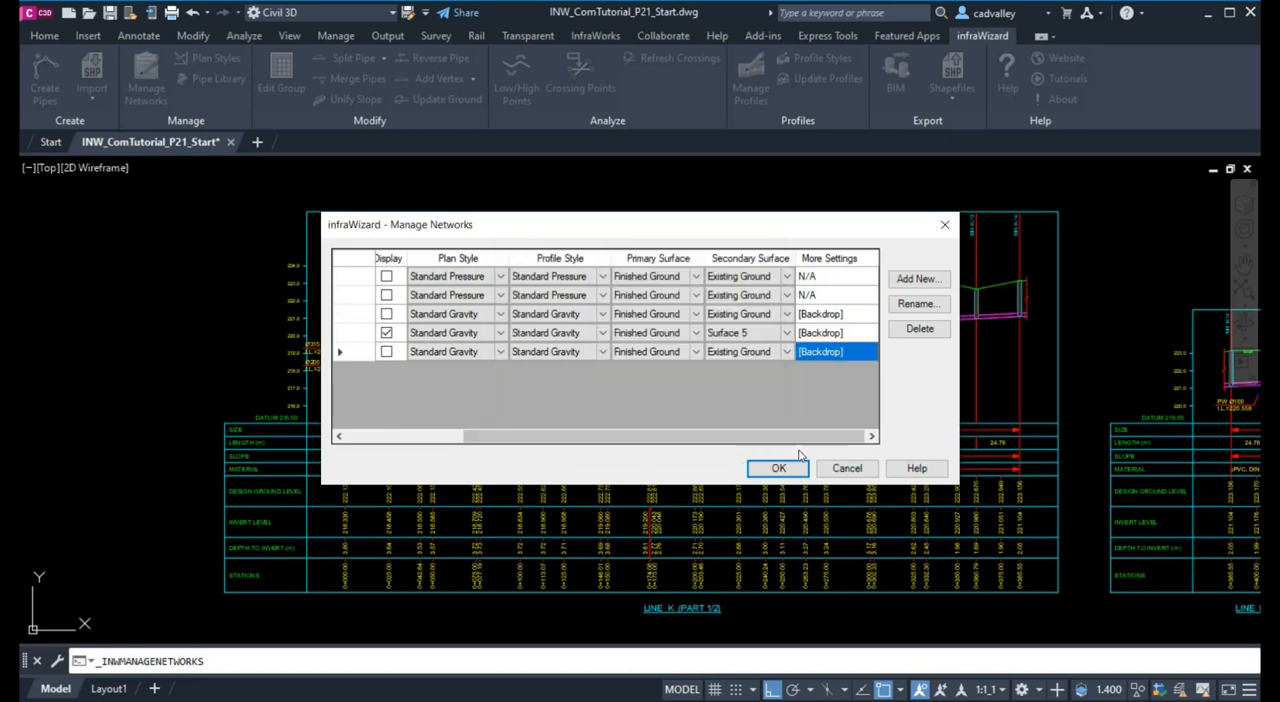
left_click(777, 468)
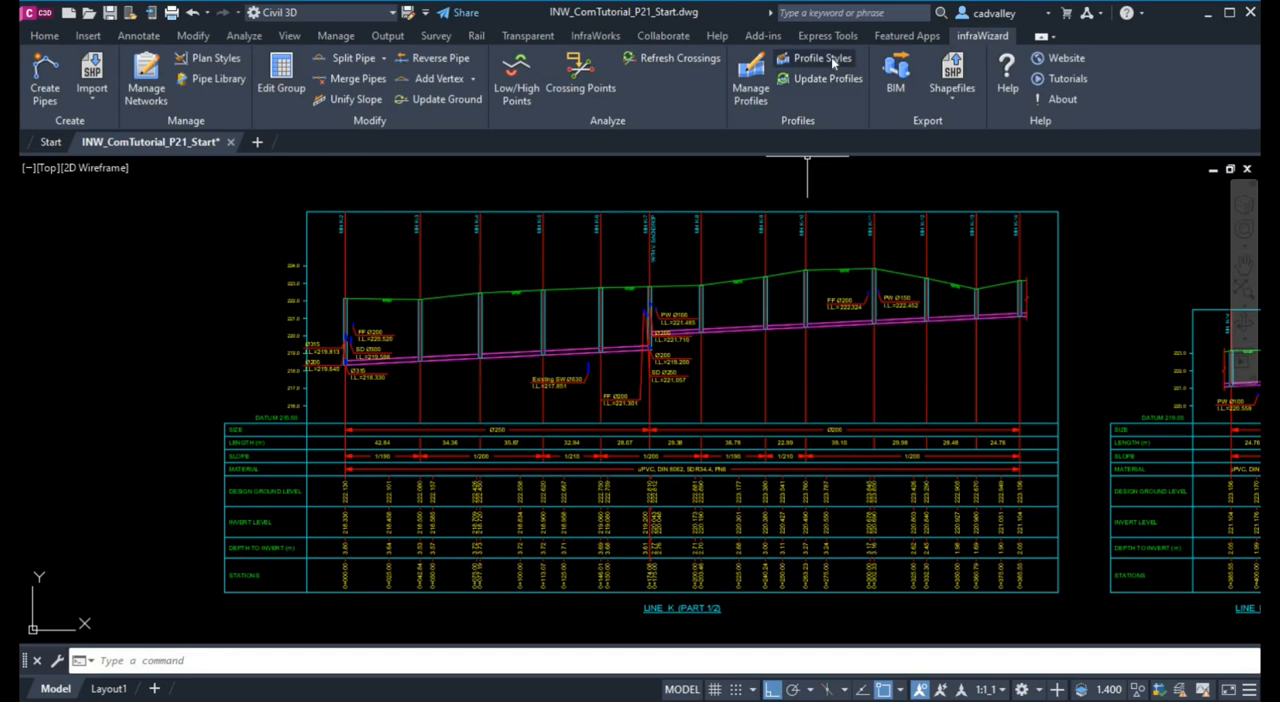
left_click(825, 58)
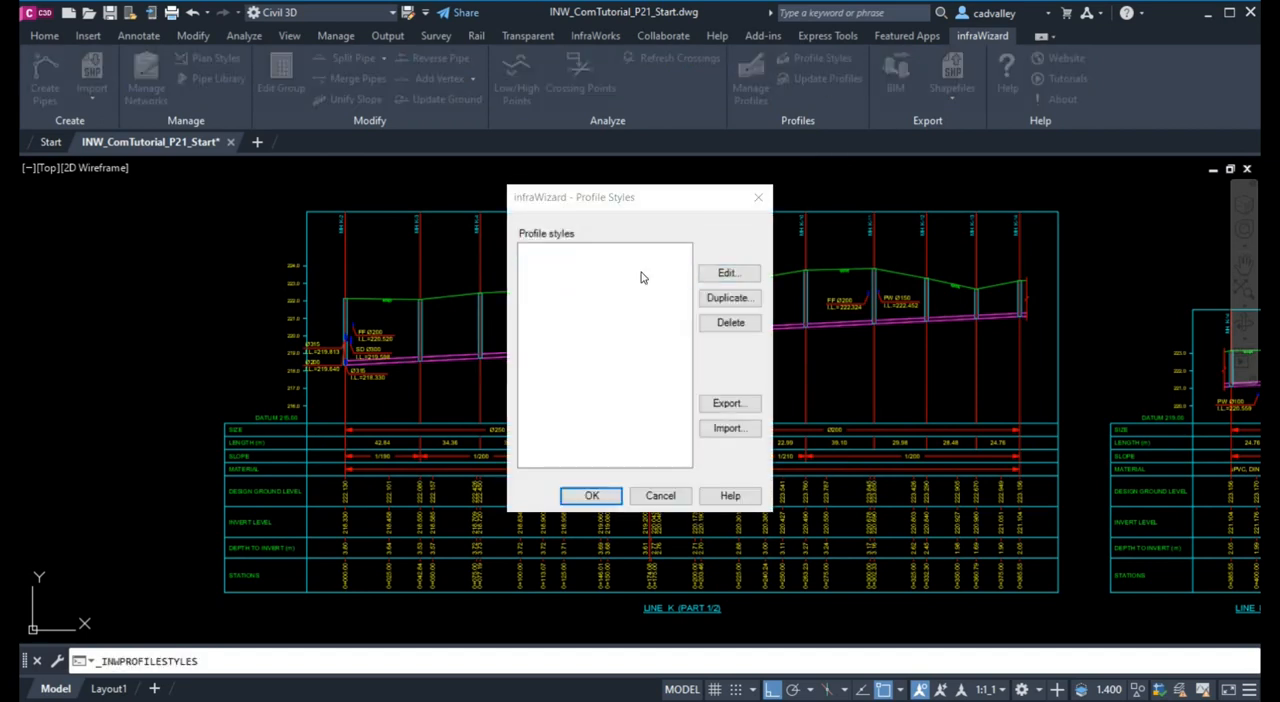
left_click(729, 272)
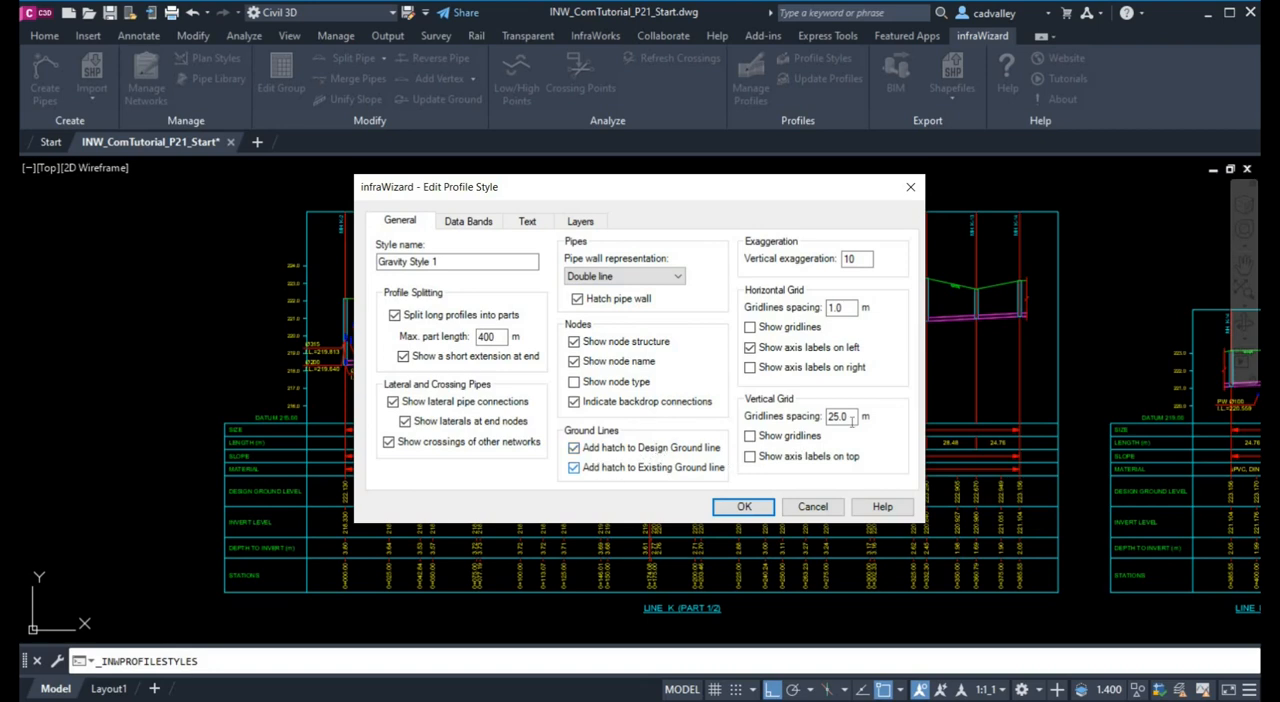
mouse_move(948, 337)
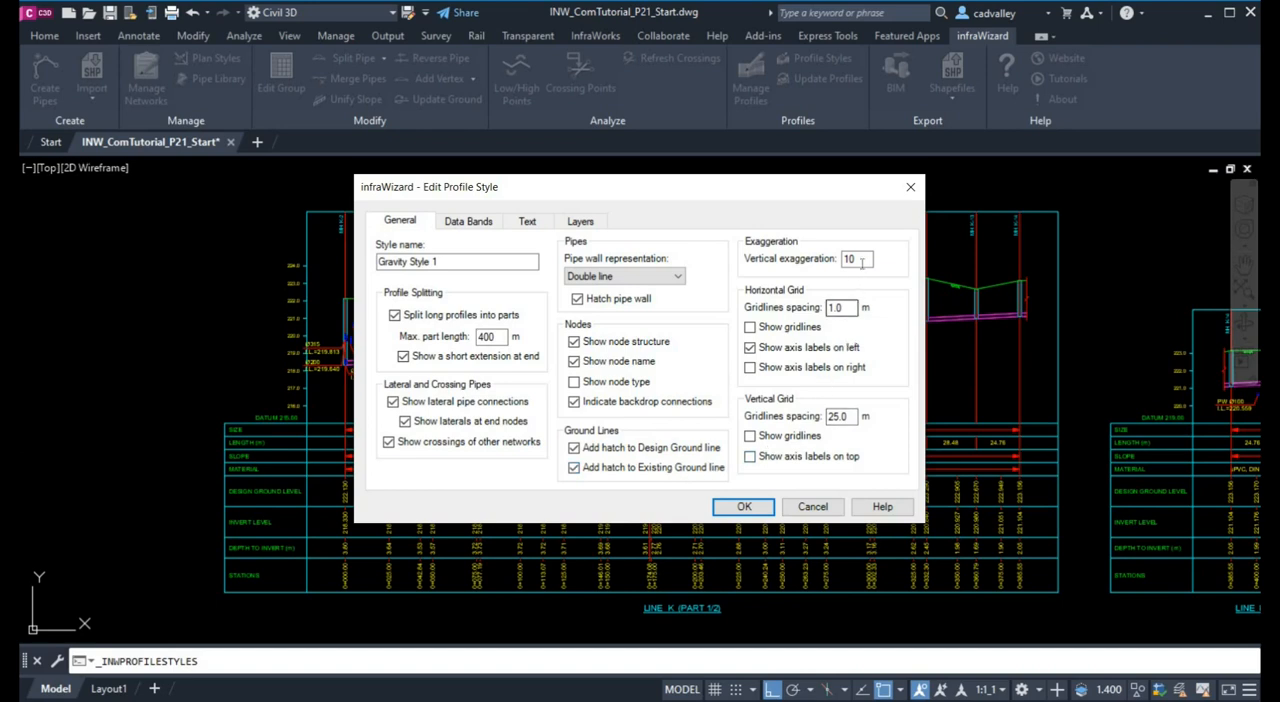
left_click(857, 258)
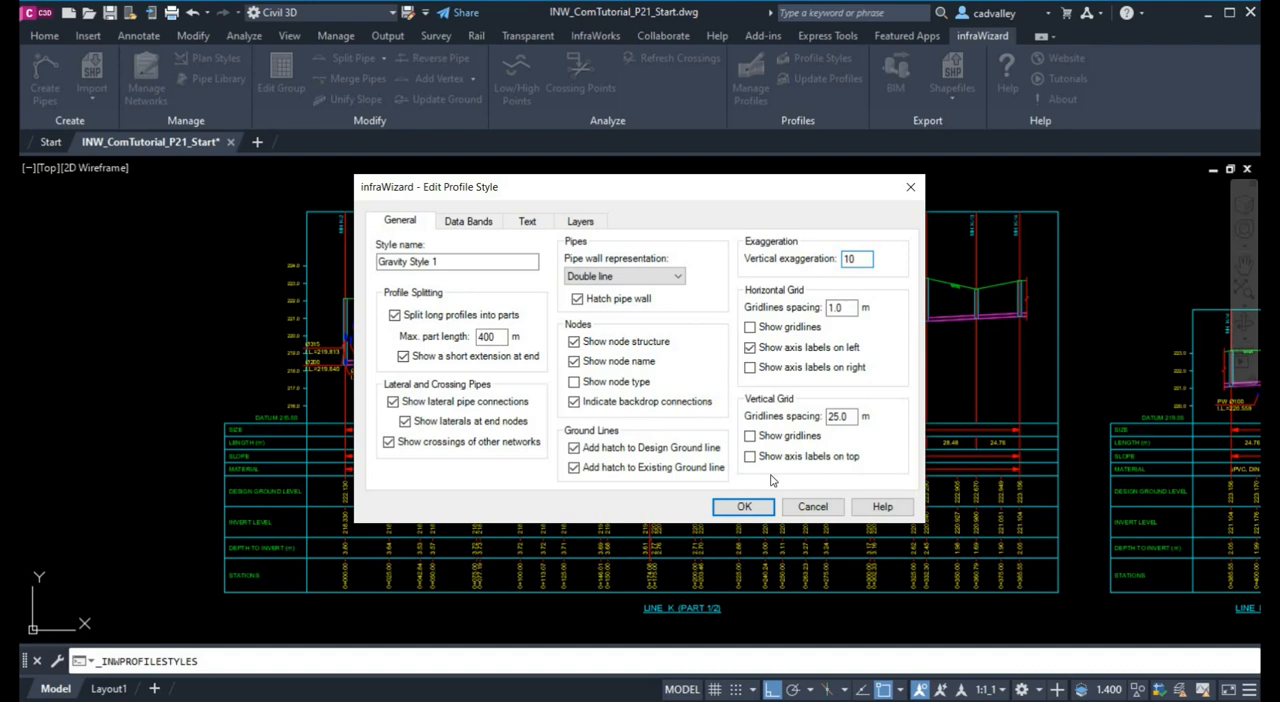
left_click(742, 506)
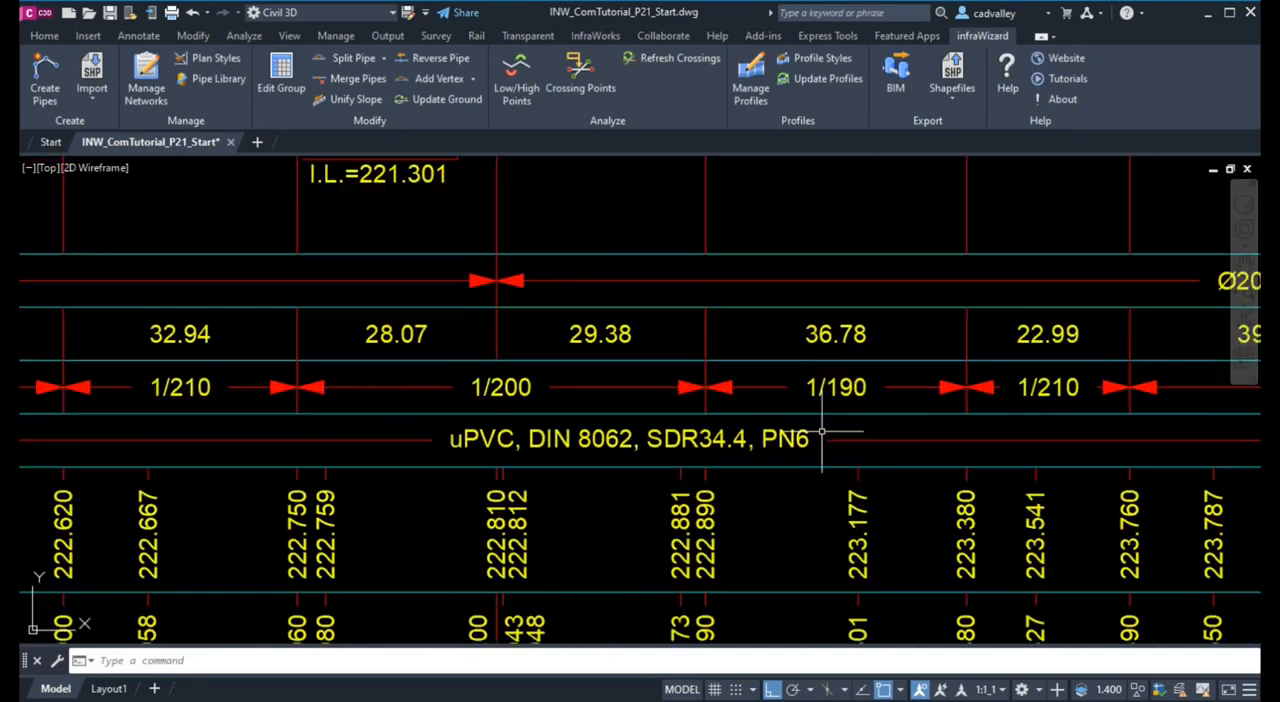
mouse_move(272, 357)
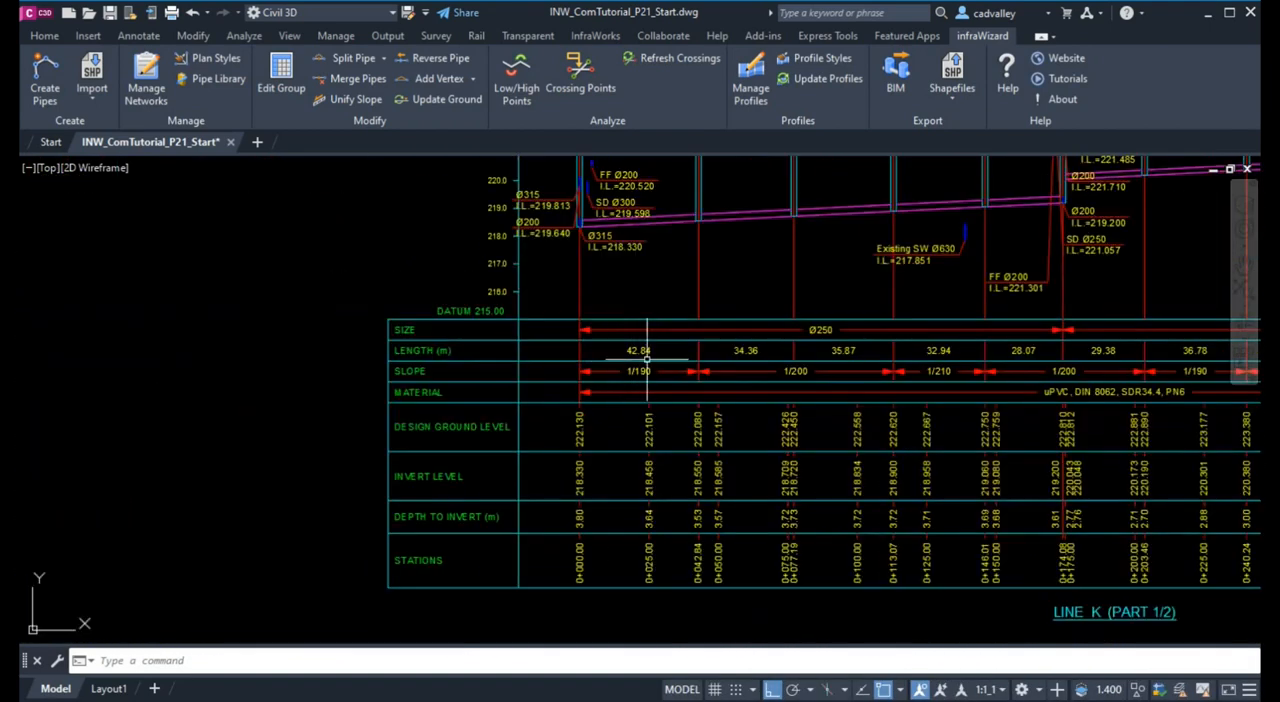
scroll("down", 3)
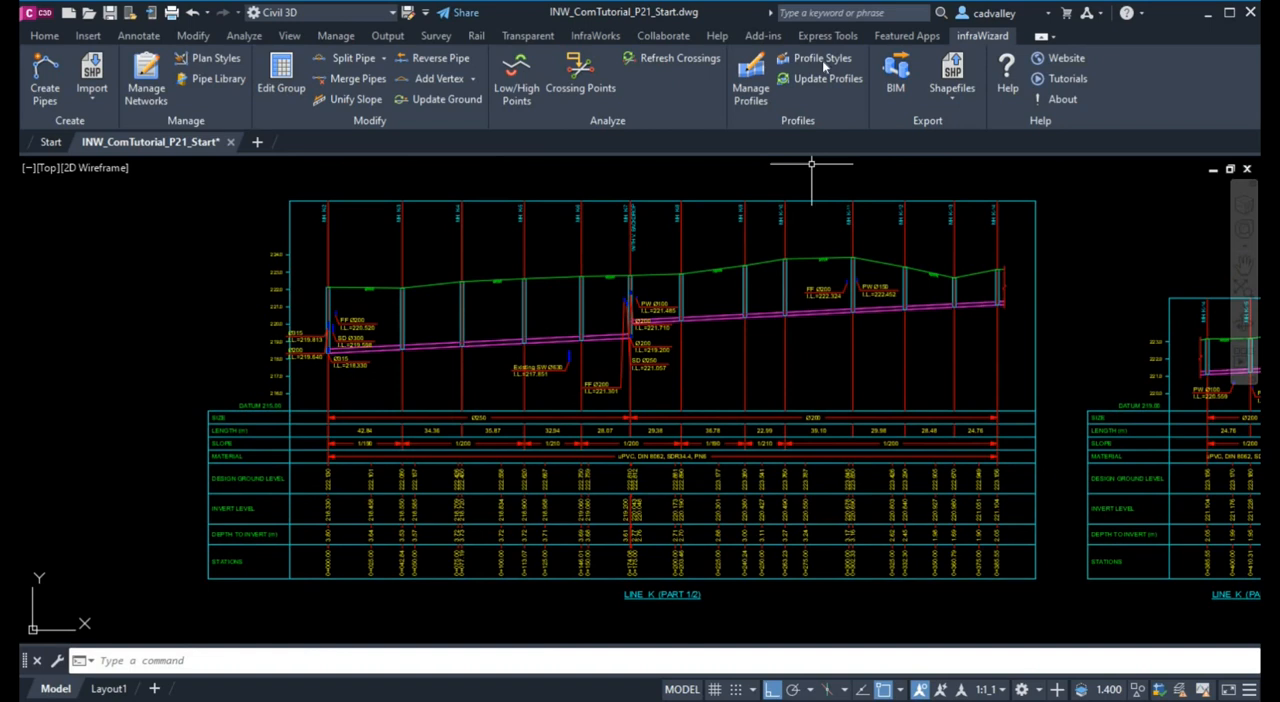
left_click(823, 66)
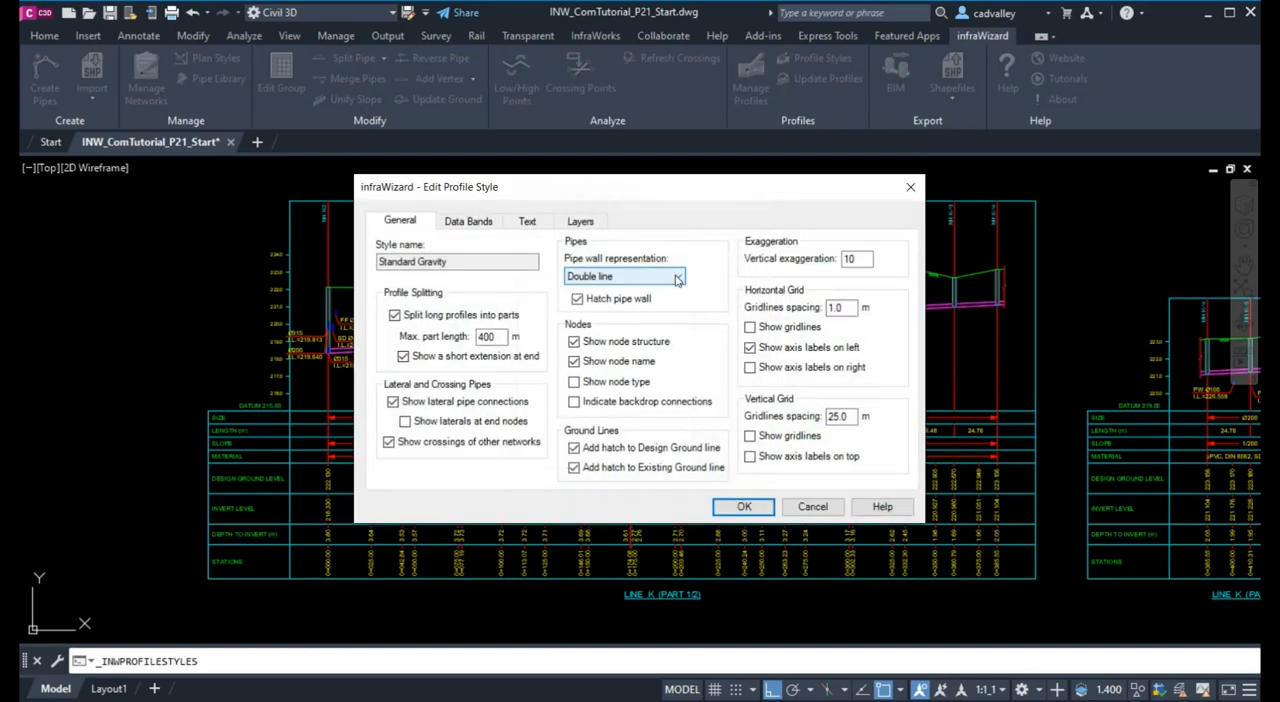
left_click(857, 258)
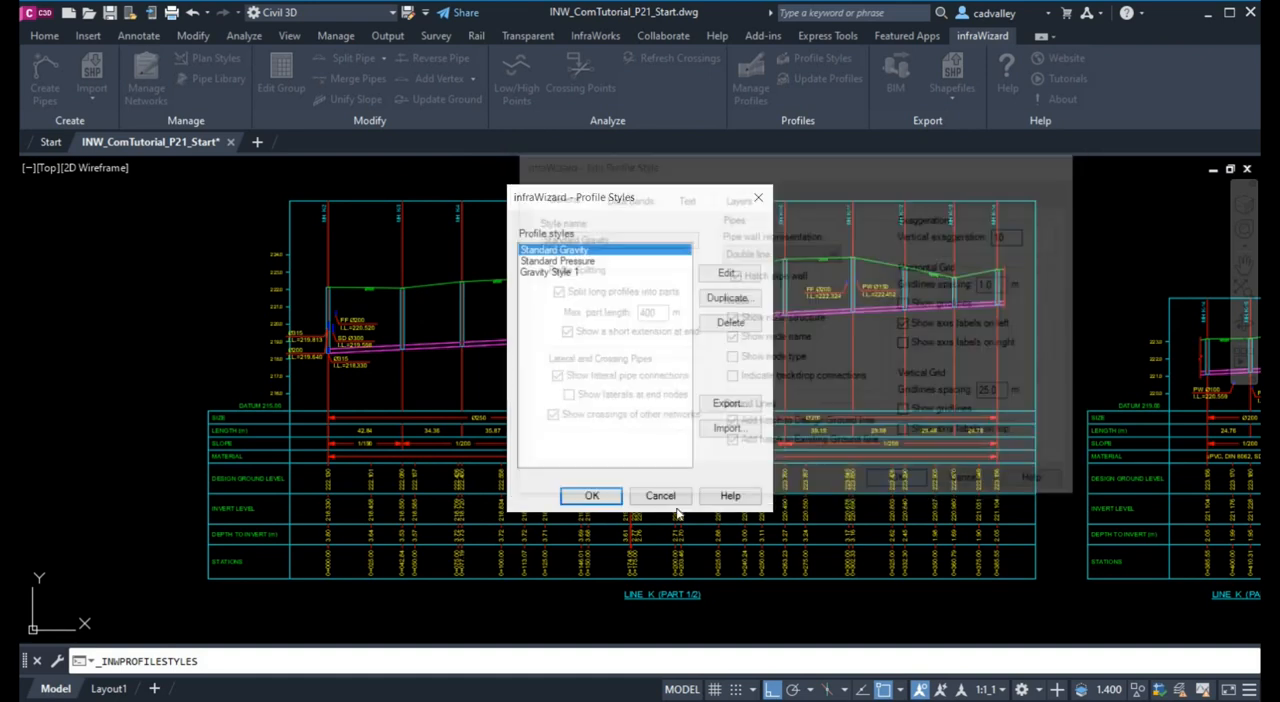
left_click(591, 495)
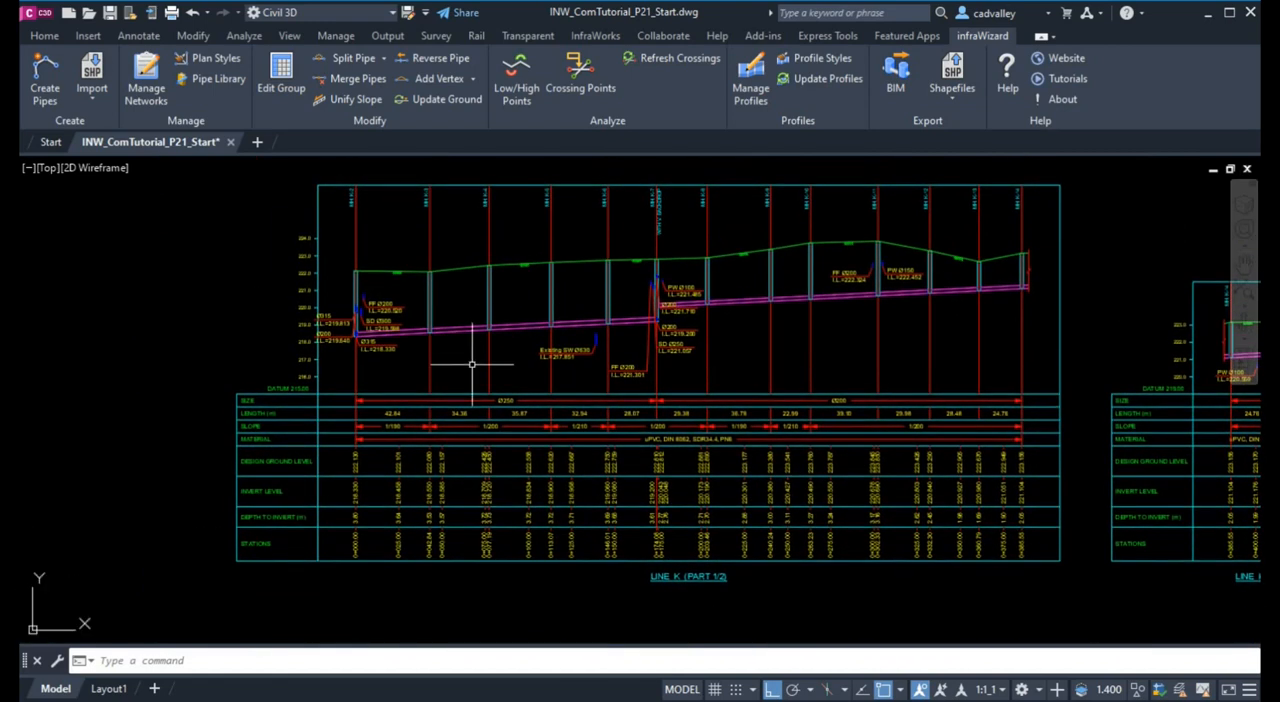
mouse_move(492, 577)
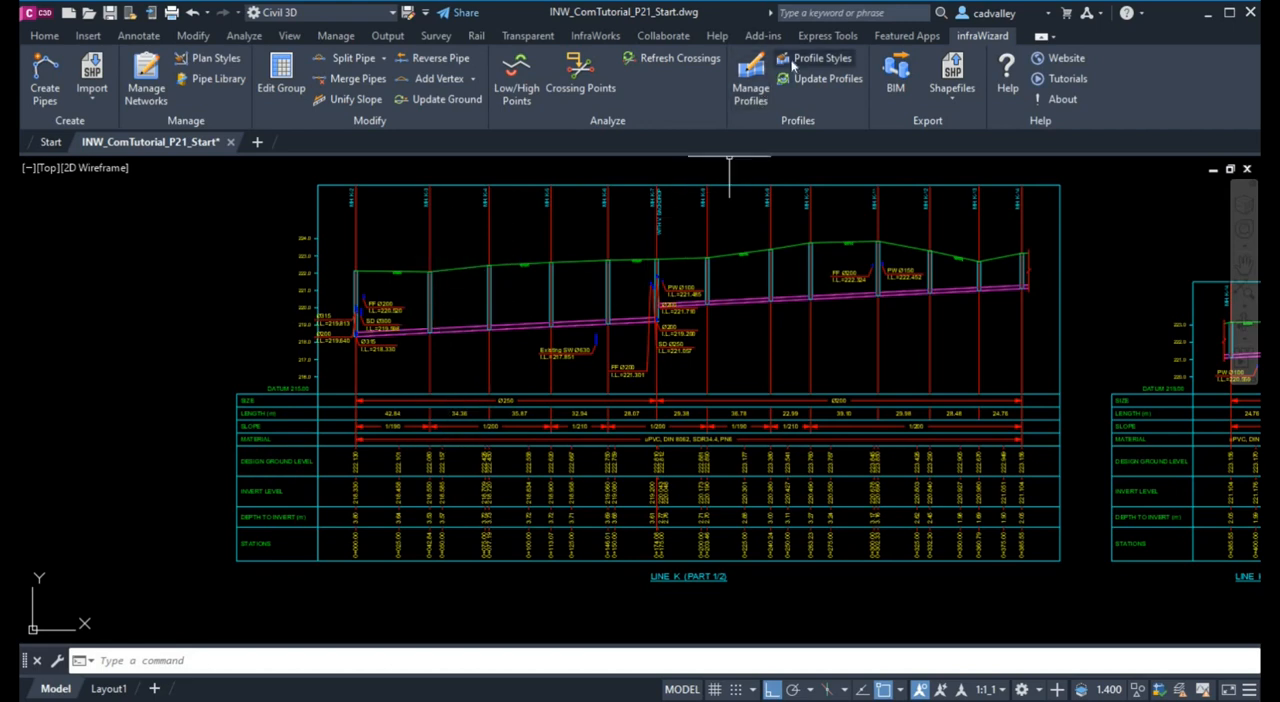
Confirm 5× vertical exaggeration, turn on vertical gridlines in Gravity Style 1, and apply it
left_click(826, 58)
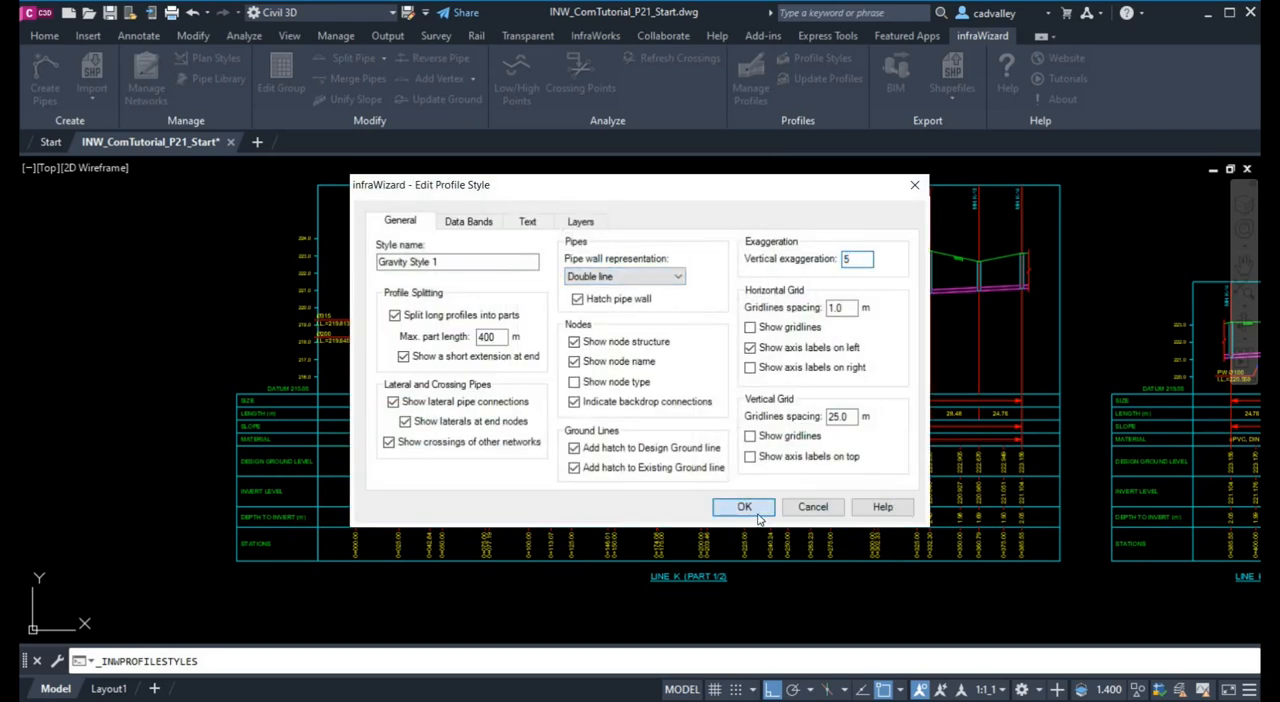
left_click(744, 507)
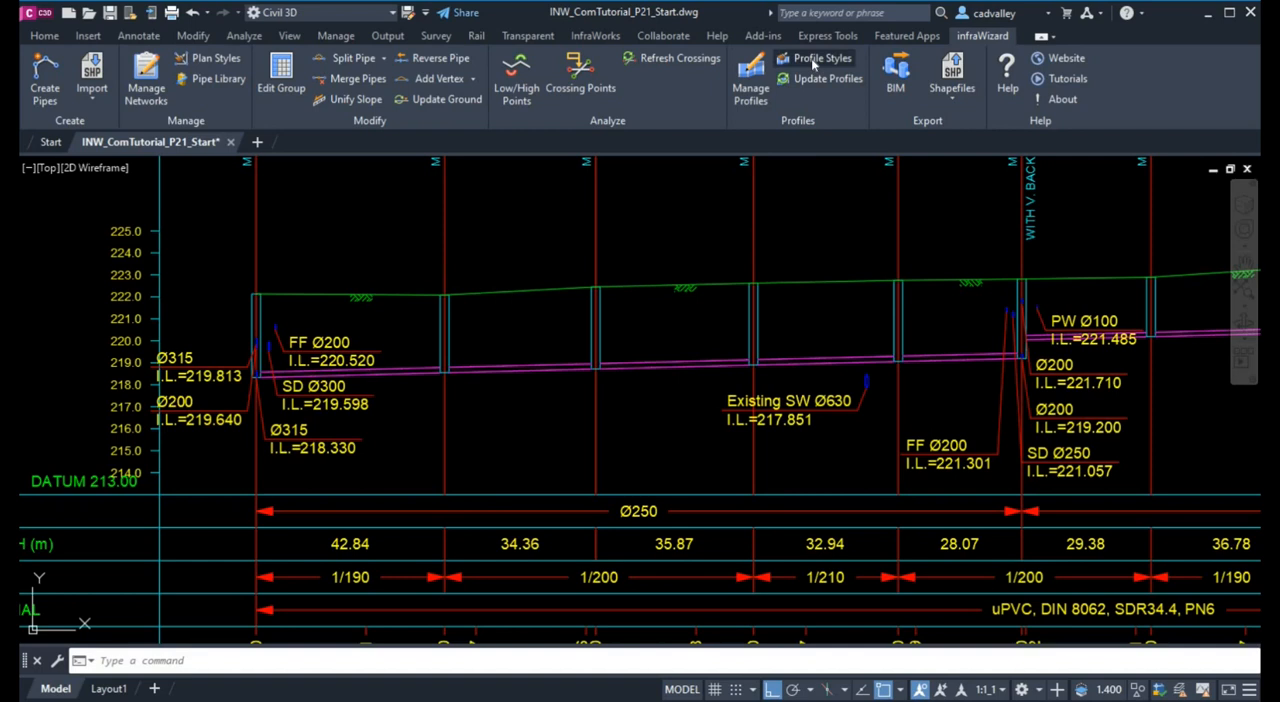
left_click(820, 58)
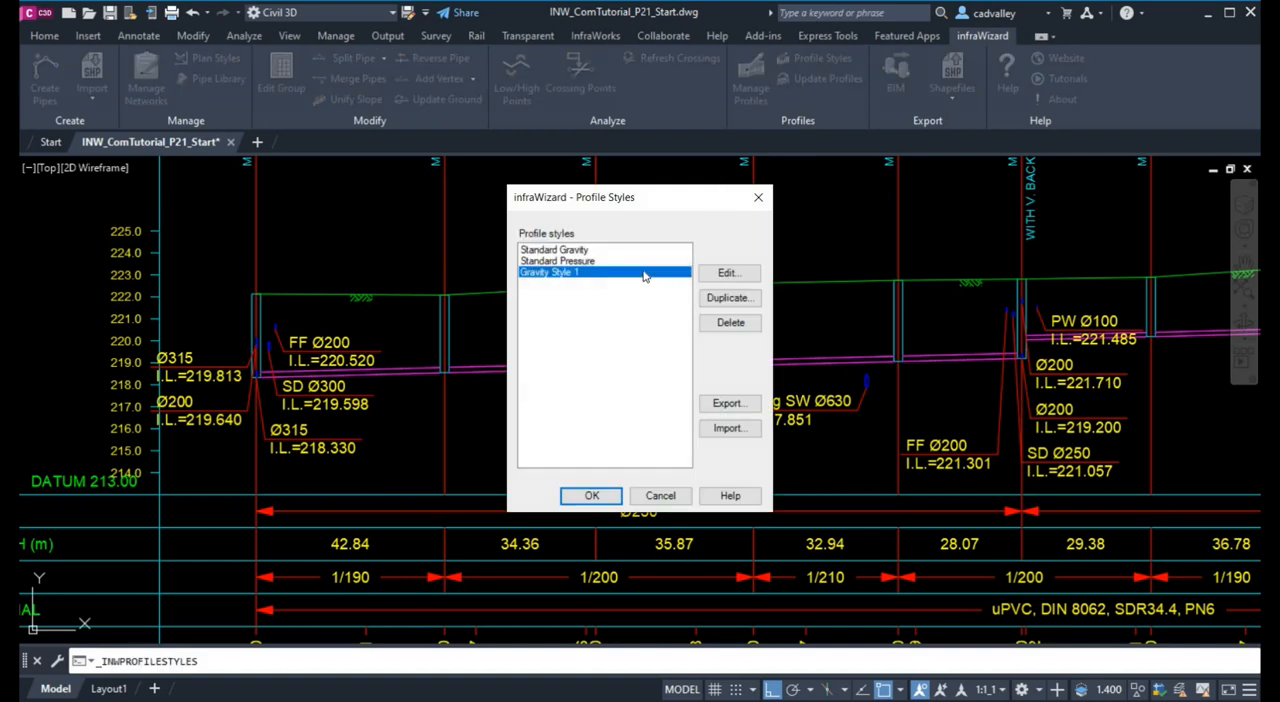
left_click(728, 272)
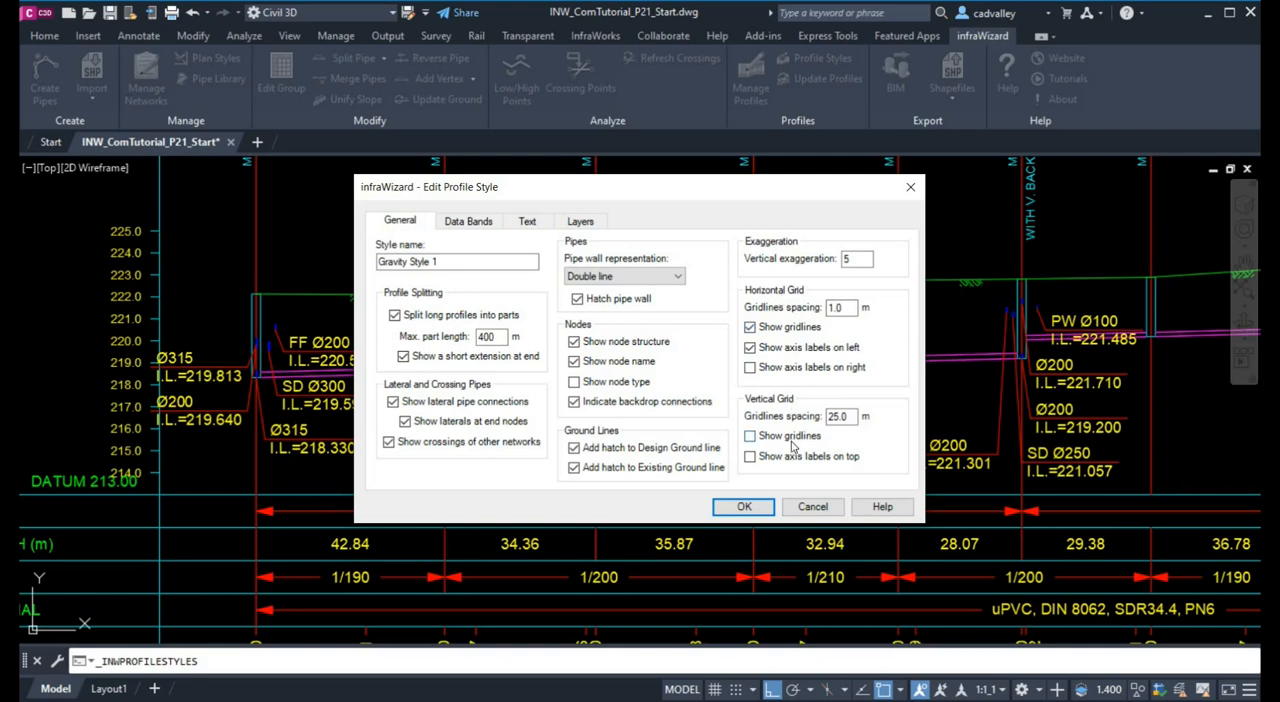
left_click(751, 436)
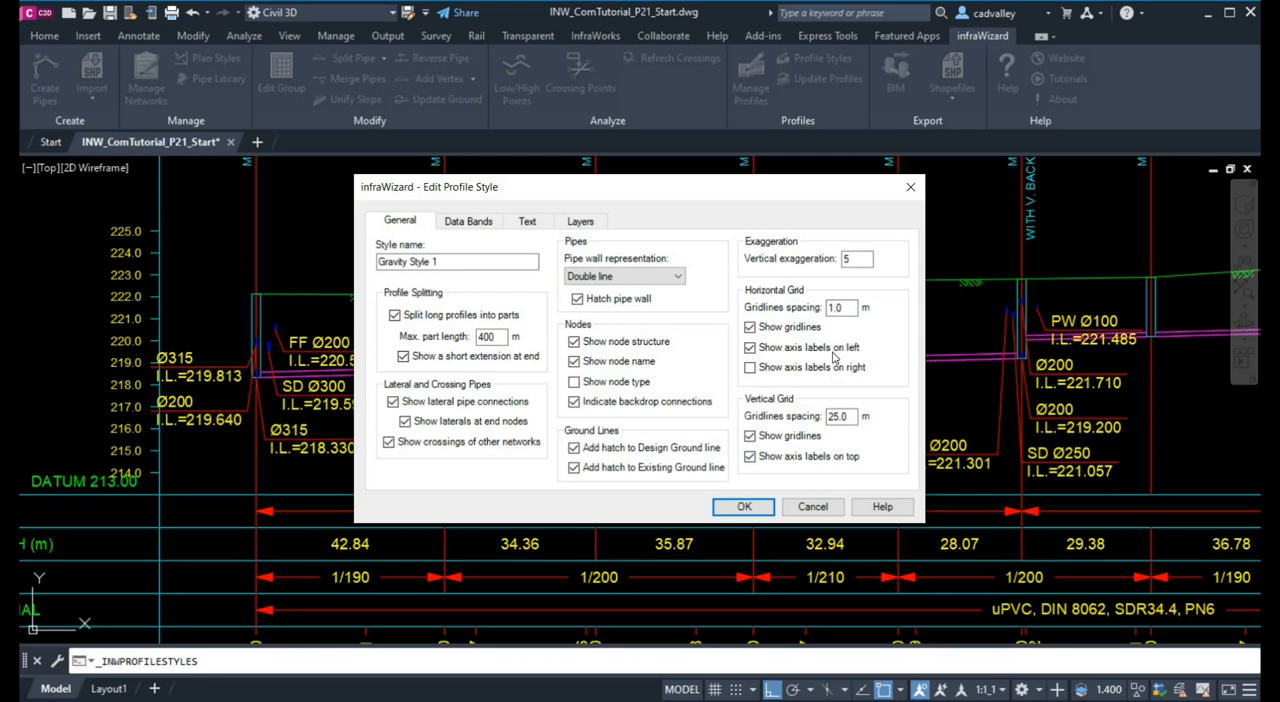
left_click(742, 506)
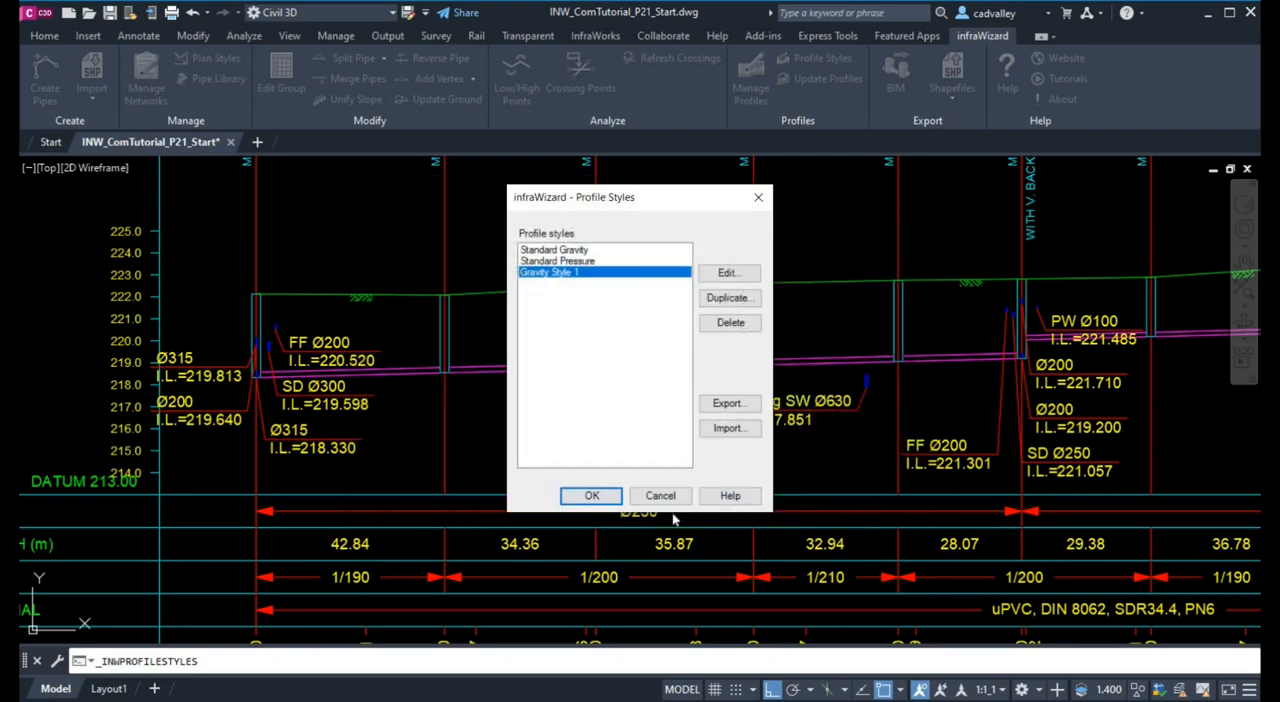
left_click(590, 496)
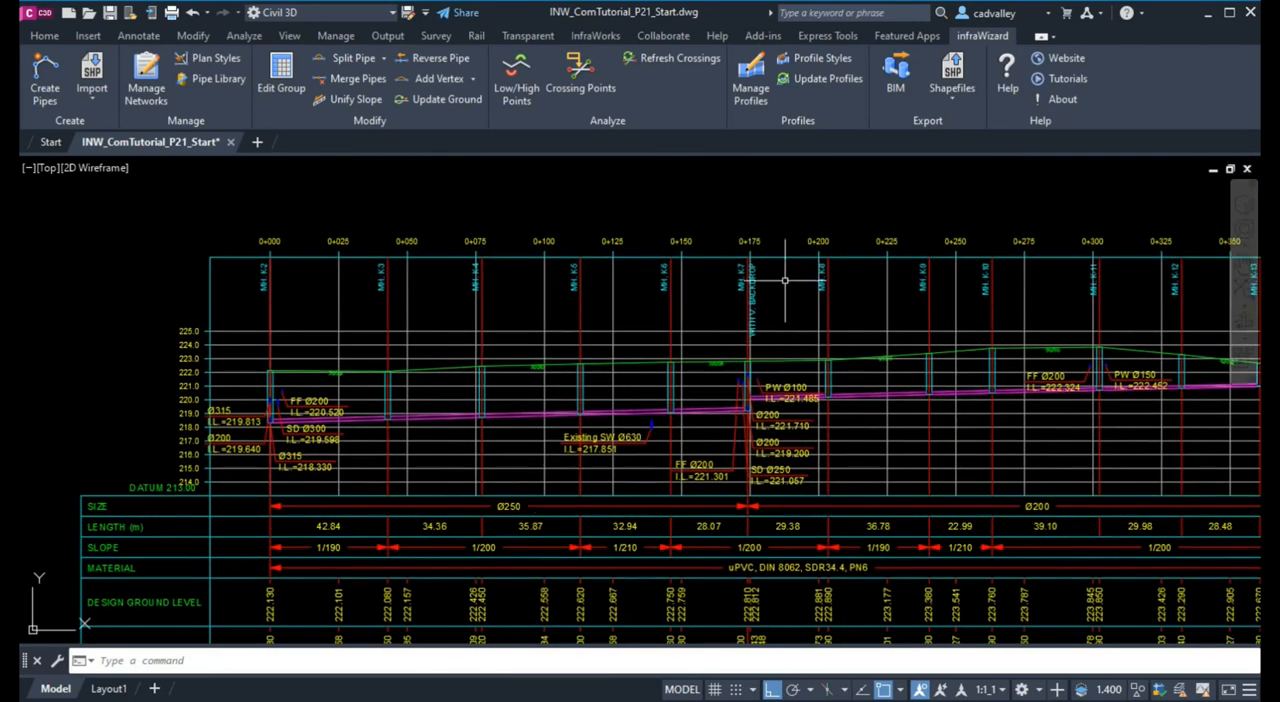
Add Pipe Description and Node Definition to Gravity Style 1's displayed data bands
left_click(821, 58)
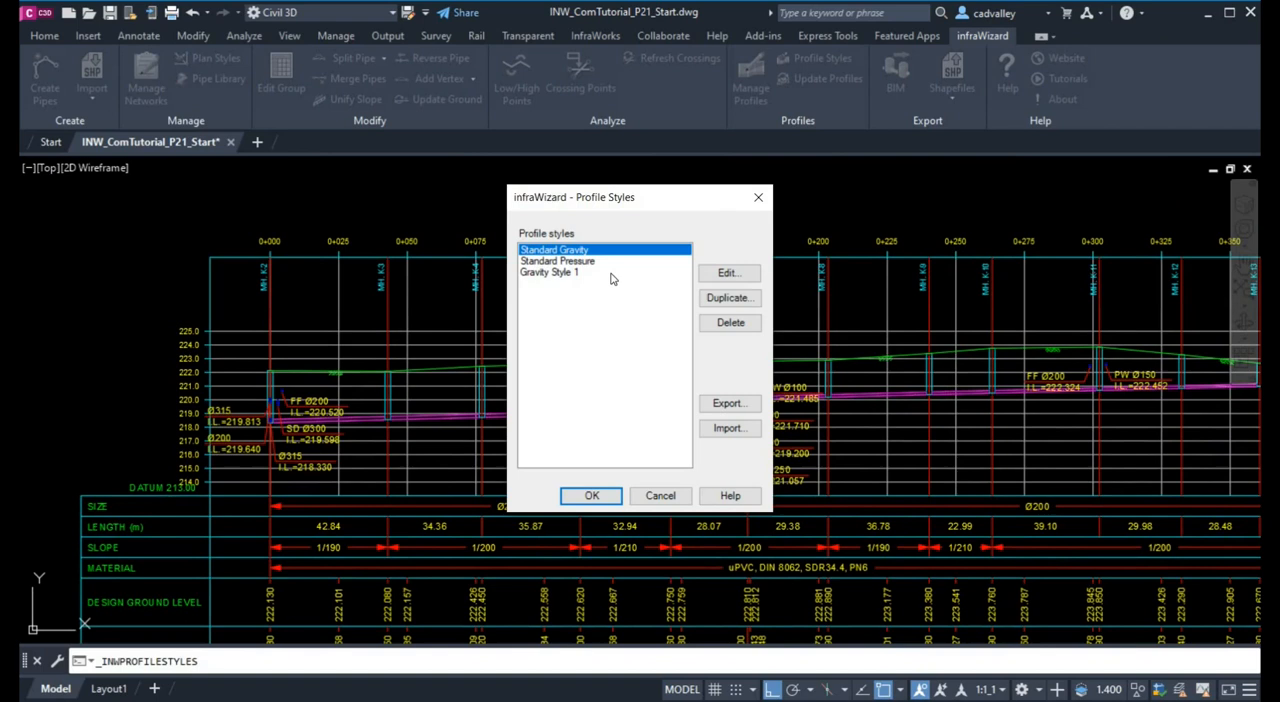
left_click(728, 272)
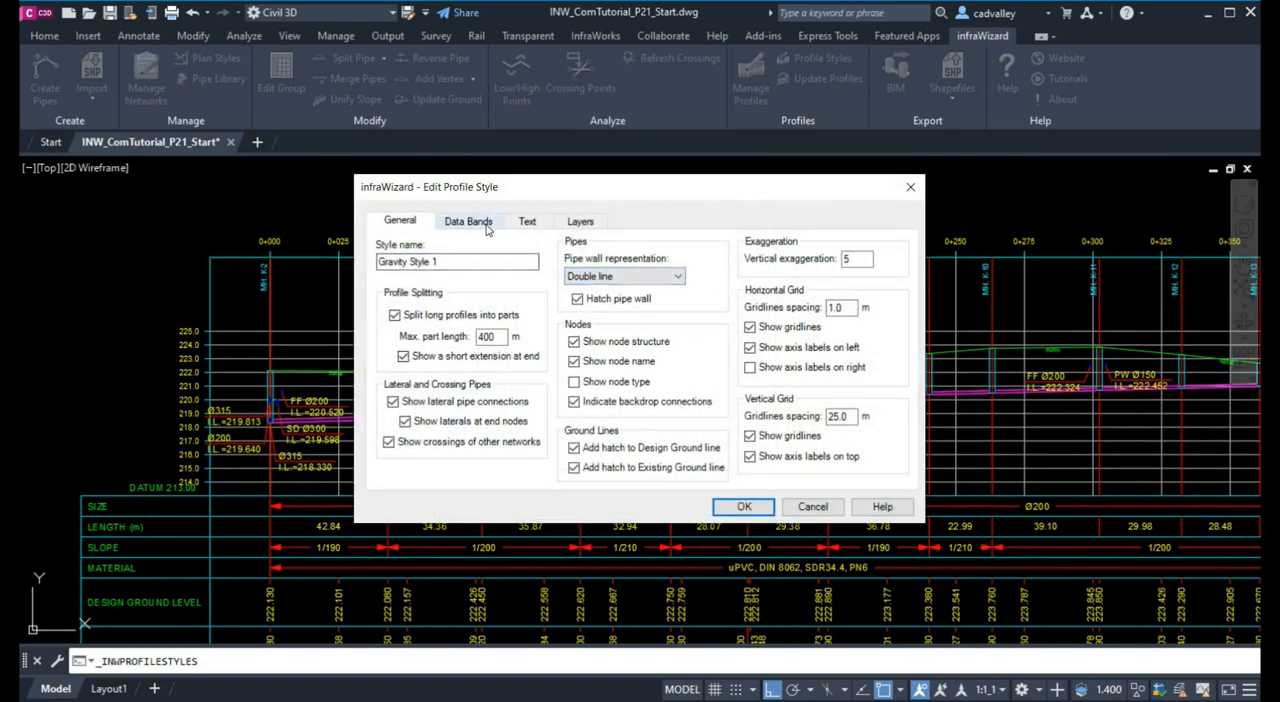
left_click(468, 221)
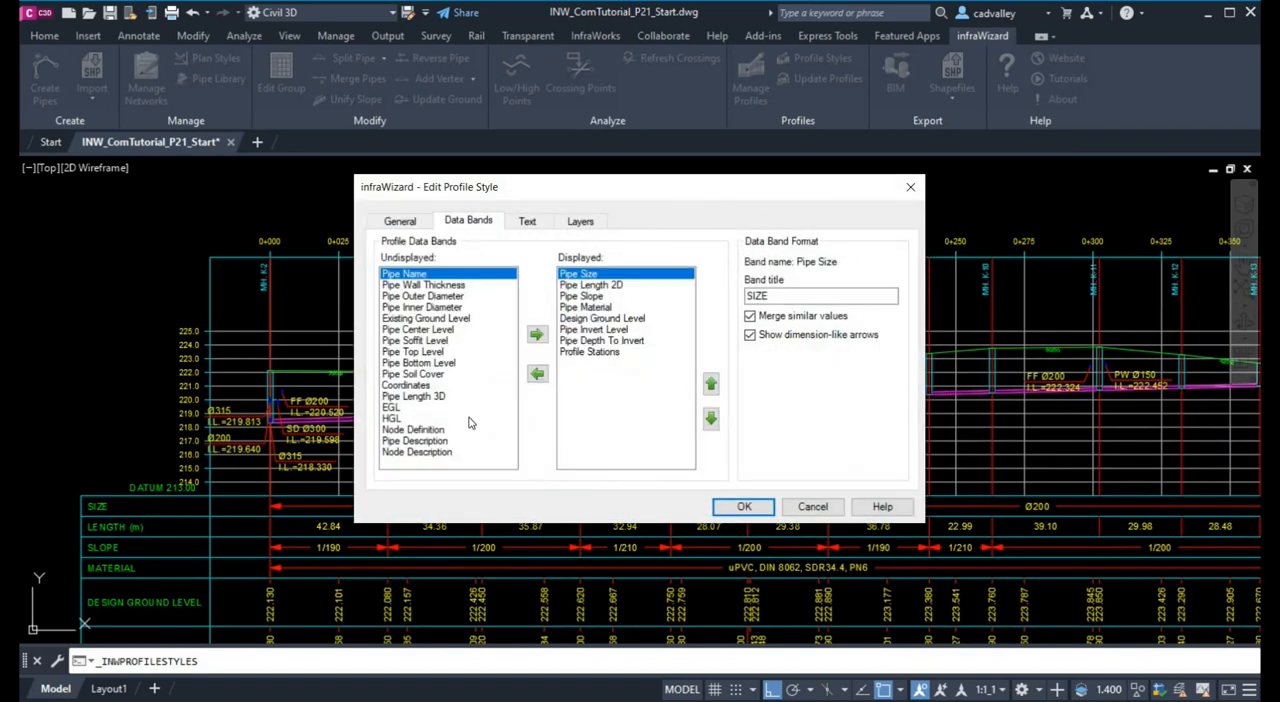
left_click(418, 329)
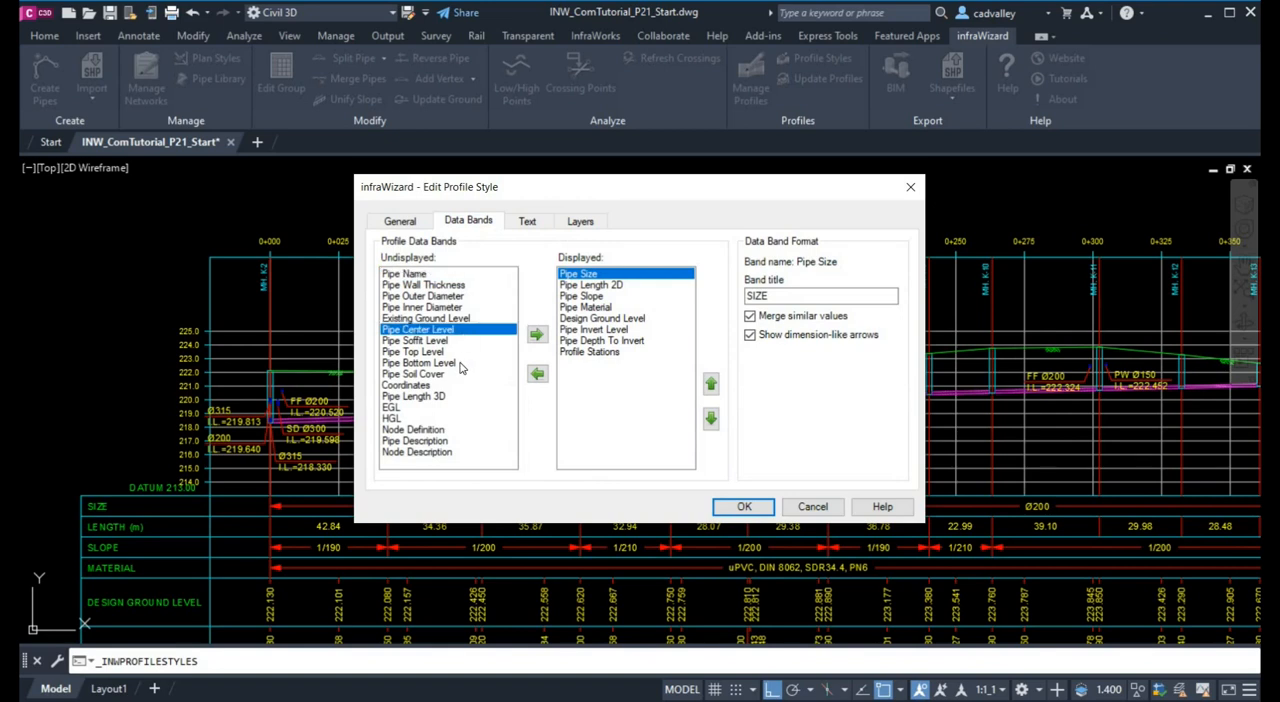
left_click(398, 407)
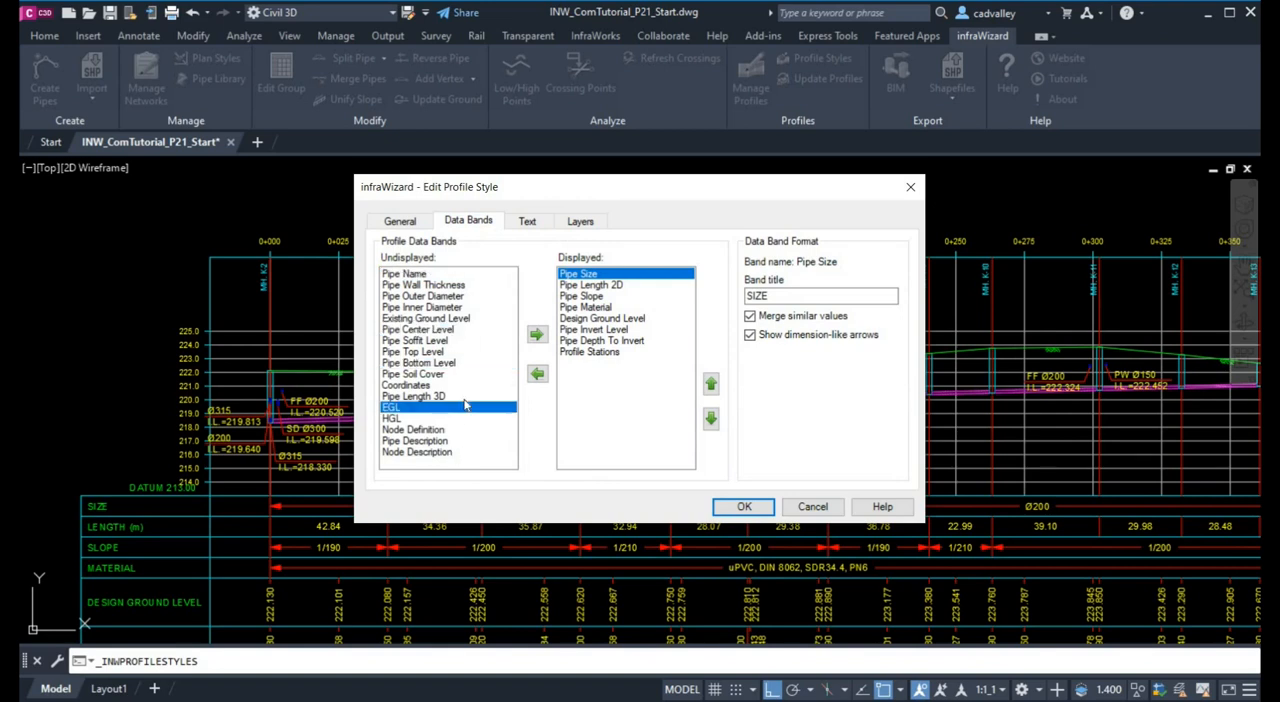
left_click(413, 429)
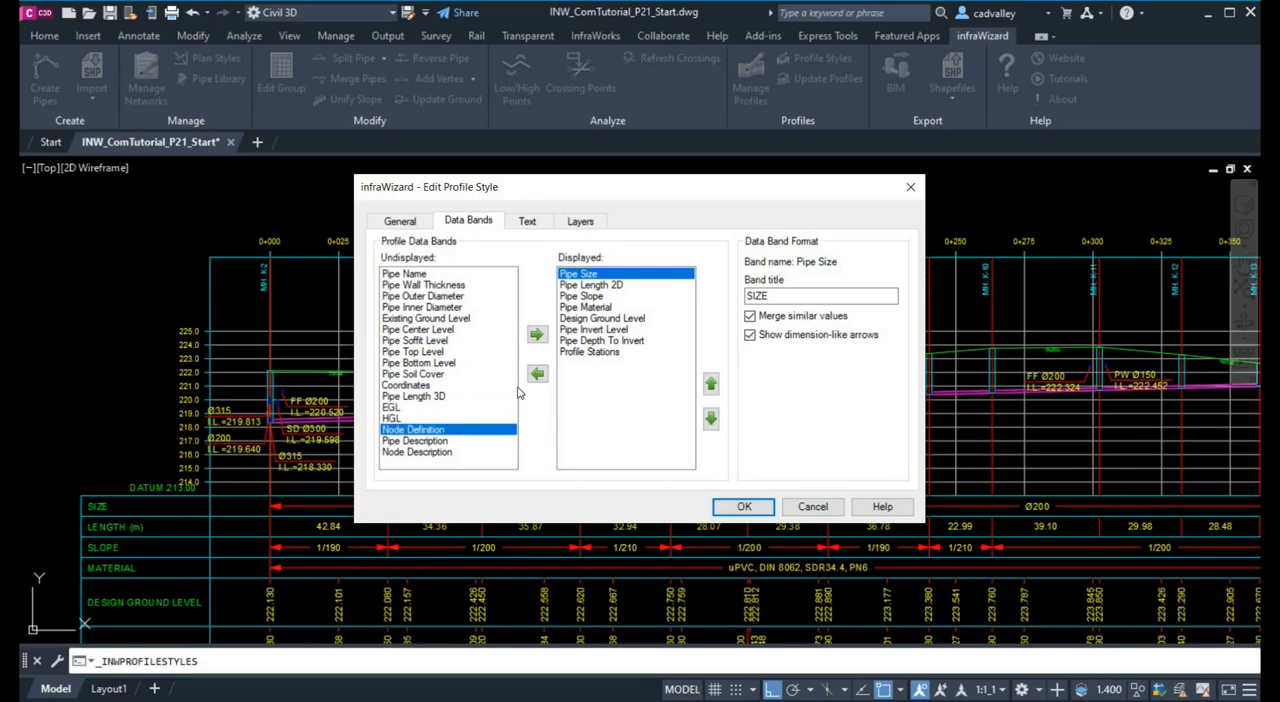
left_click(536, 334)
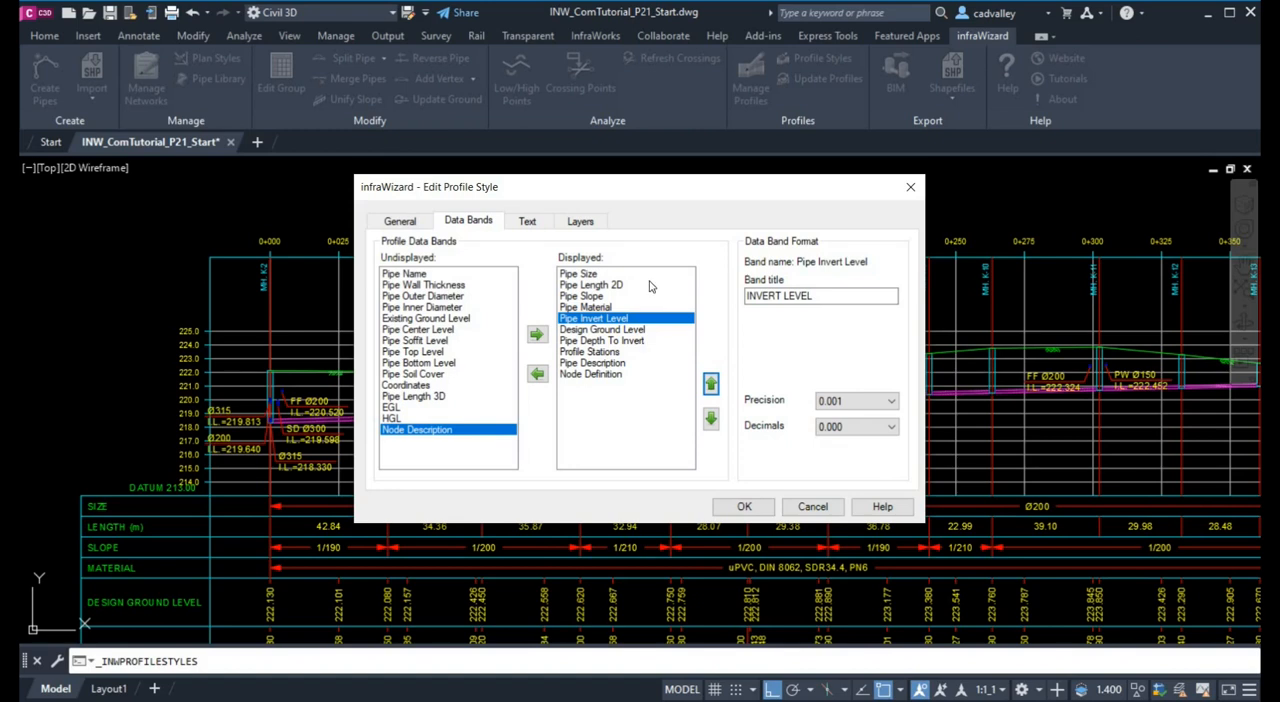
mouse_move(635, 292)
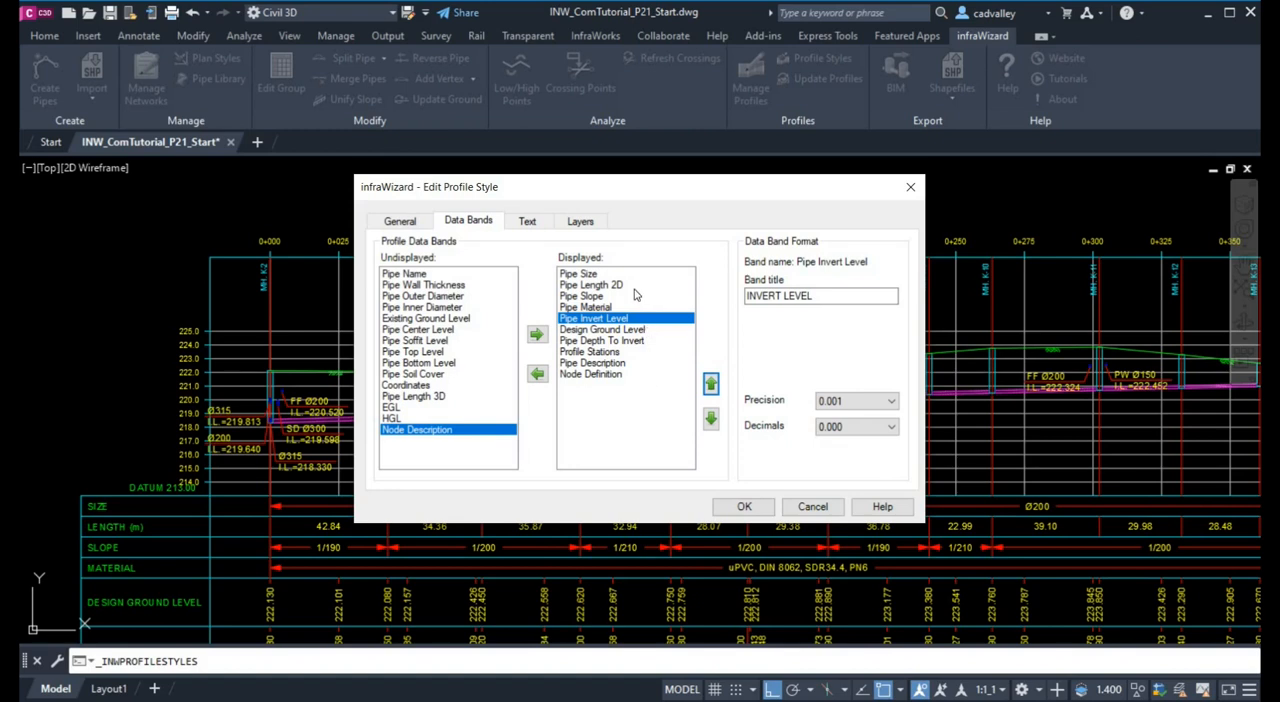
Review the band formats and set Profile Stations to show stations every 25 m
left_click(591, 285)
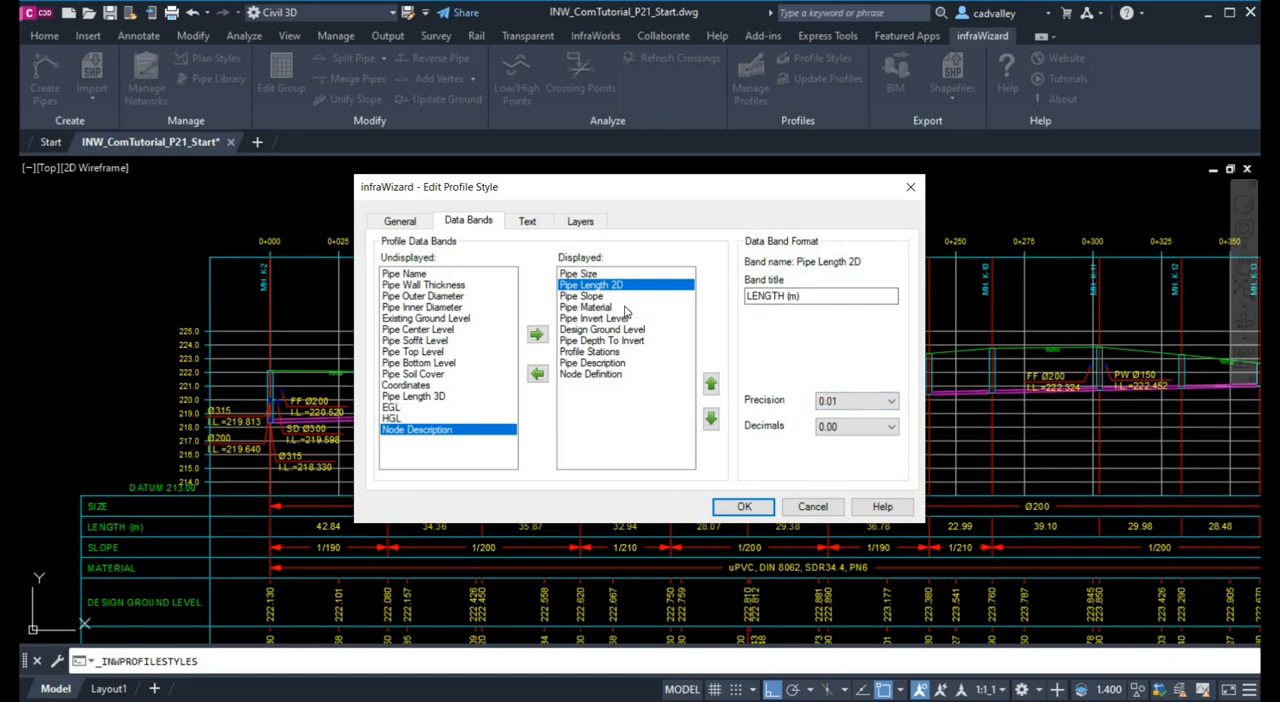
left_click(585, 307)
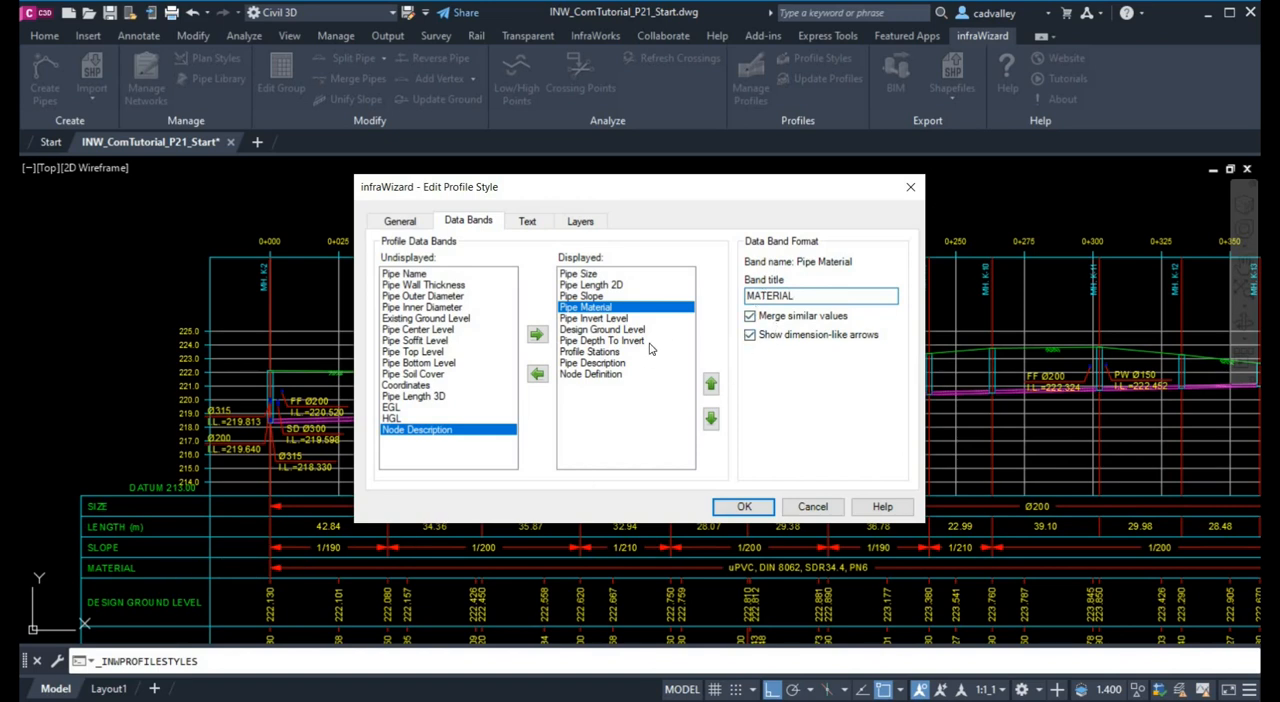
left_click(602, 340)
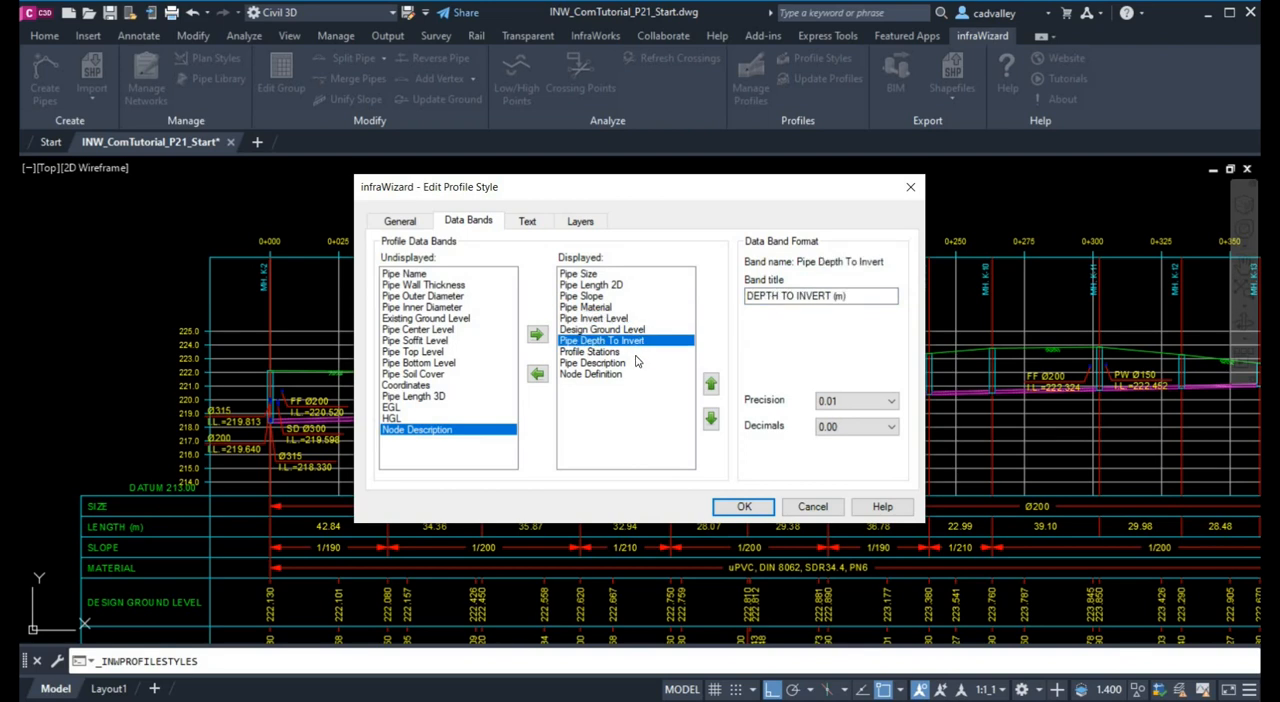
left_click(589, 351)
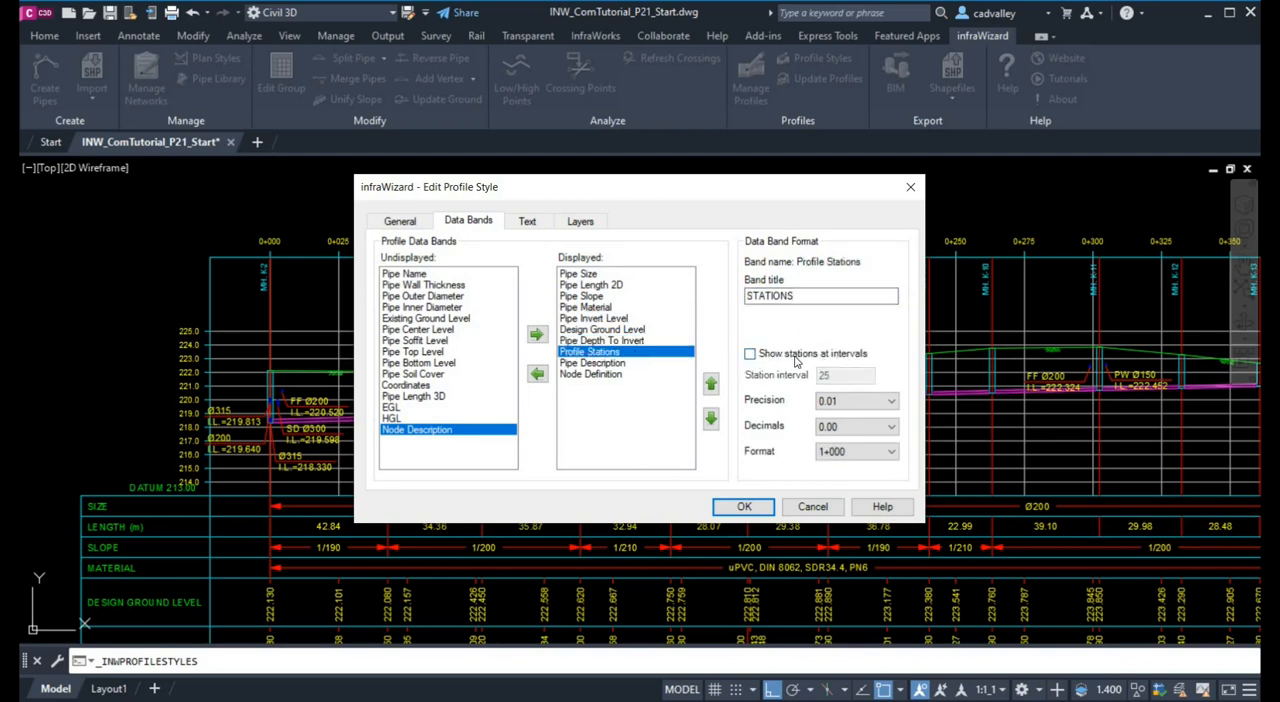
left_click(750, 353)
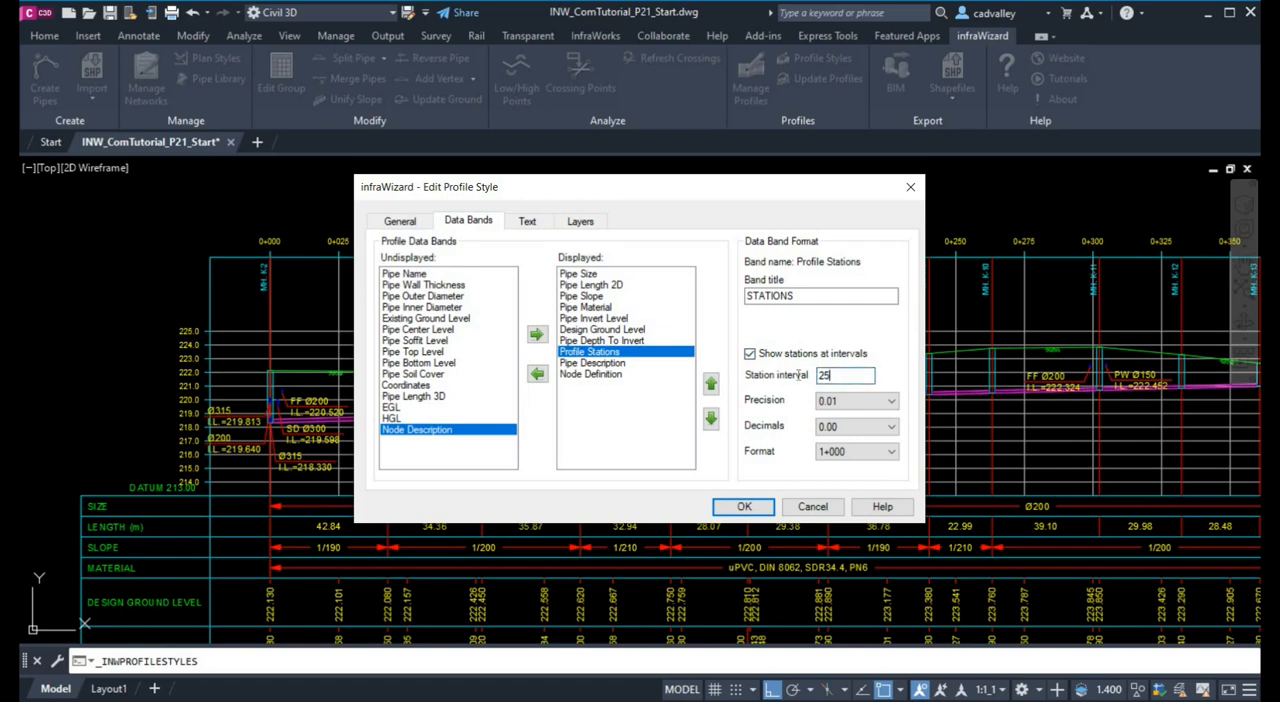
left_click(882, 399)
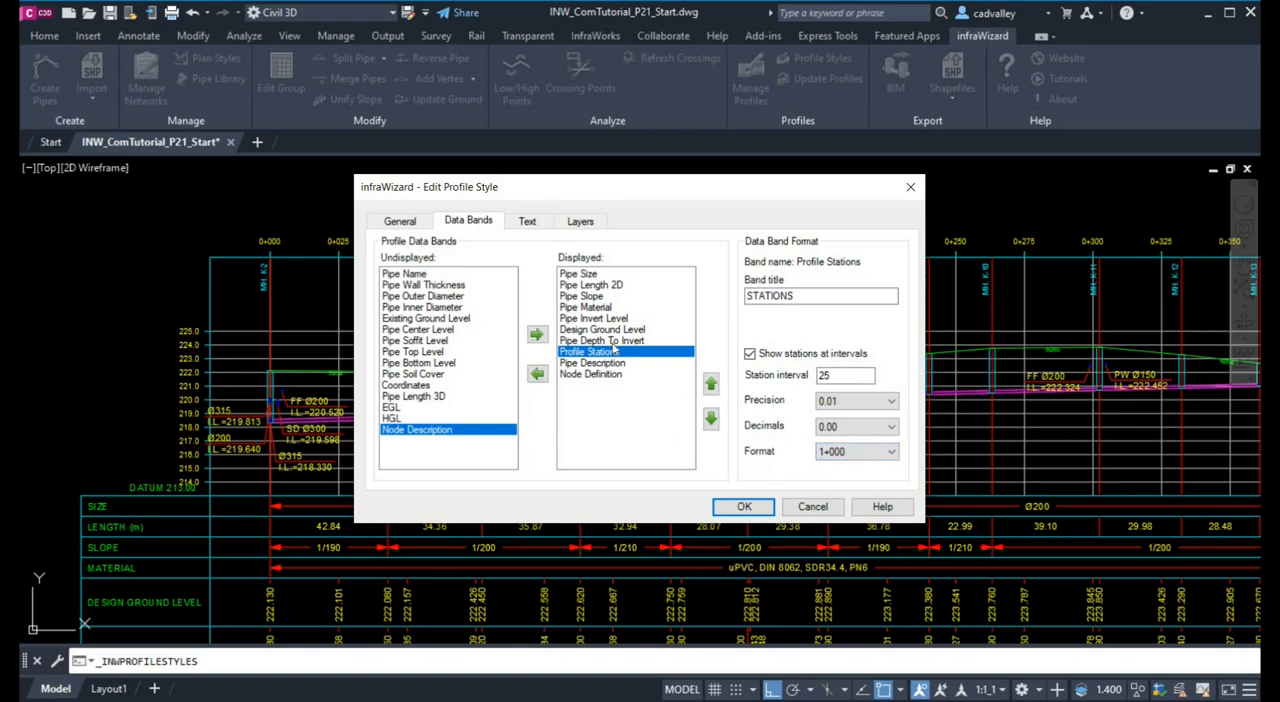
left_click(584, 296)
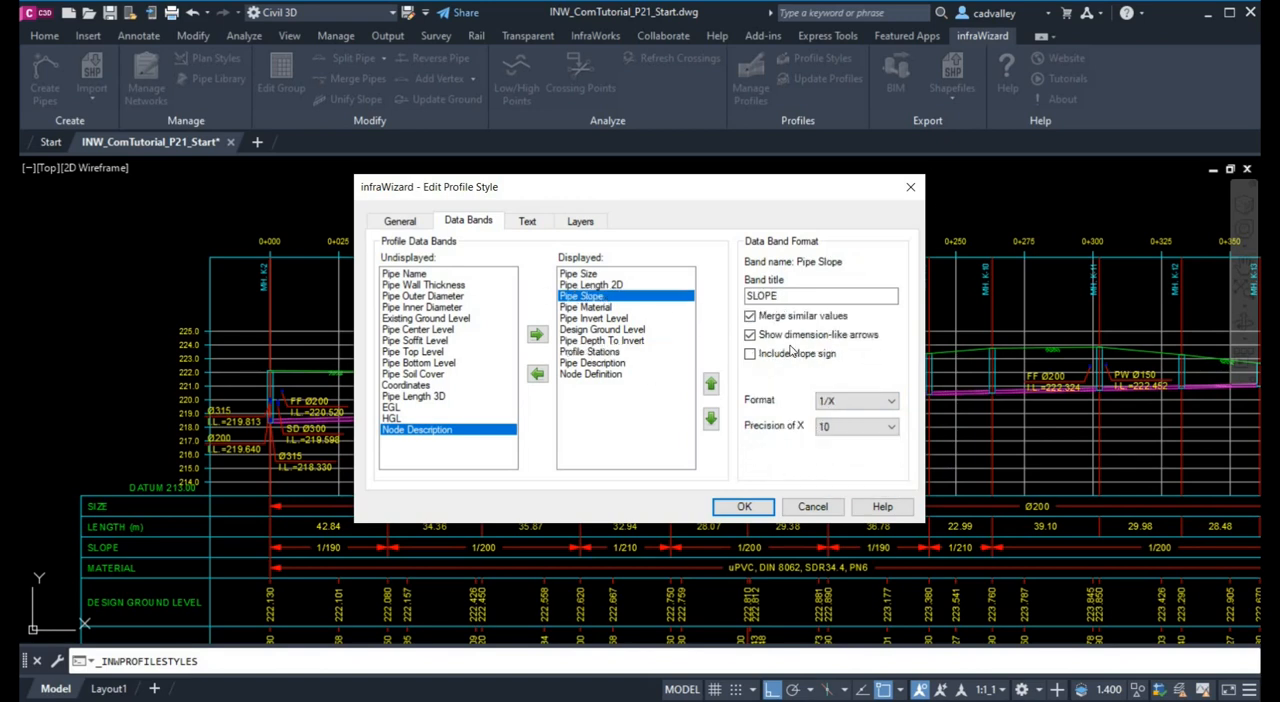
left_click(883, 400)
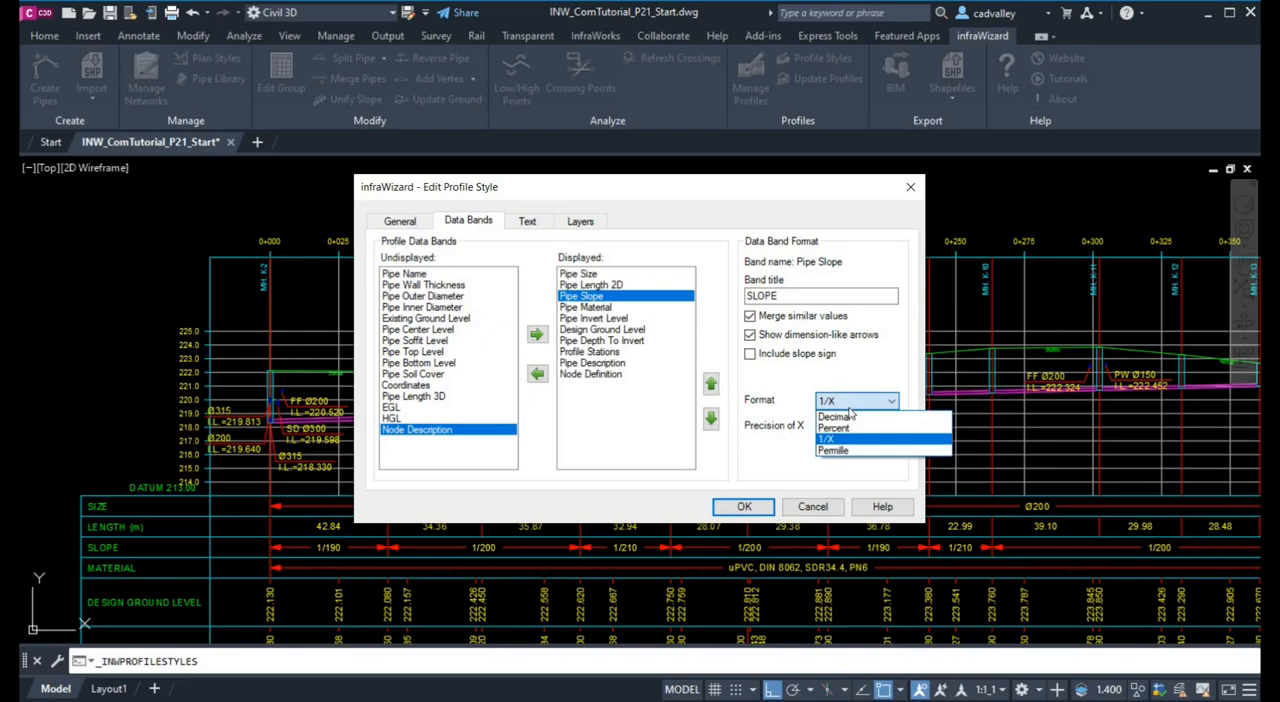
mouse_move(851, 450)
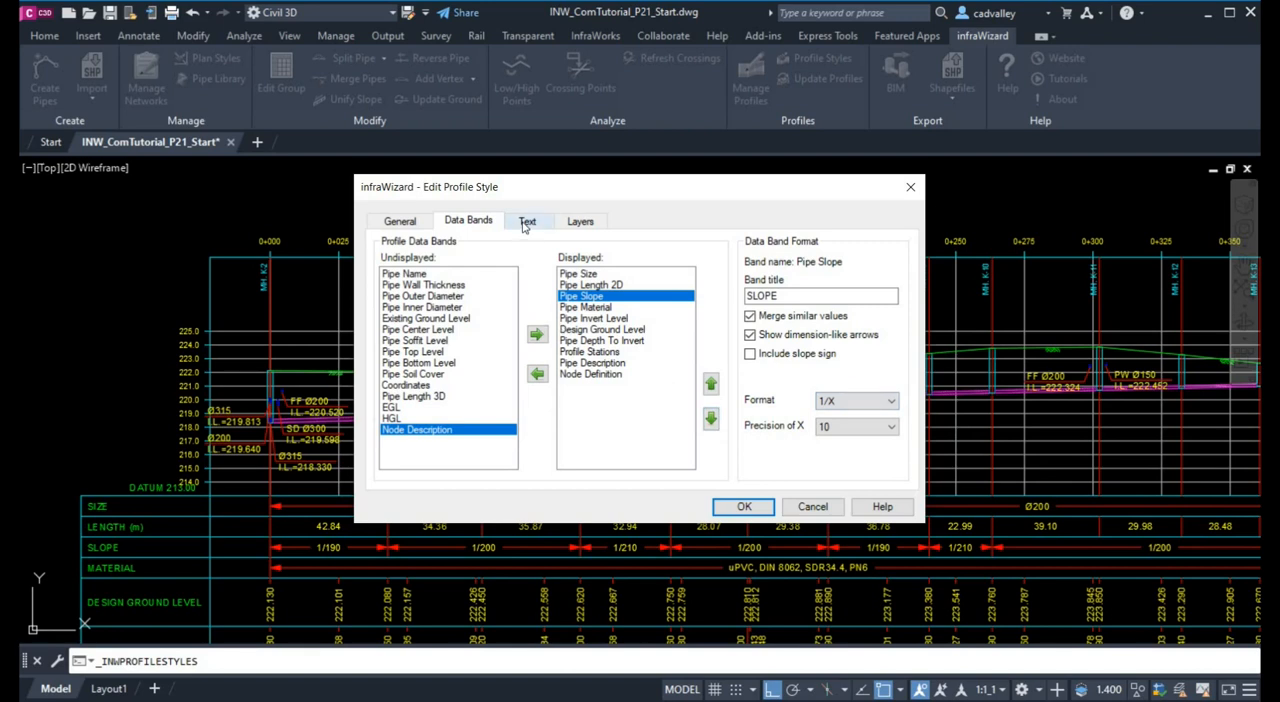
Review the text heights and layer assignments such as Node Axis, then close the editor
left_click(527, 221)
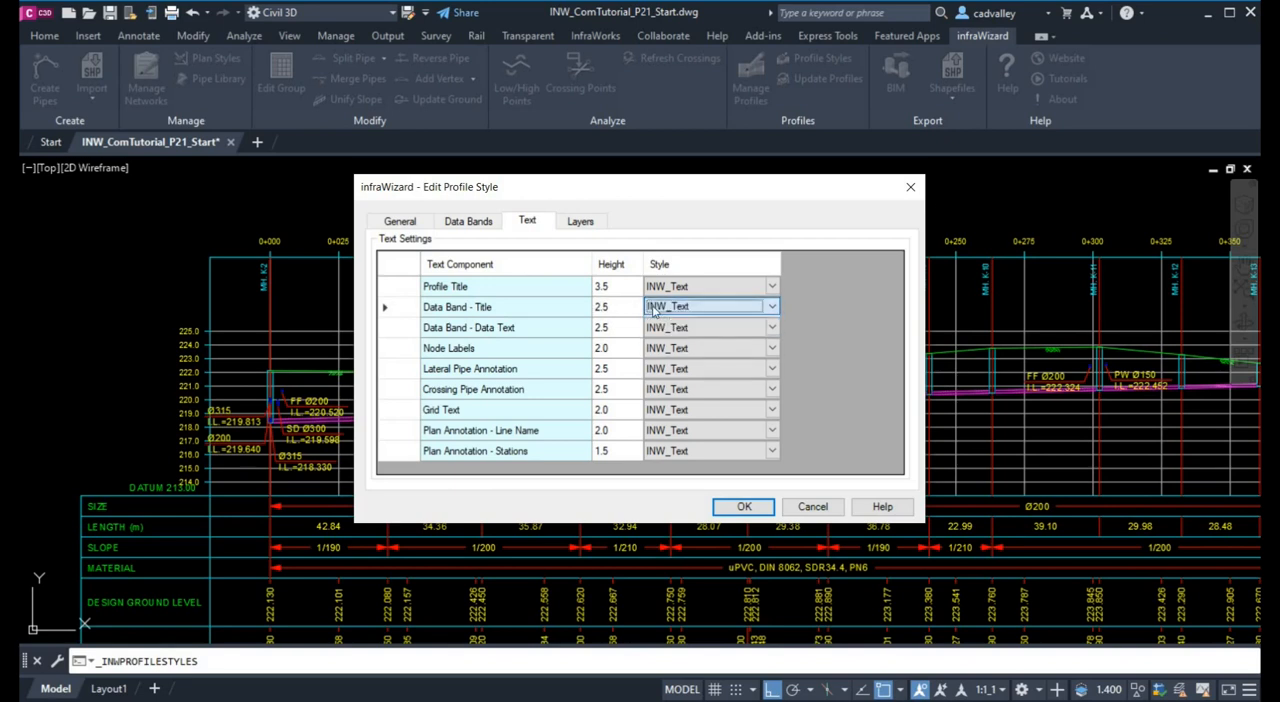
left_click(496, 307)
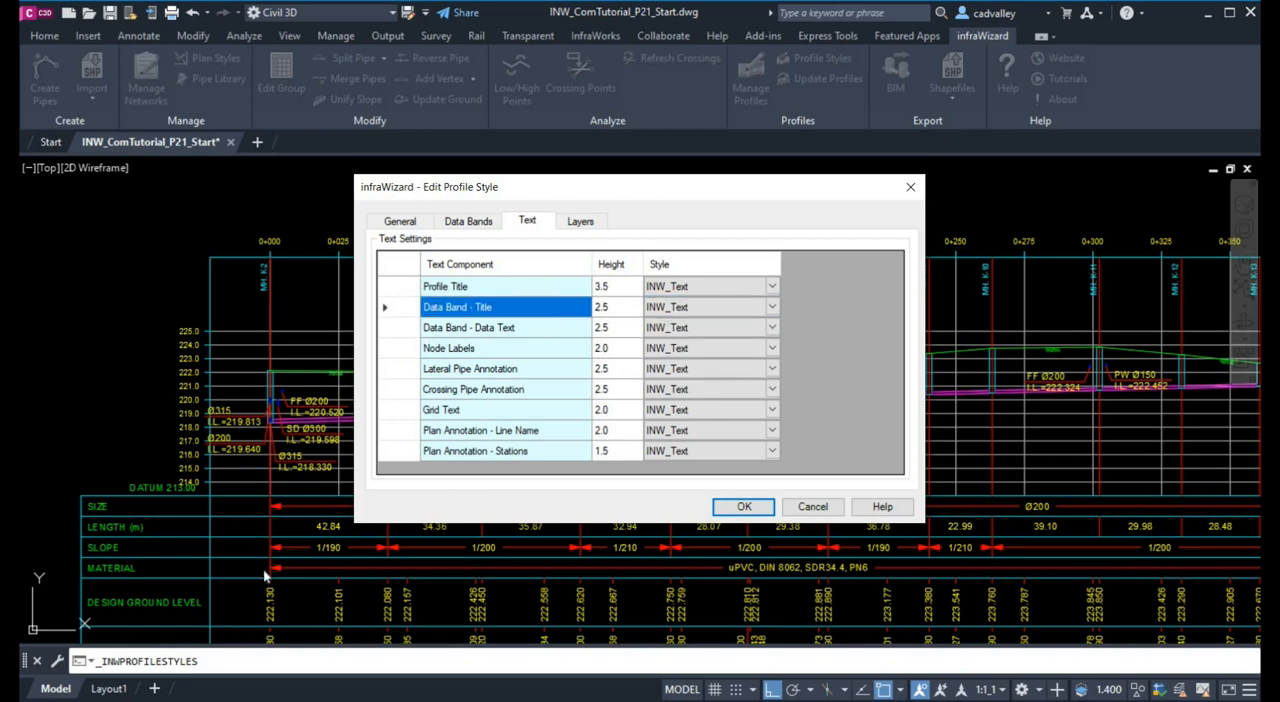
left_click(581, 220)
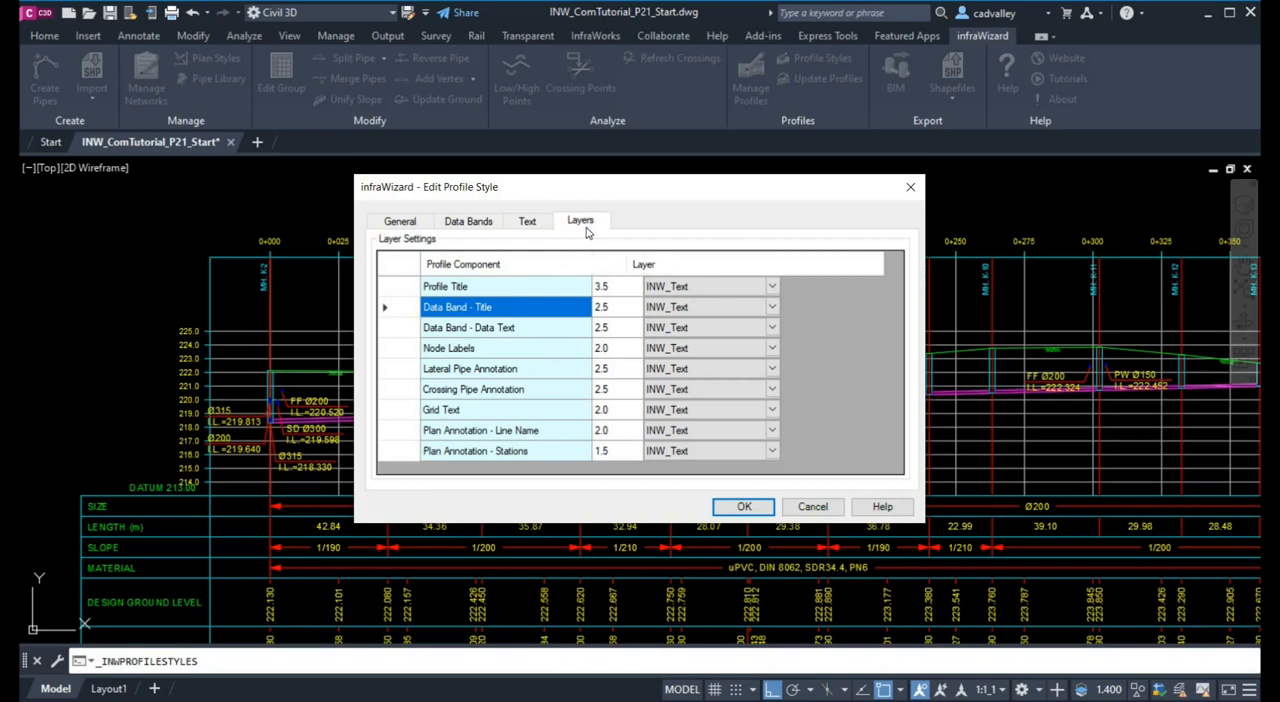
scroll("down", 3)
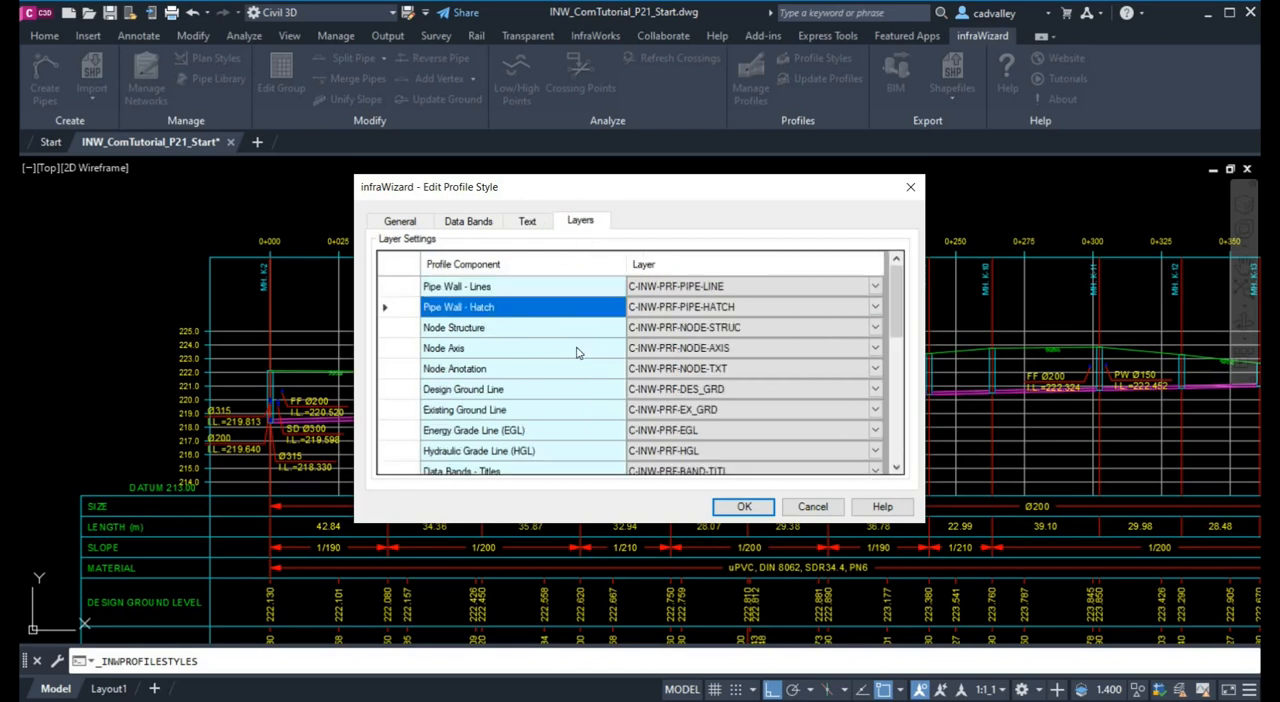
left_click(874, 347)
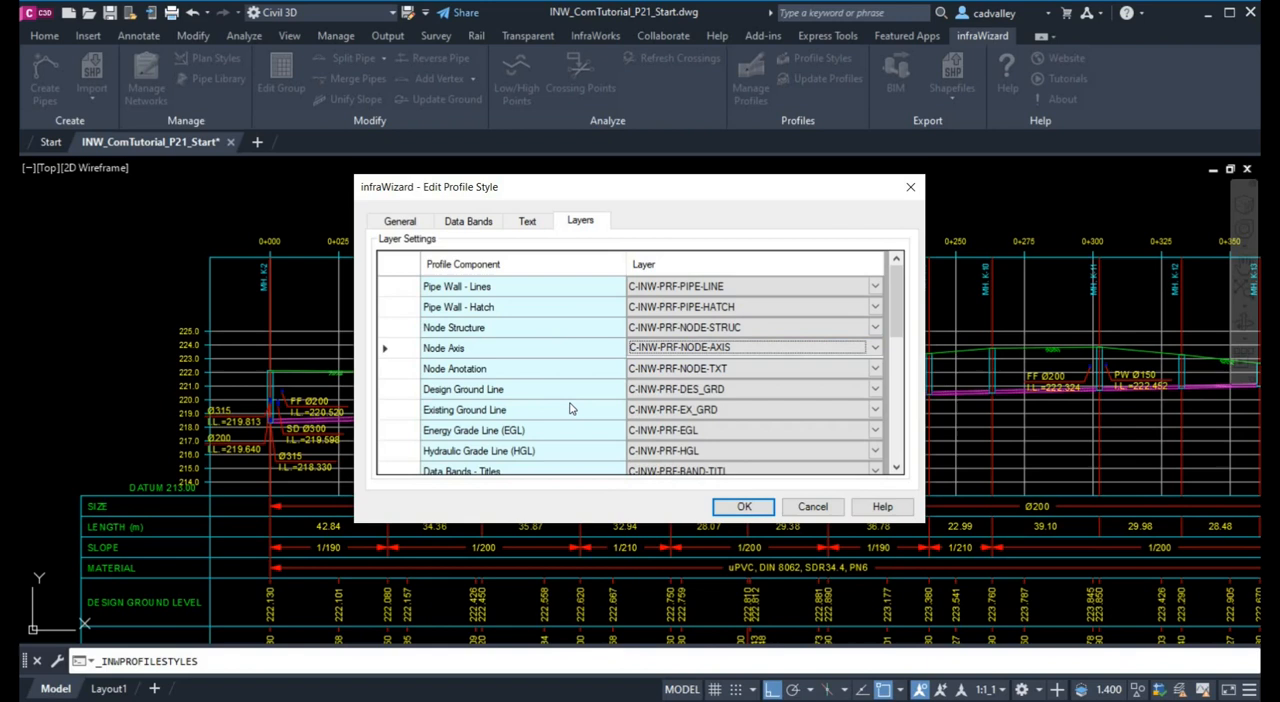
scroll("down", 3)
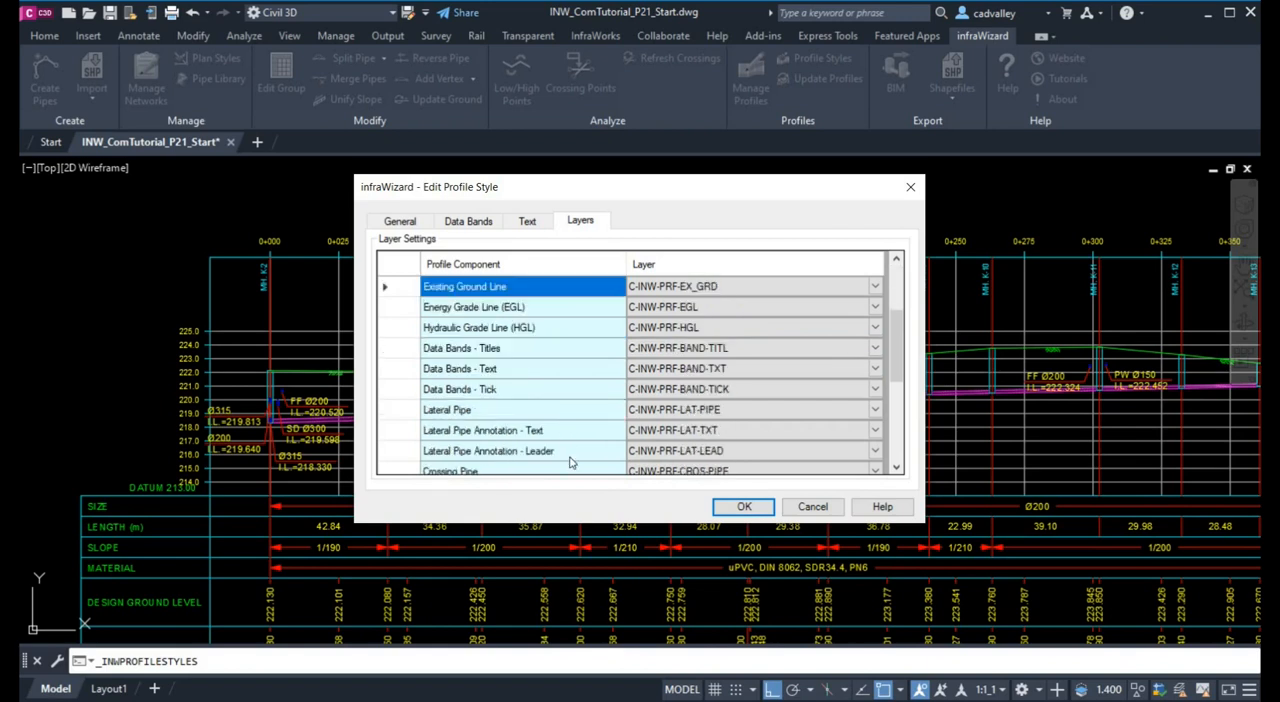
mouse_move(812, 507)
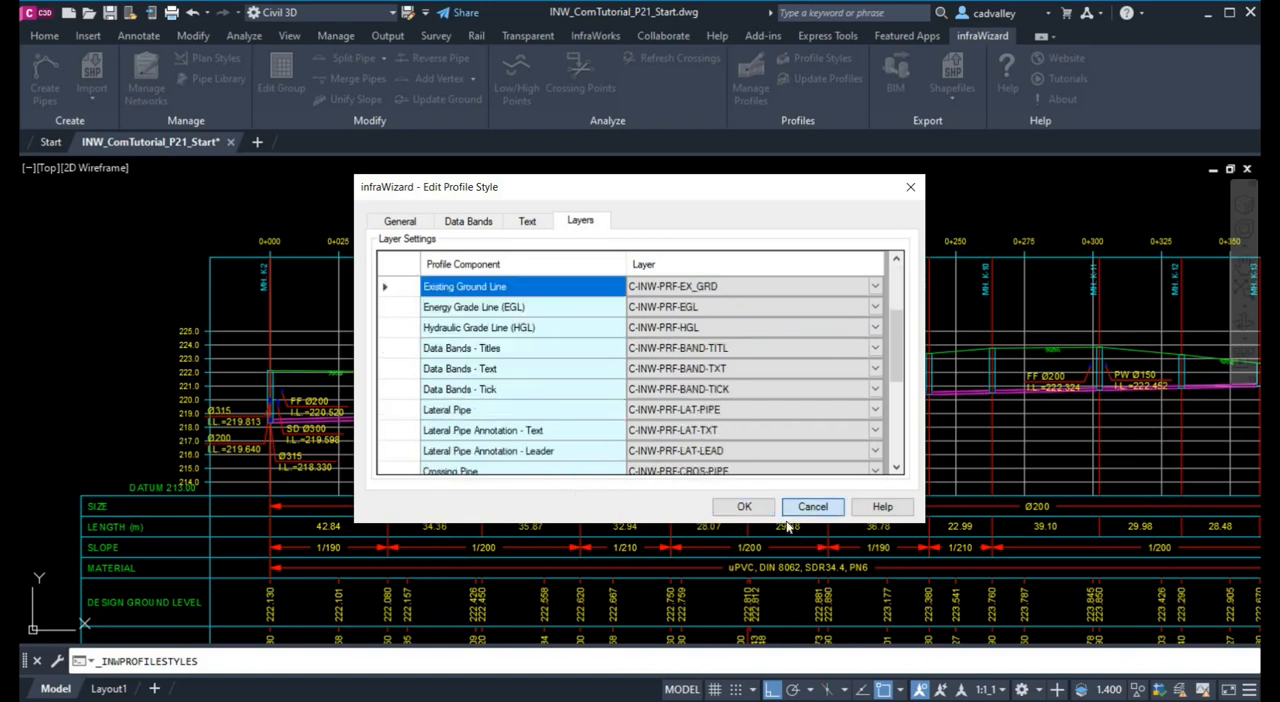
left_click(742, 506)
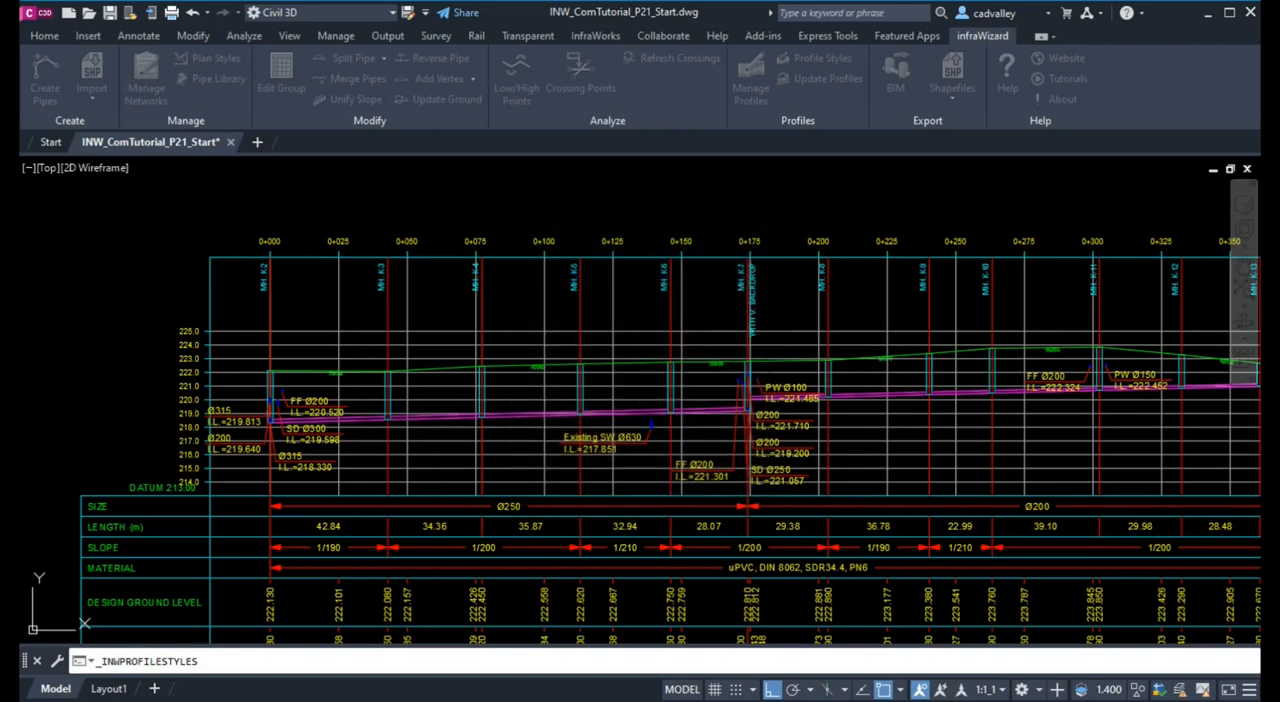